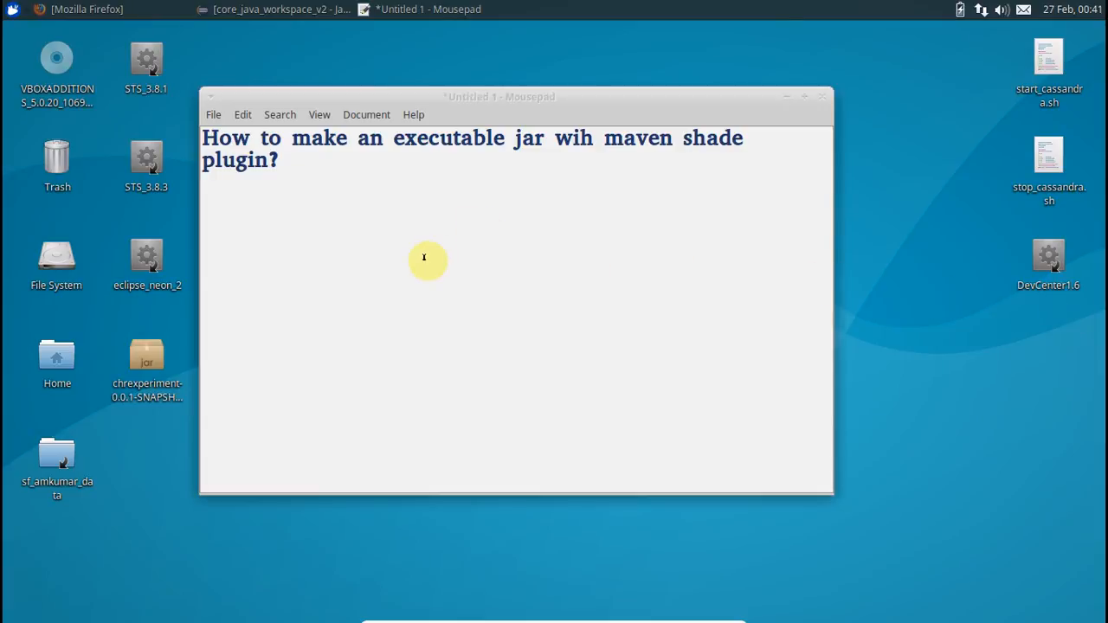
{"action": "mouse_move", "coordinate": [480, 242]}
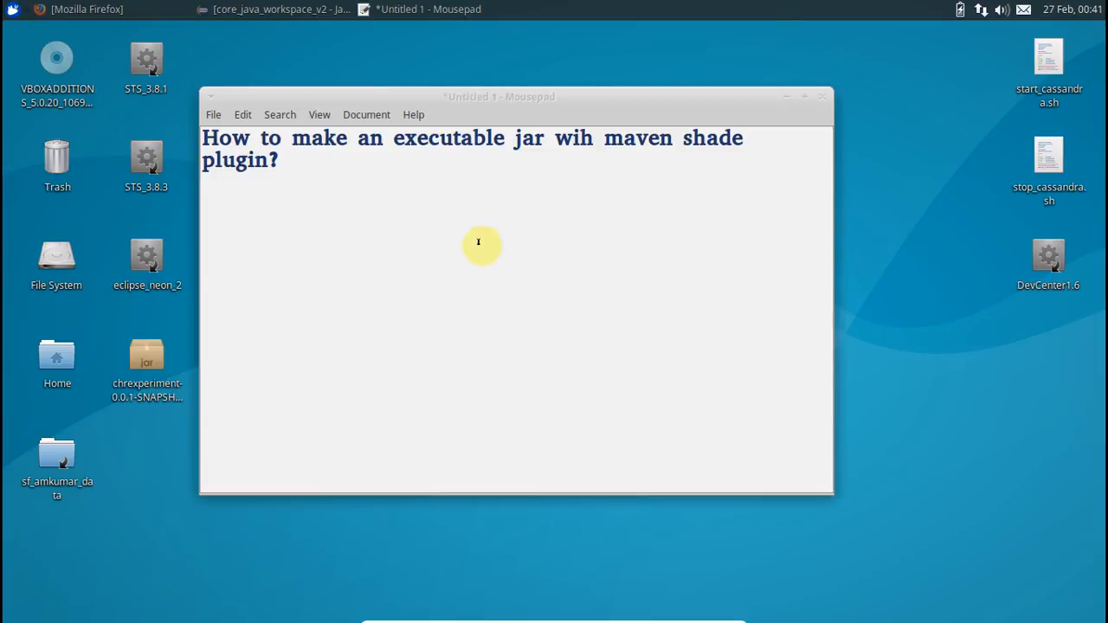
{"action": "mouse_move", "coordinate": [474, 226]}
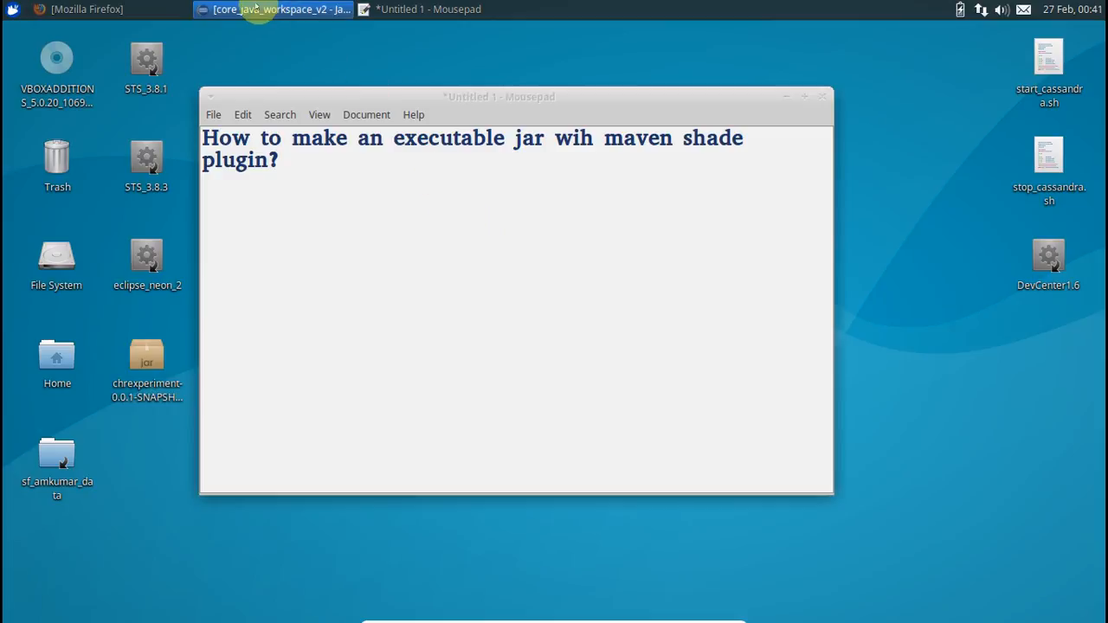
Start a new Maven Project as a simple project, skipping archetype selection.
{"action": "left_click", "coordinate": [277, 9]}
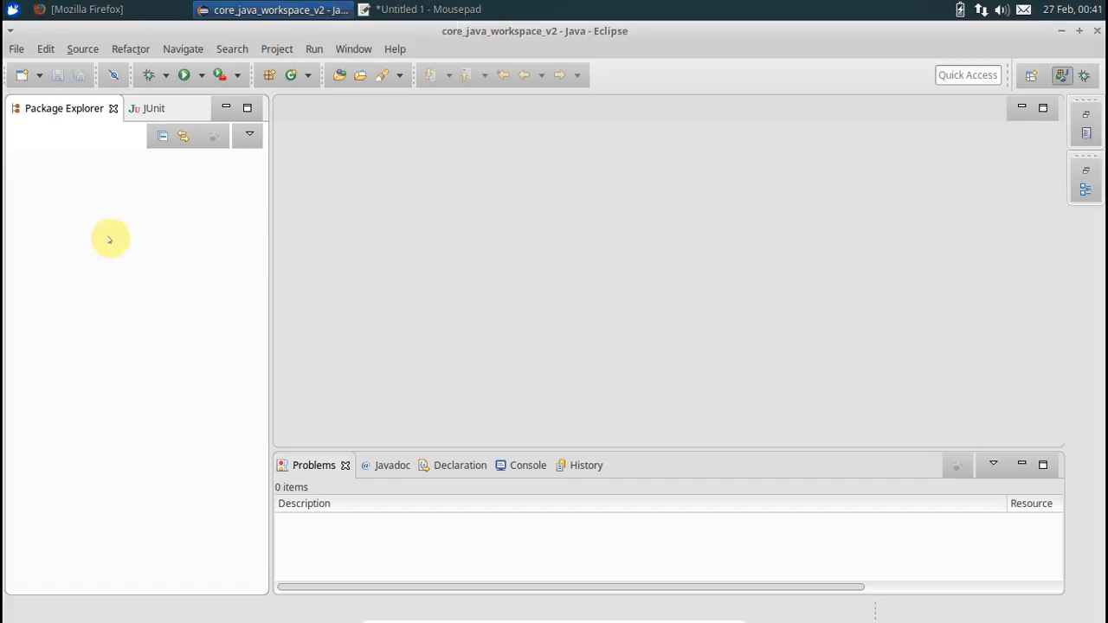
{"action": "right_click", "coordinate": [108, 236]}
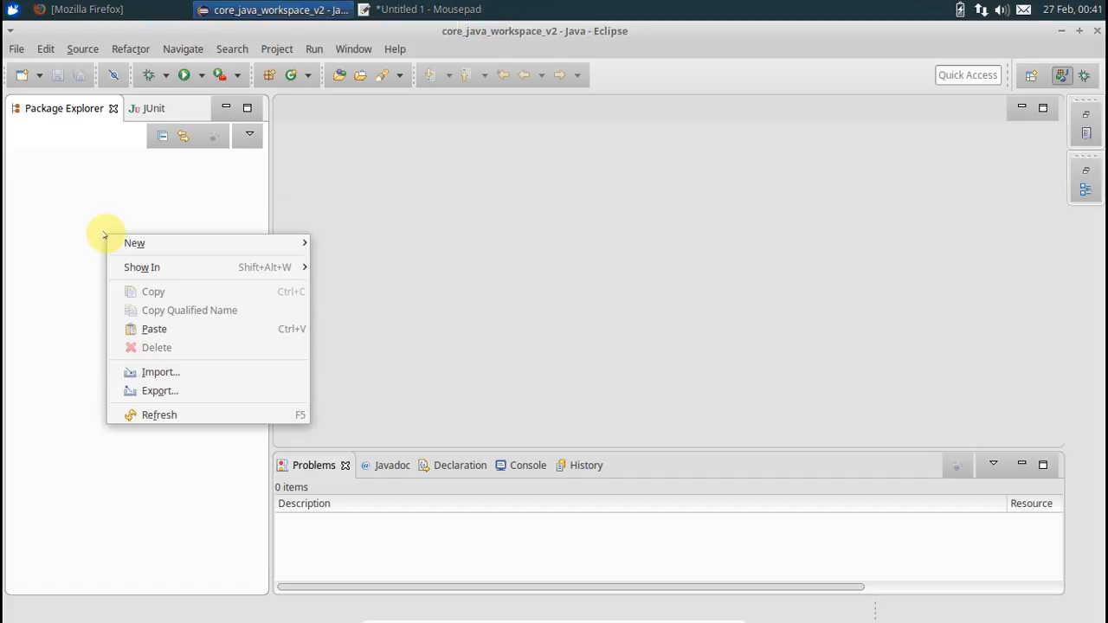
{"action": "mouse_move", "coordinate": [134, 243]}
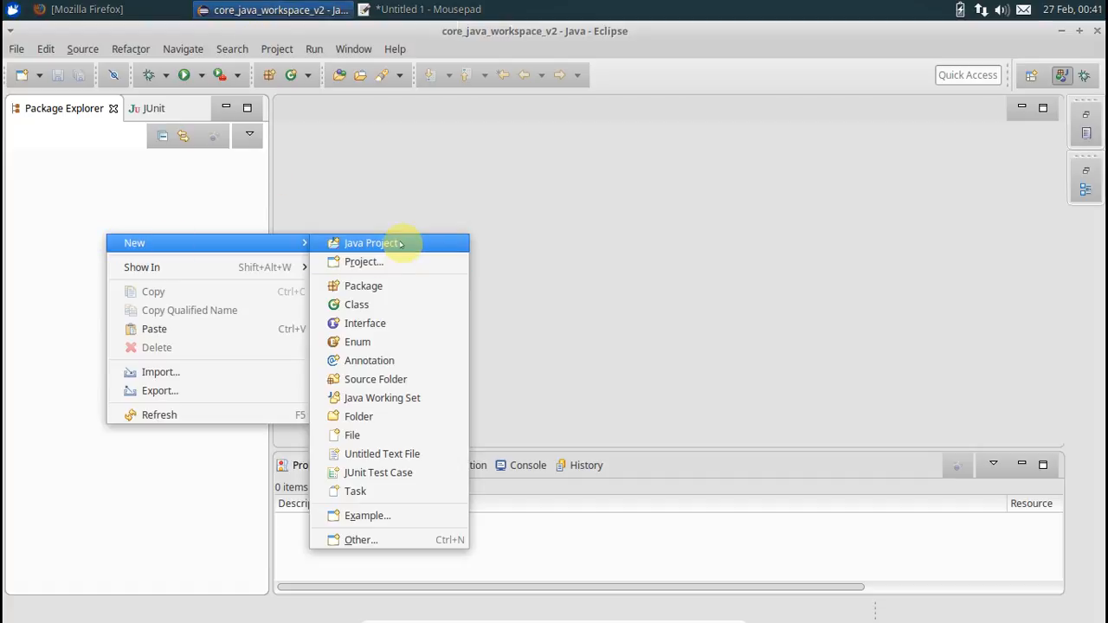
{"action": "left_click", "coordinate": [371, 242]}
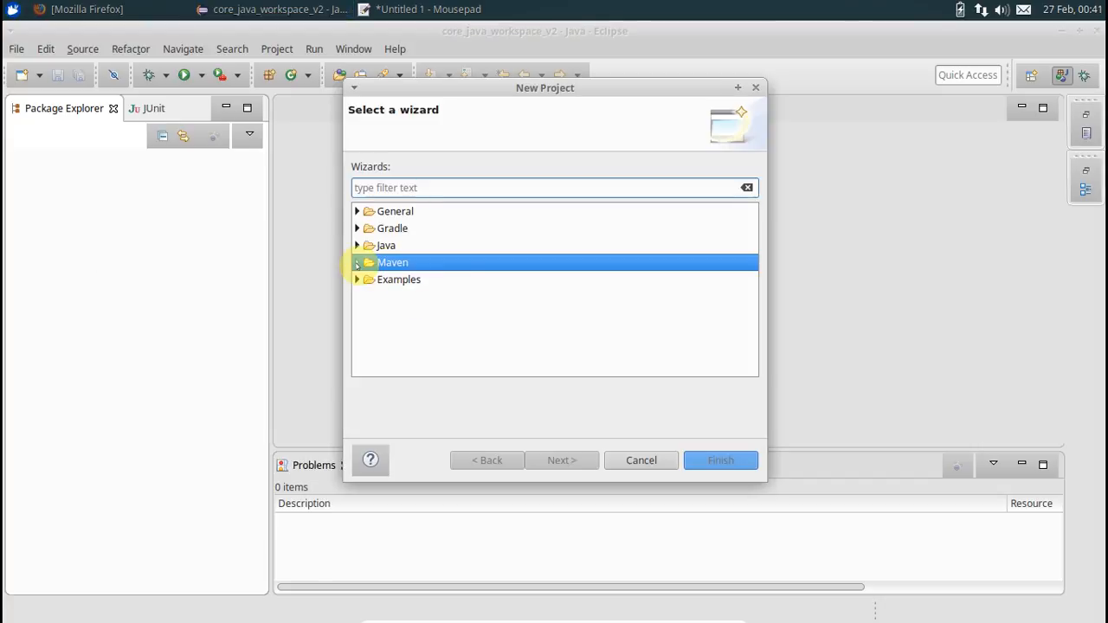
{"action": "left_click", "coordinate": [358, 262]}
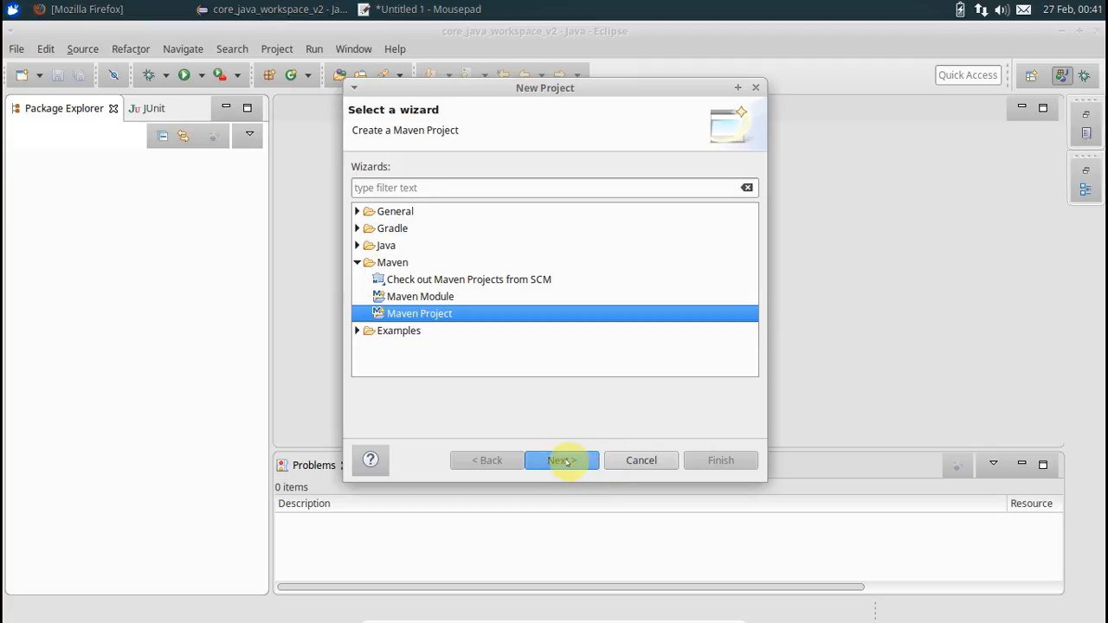
{"action": "left_click", "coordinate": [561, 460]}
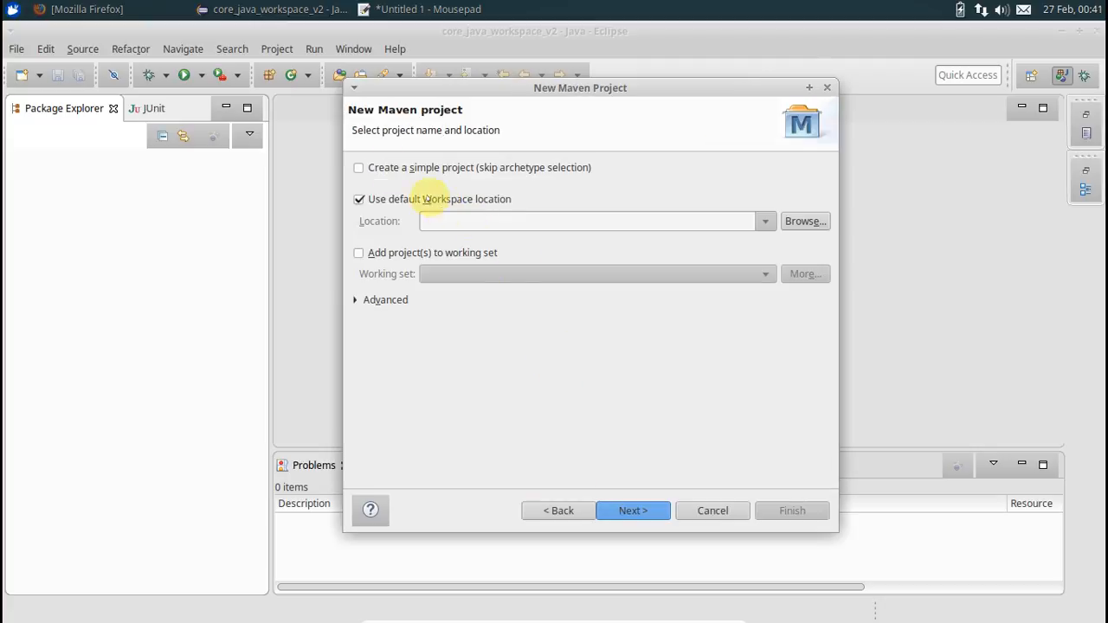
{"action": "left_click", "coordinate": [359, 167]}
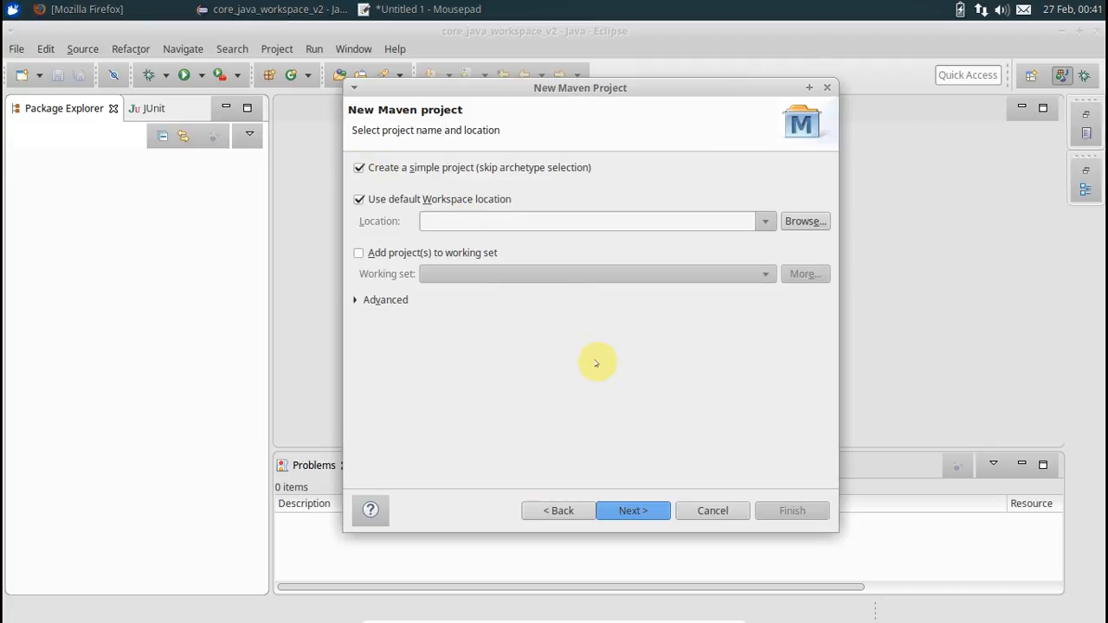
{"action": "mouse_move", "coordinate": [535, 167]}
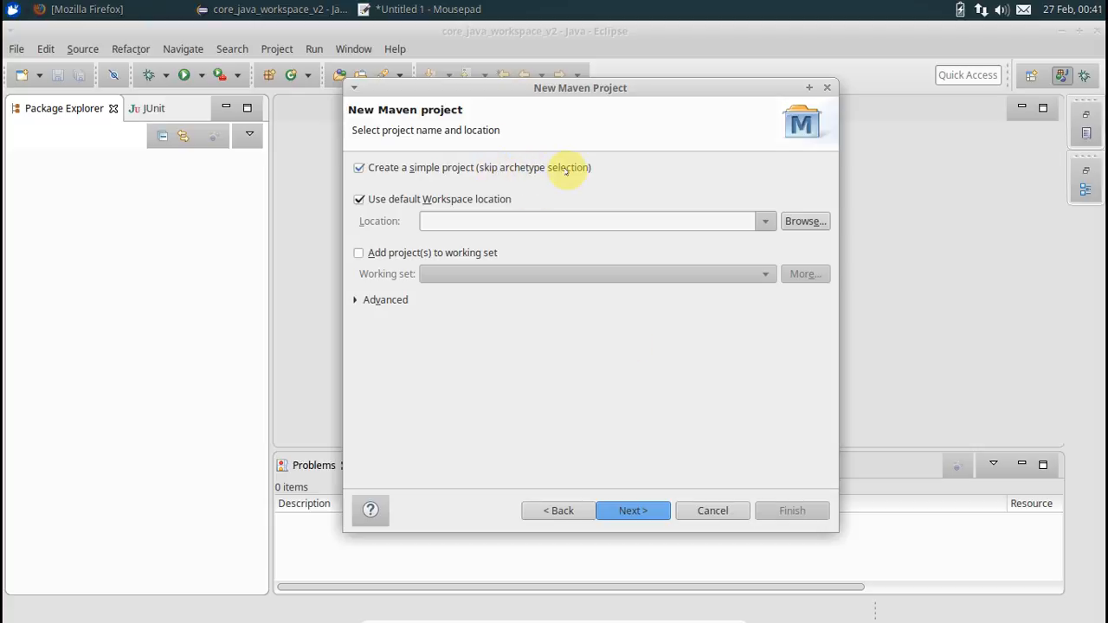
{"action": "mouse_move", "coordinate": [622, 357]}
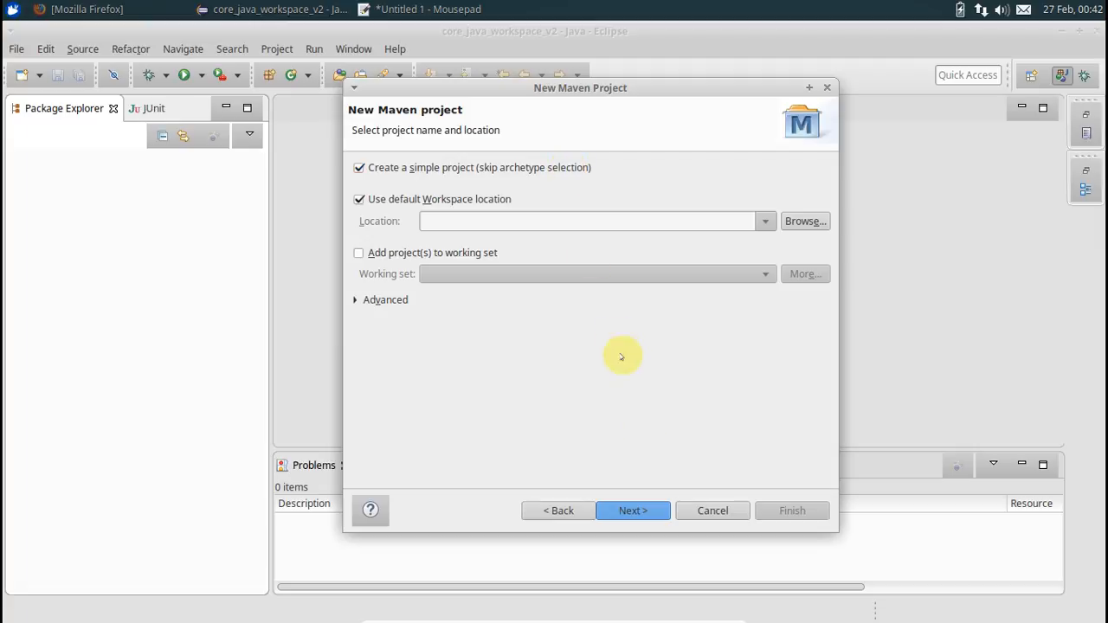
{"action": "left_click", "coordinate": [632, 510]}
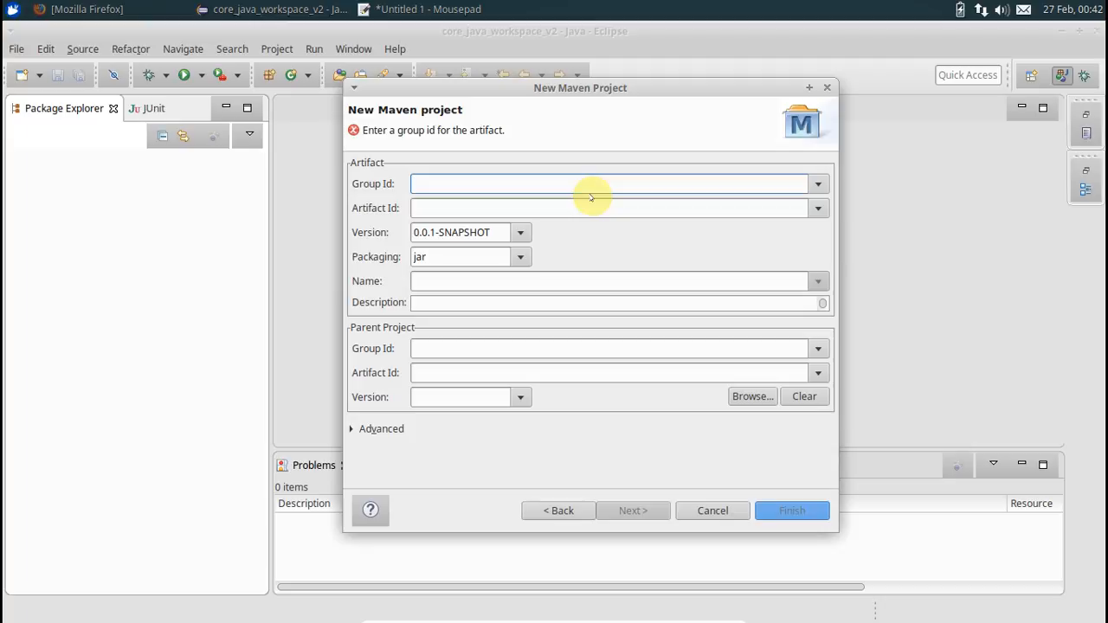
Create the Maven project with group id com.mxexample and artifact id mxexample-app.
{"action": "left_click", "coordinate": [591, 183]}
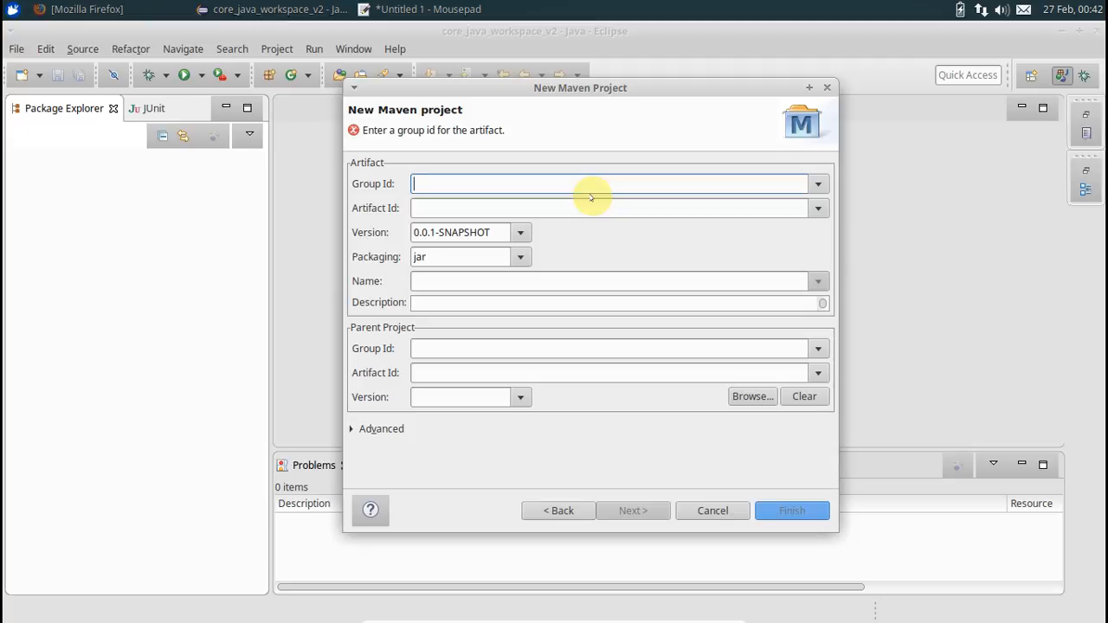
{"action": "type", "text": "com."}
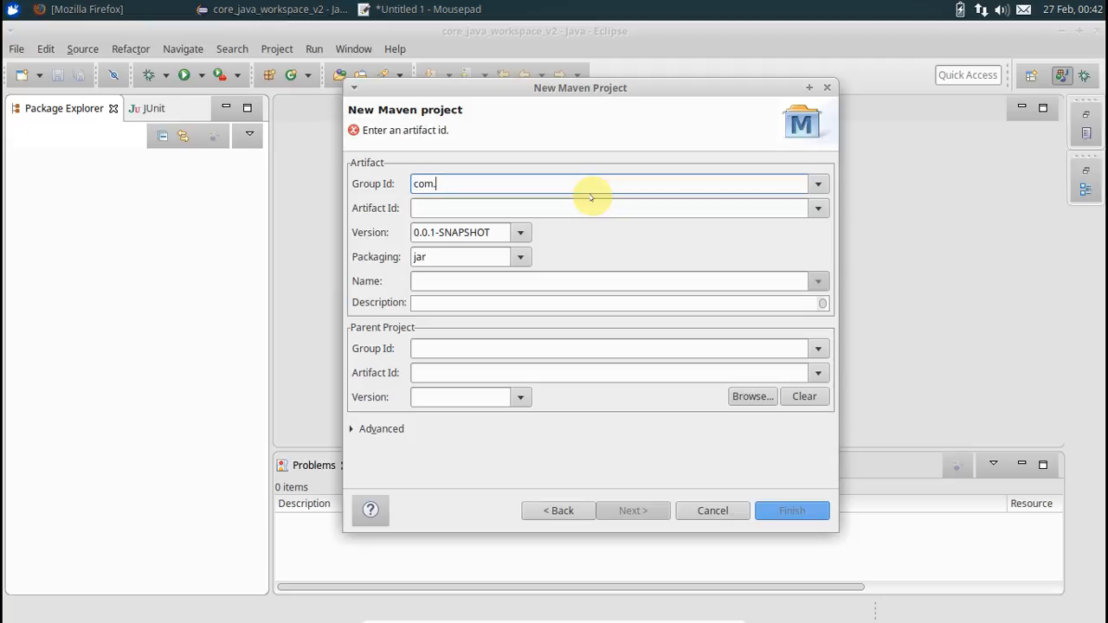
{"action": "type", "text": "mxexample"}
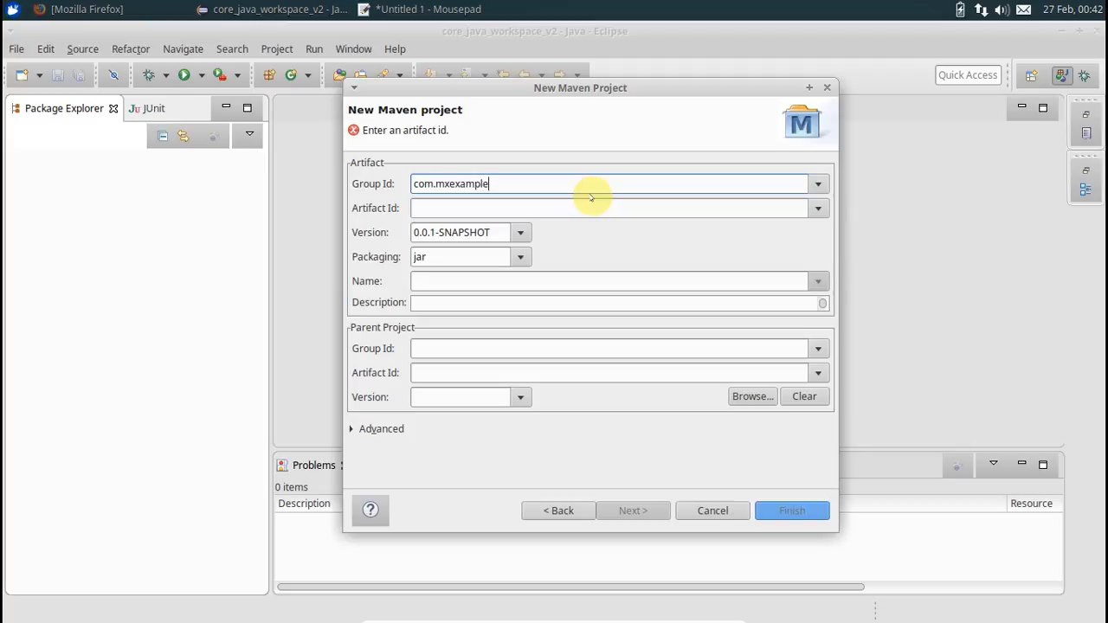
{"action": "left_click", "coordinate": [541, 208]}
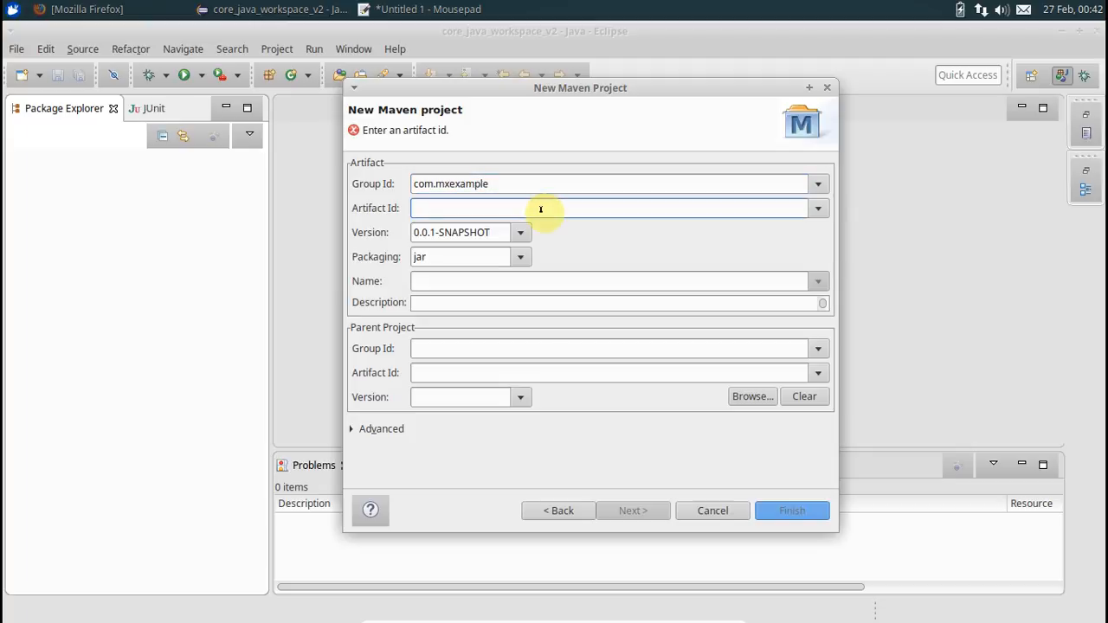
{"action": "type", "text": "mxexample-app"}
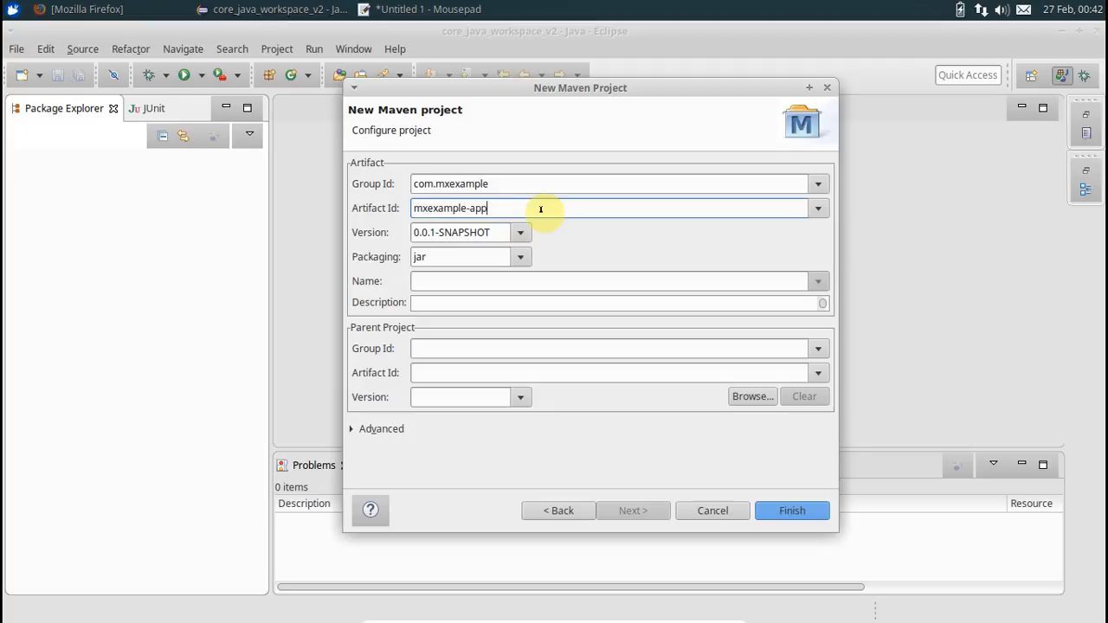
{"action": "mouse_move", "coordinate": [488, 256]}
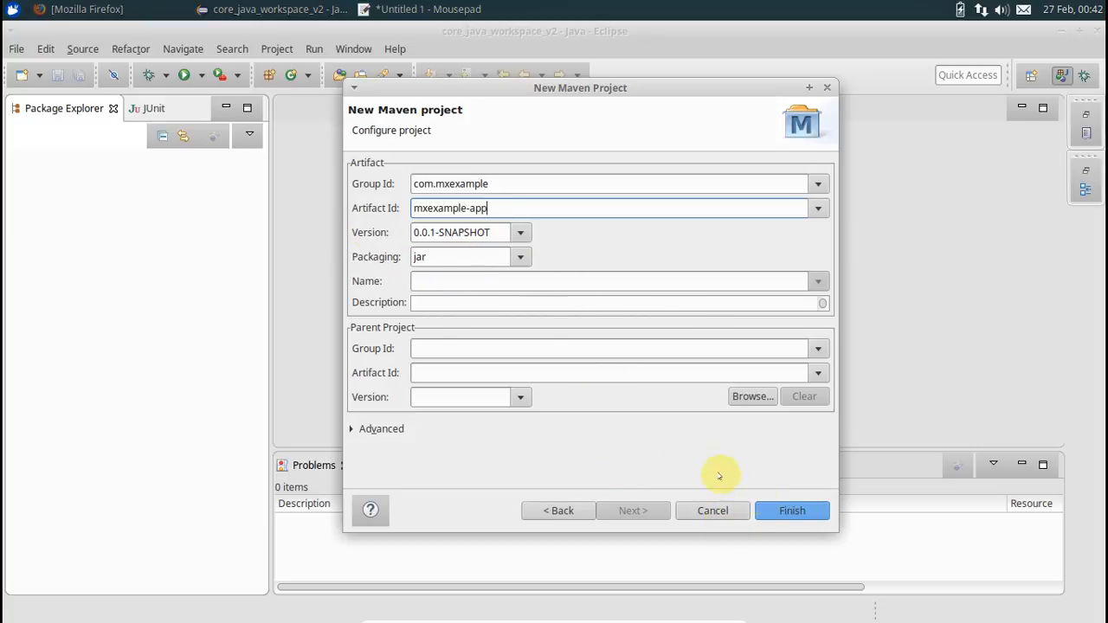
{"action": "left_click", "coordinate": [791, 510]}
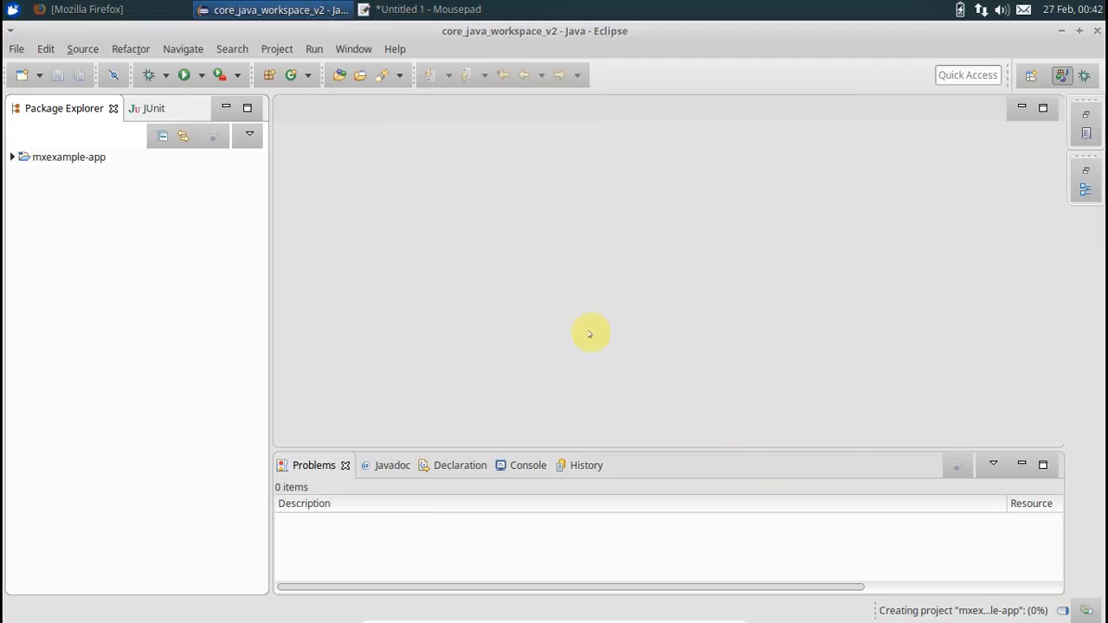
Open mxexample-app's pom.xml as XML source and add blank lines after </version>.
{"action": "left_click", "coordinate": [12, 157]}
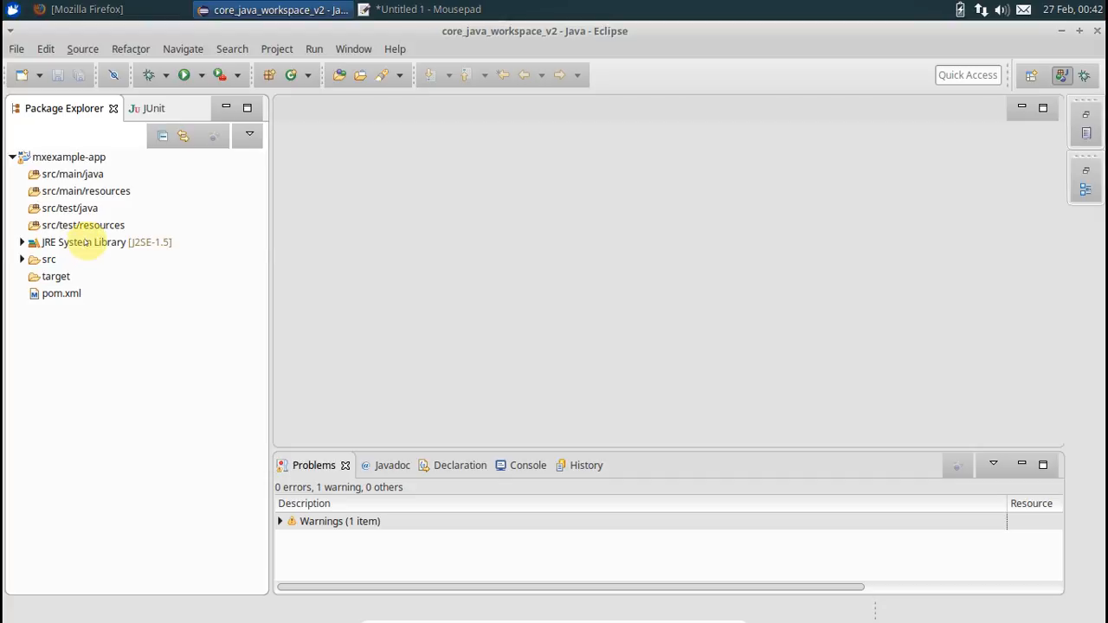
{"action": "left_click", "coordinate": [106, 242]}
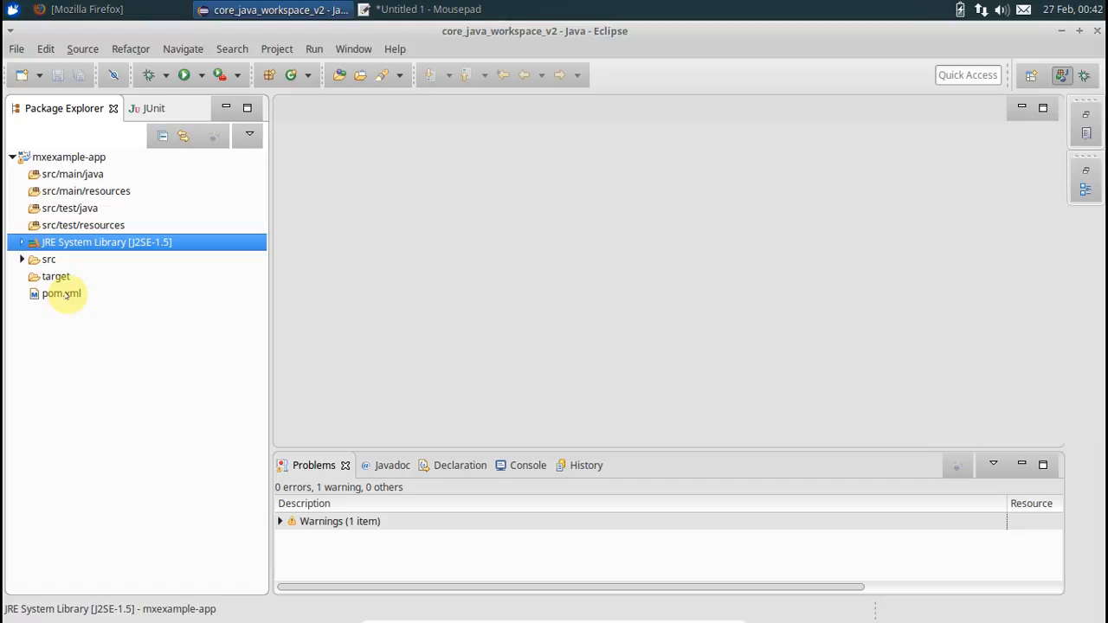
{"action": "left_click", "coordinate": [62, 294]}
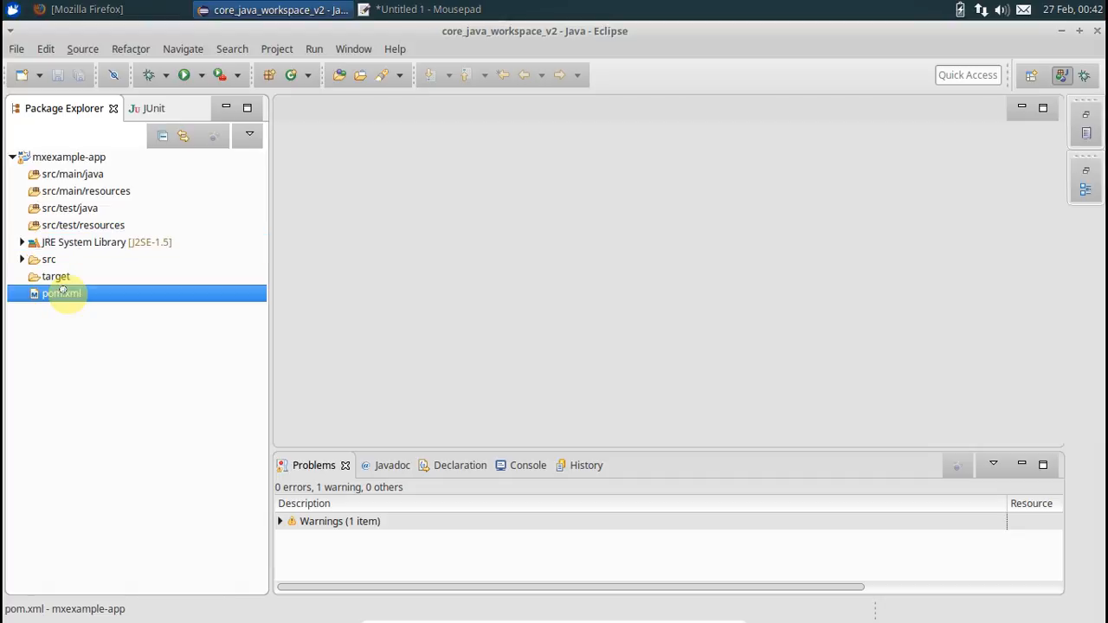
{"action": "double_click", "coordinate": [62, 294]}
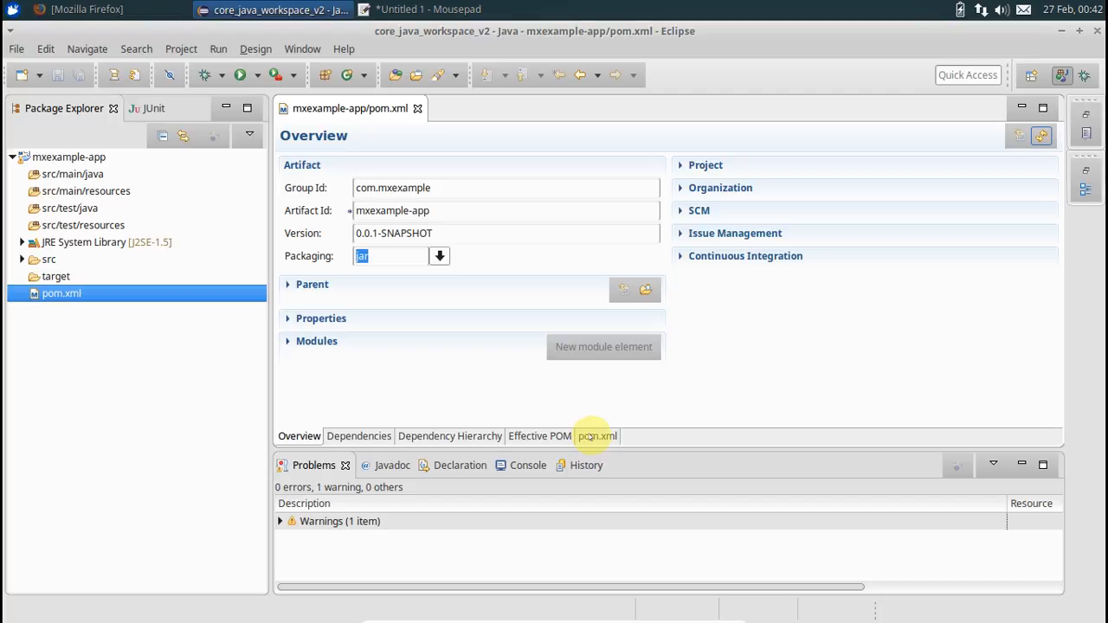
{"action": "left_click", "coordinate": [596, 436]}
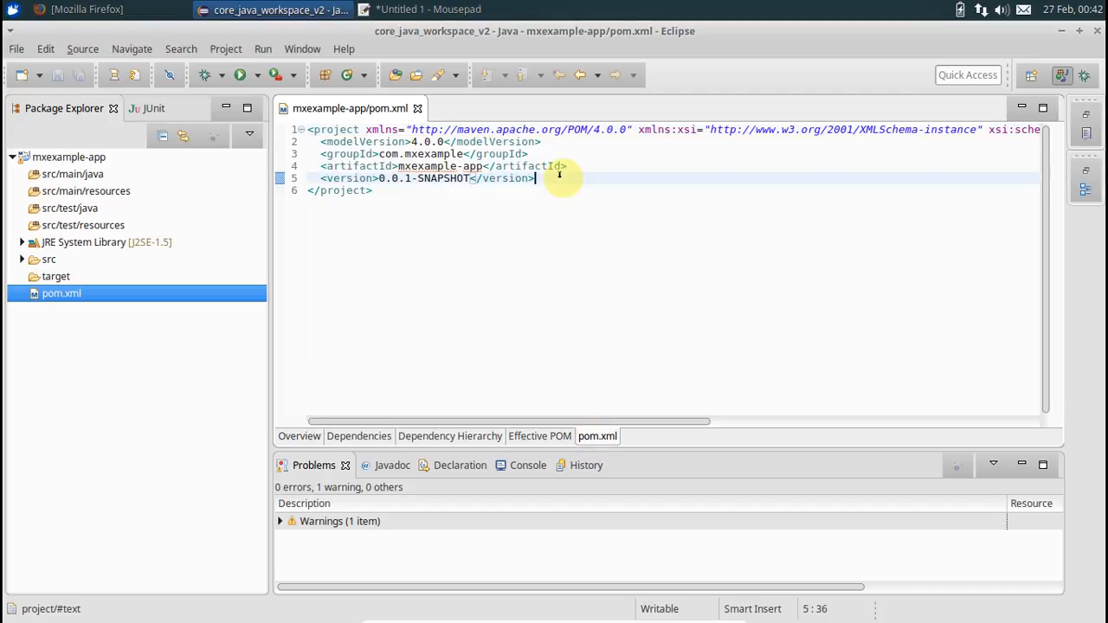
{"action": "key", "text": "Enter"}
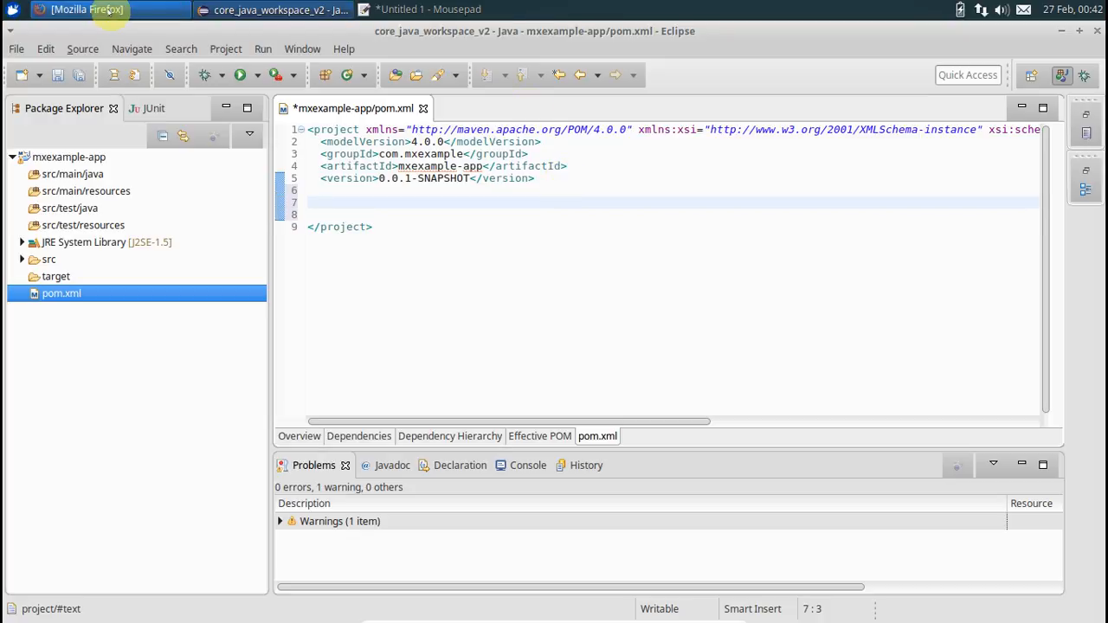
Open the Maven Compiler Plugin example on setting source and target in Firefox.
{"action": "left_click", "coordinate": [87, 10]}
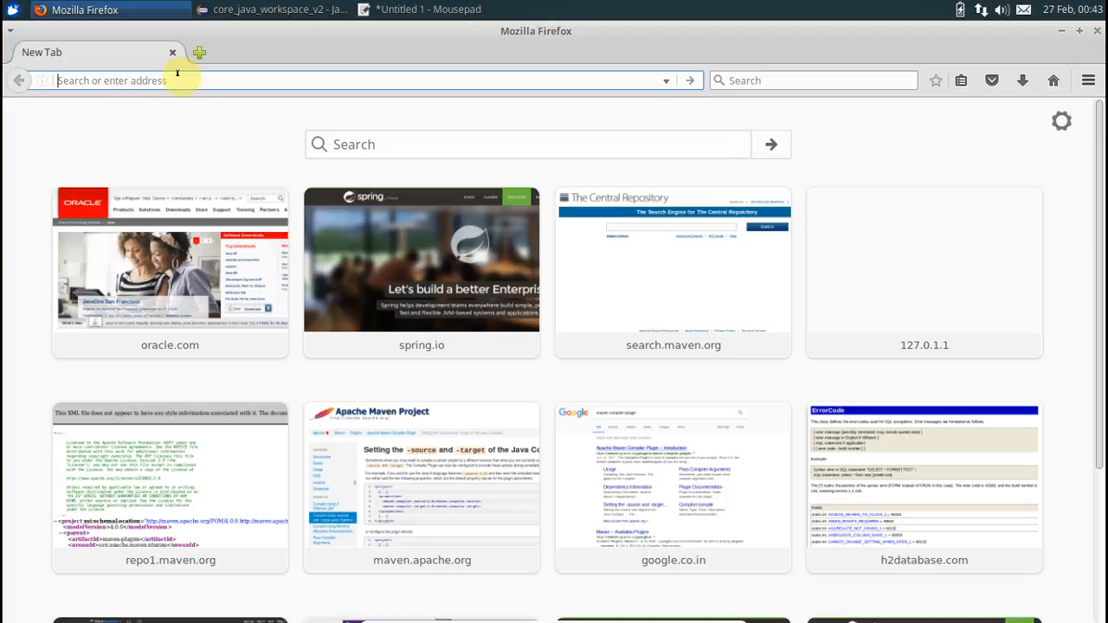
{"action": "type", "text": "maven+compiler+plugin&ie=utf-8&oe=utf-8&gfe_rd=cr&ei=xyizWP"}
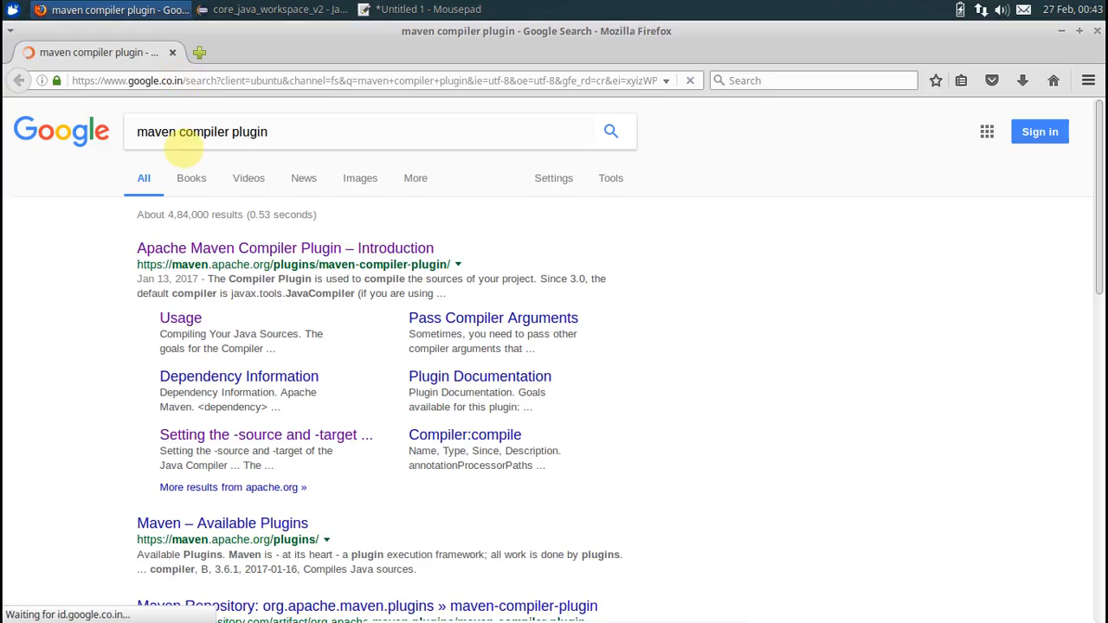
{"action": "left_click", "coordinate": [285, 248]}
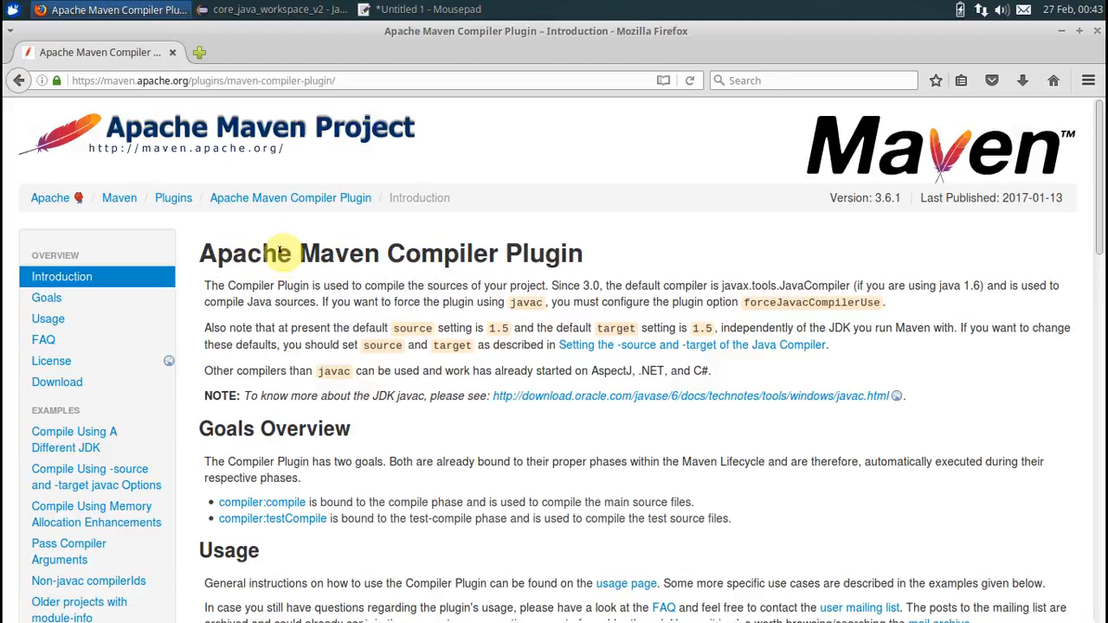
{"action": "scroll", "scroll_direction": "down", "scroll_amount": 3}
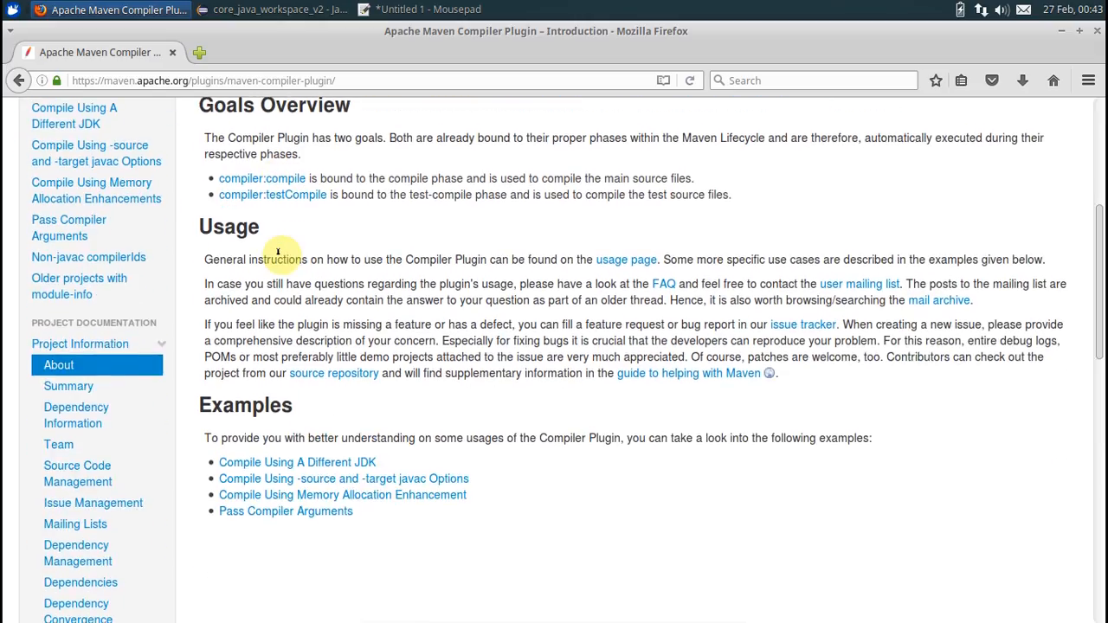
{"action": "mouse_move", "coordinate": [343, 478]}
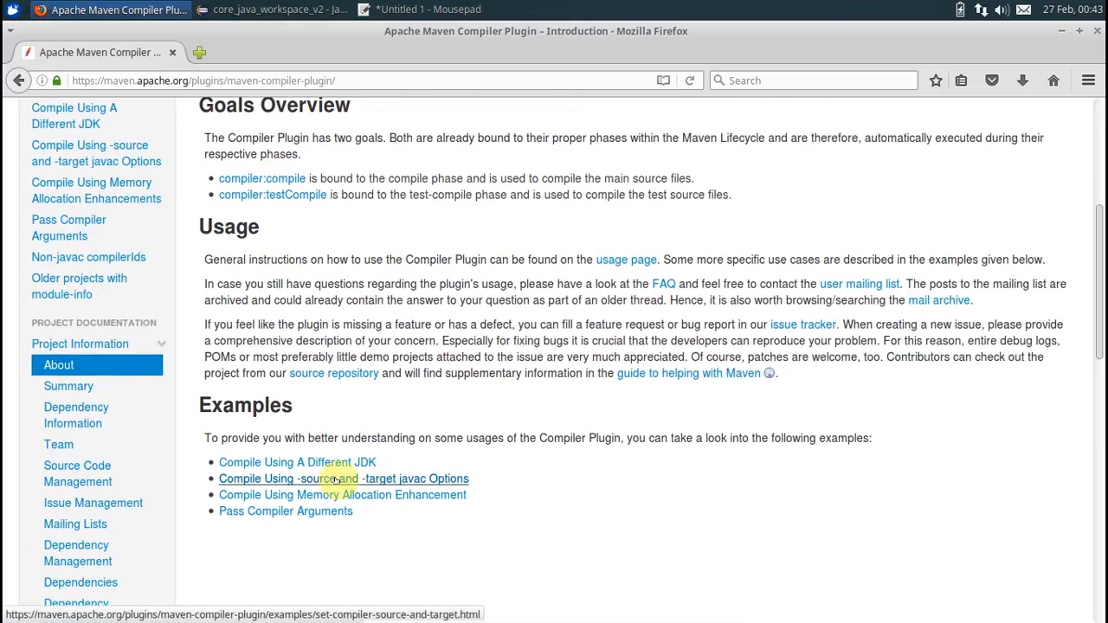
{"action": "left_click", "coordinate": [344, 479]}
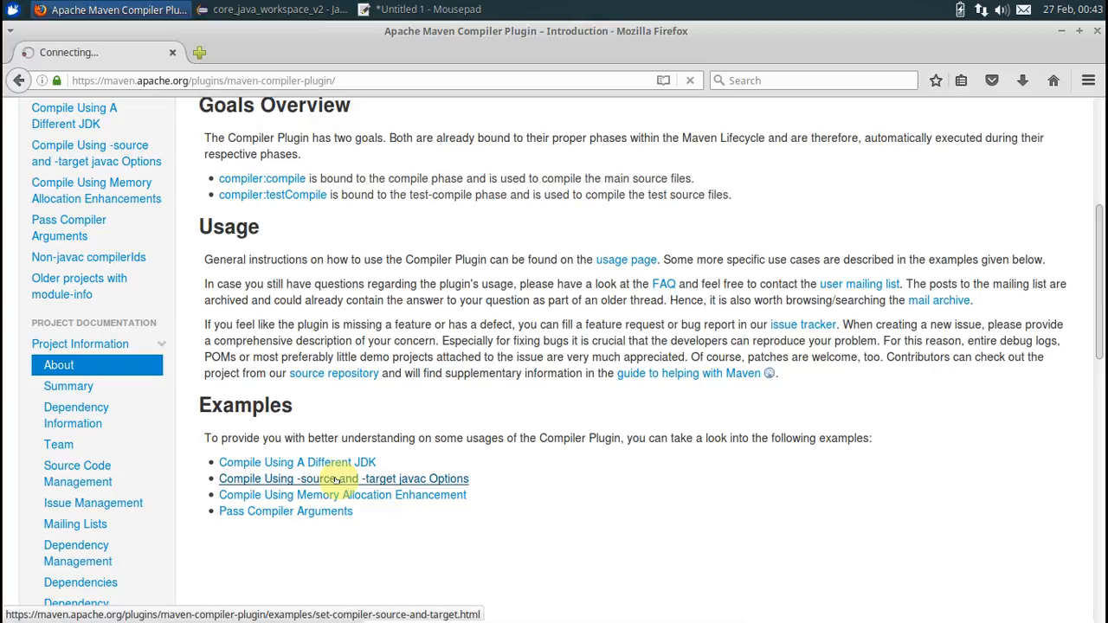
{"action": "left_click", "coordinate": [344, 478]}
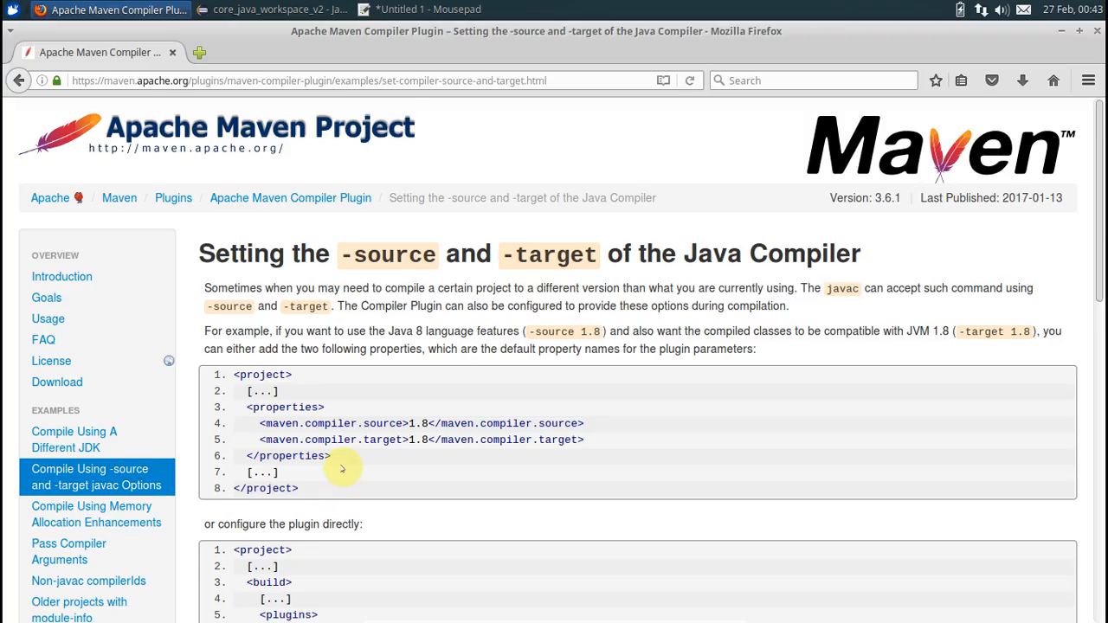
Copy the <build> compiler plugin block with source and target 1.8 into pom.xml.
{"action": "scroll", "scroll_direction": "down", "scroll_amount": 3}
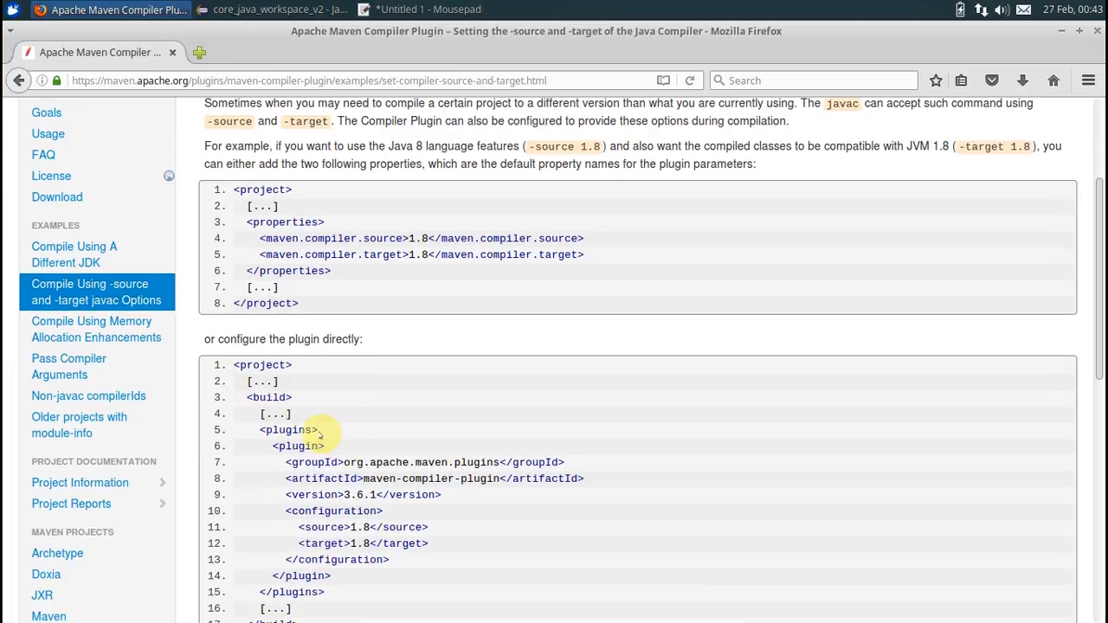
{"action": "scroll", "scroll_direction": "down", "scroll_amount": 3}
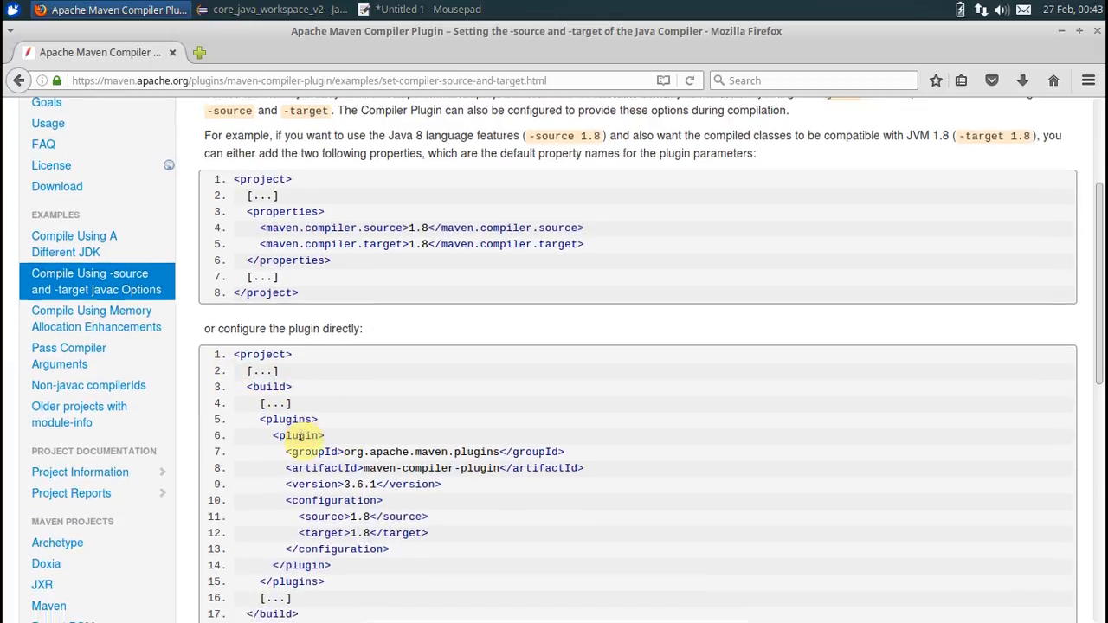
{"action": "scroll", "scroll_direction": "down", "scroll_amount": 3}
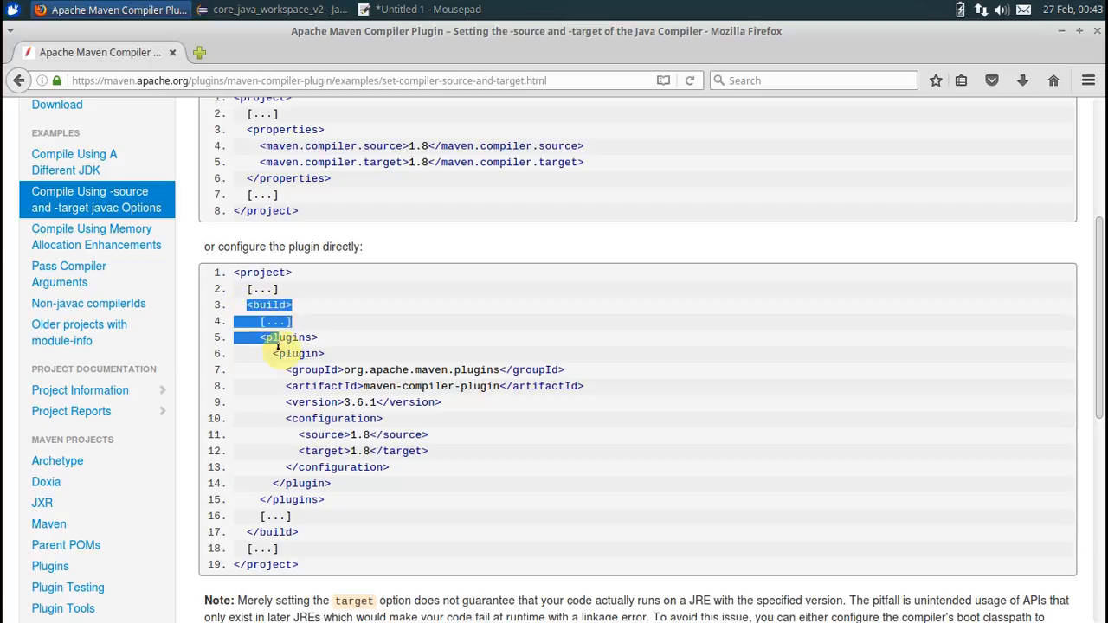
{"action": "left_click_drag", "start_coordinate": [265, 337], "coordinate": [318, 526]}
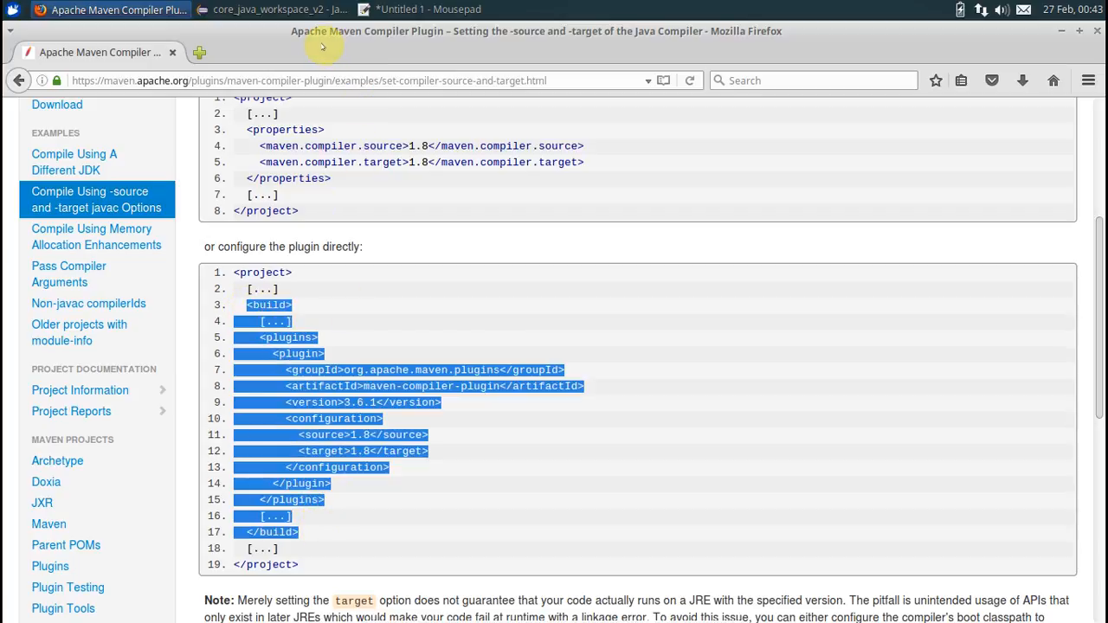
{"action": "left_click", "coordinate": [277, 9]}
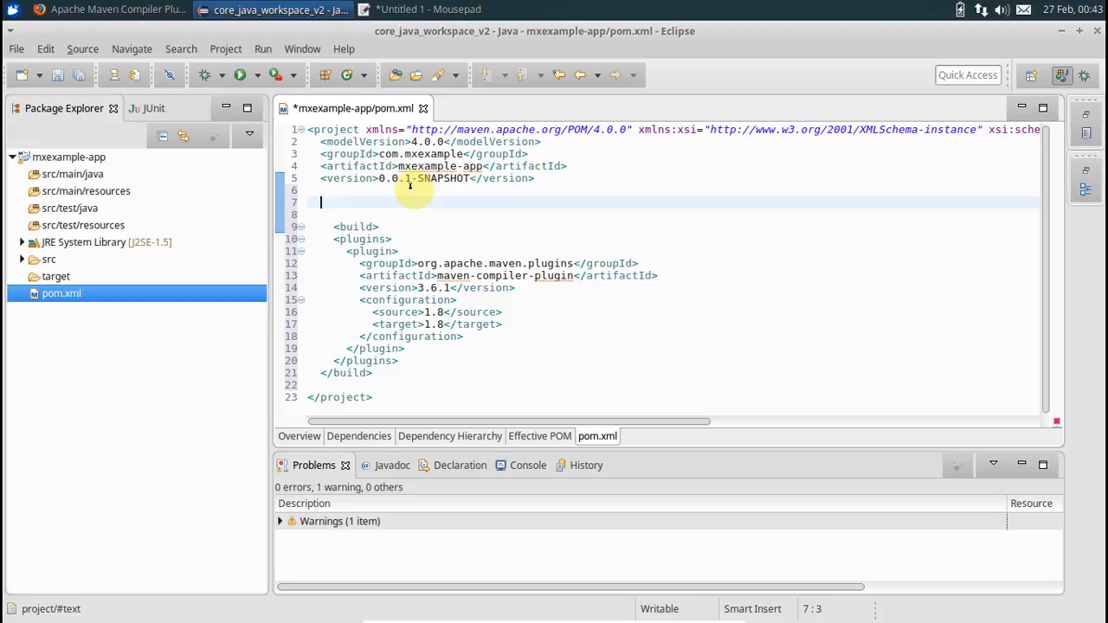
Add a properties block defining java.version as 1.8 in pom.xml.
{"action": "type", "text": "<properties>"}
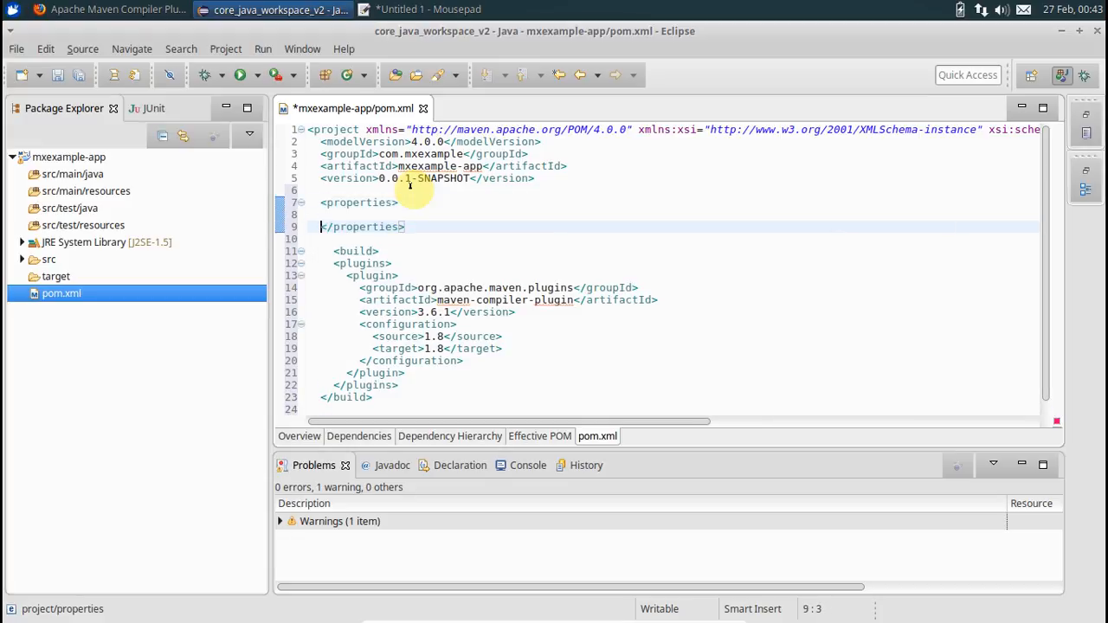
{"action": "type", "text": "<"}
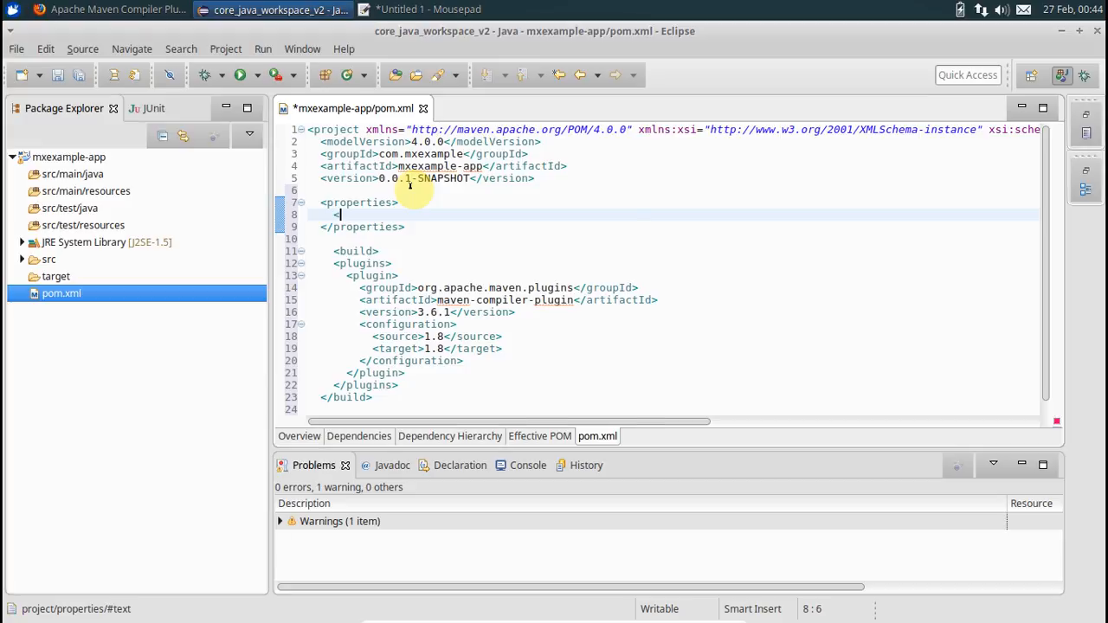
{"action": "type", "text": "java.version></java.version>"}
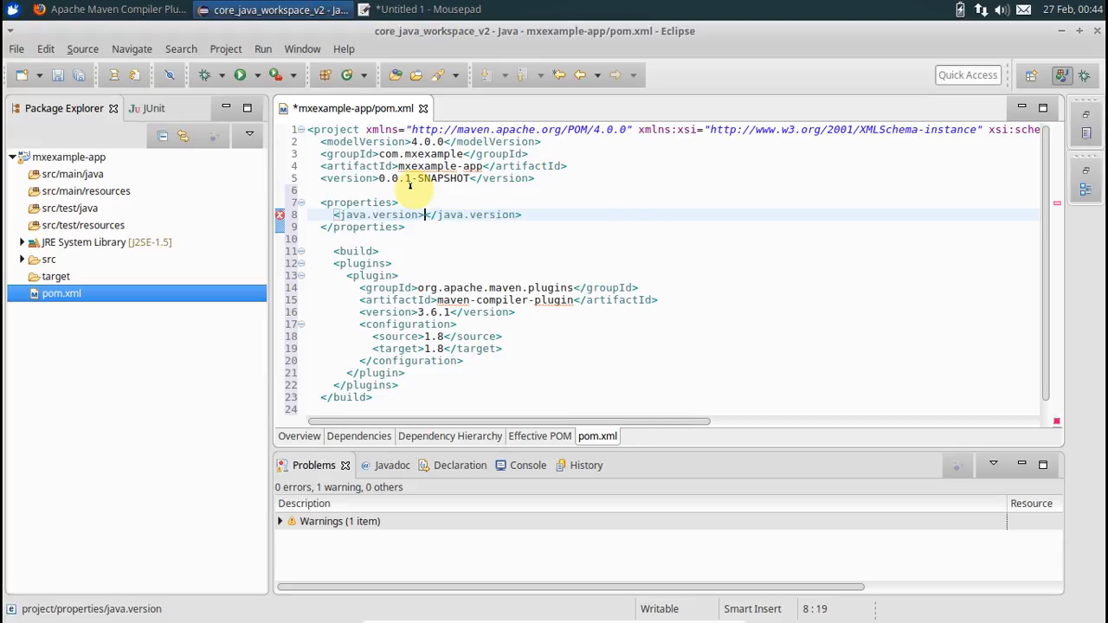
{"action": "type", "text": "1.8"}
{"action": "left_click", "coordinate": [673, 336]}
{"action": "type", "text": "$"}
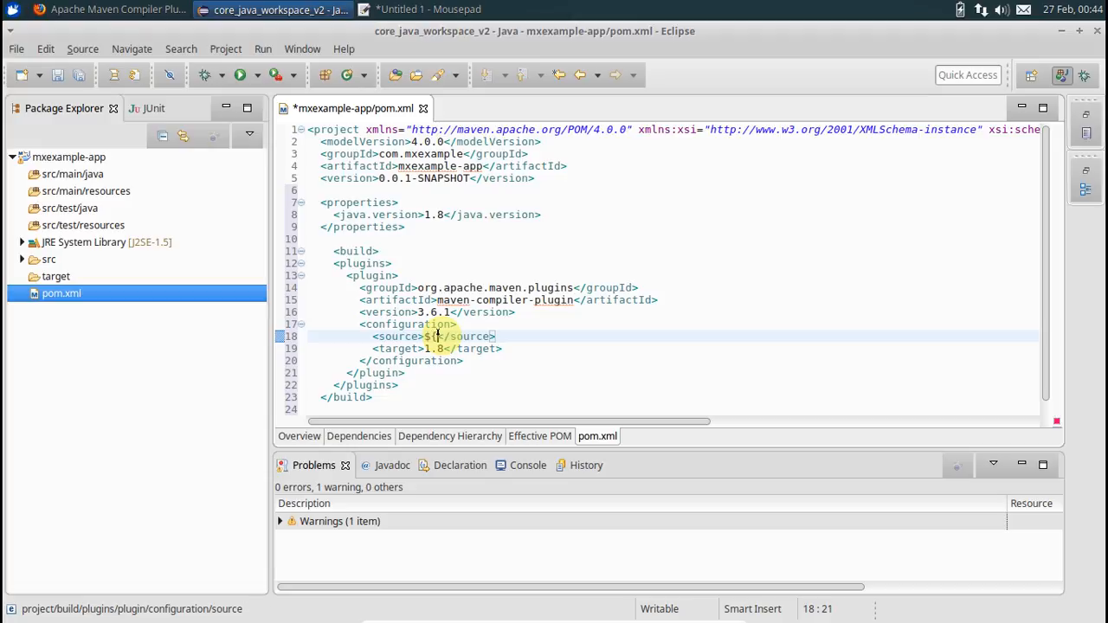
Replace the compiler source and target values with ${java.version}.
{"action": "type", "text": "{"}
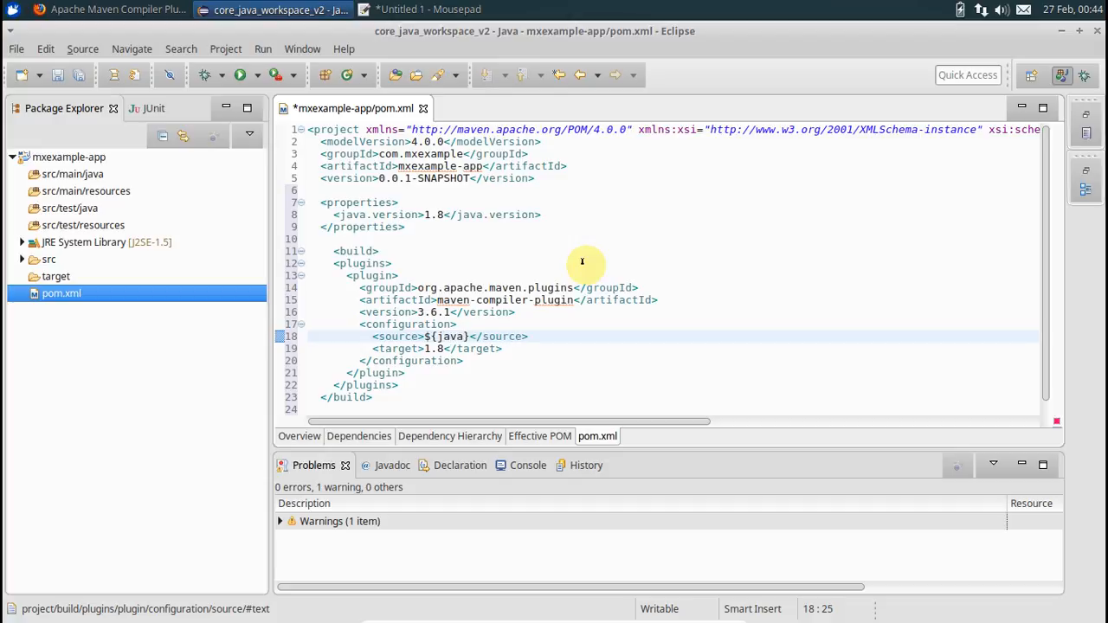
{"action": "type", "text": ".version"}
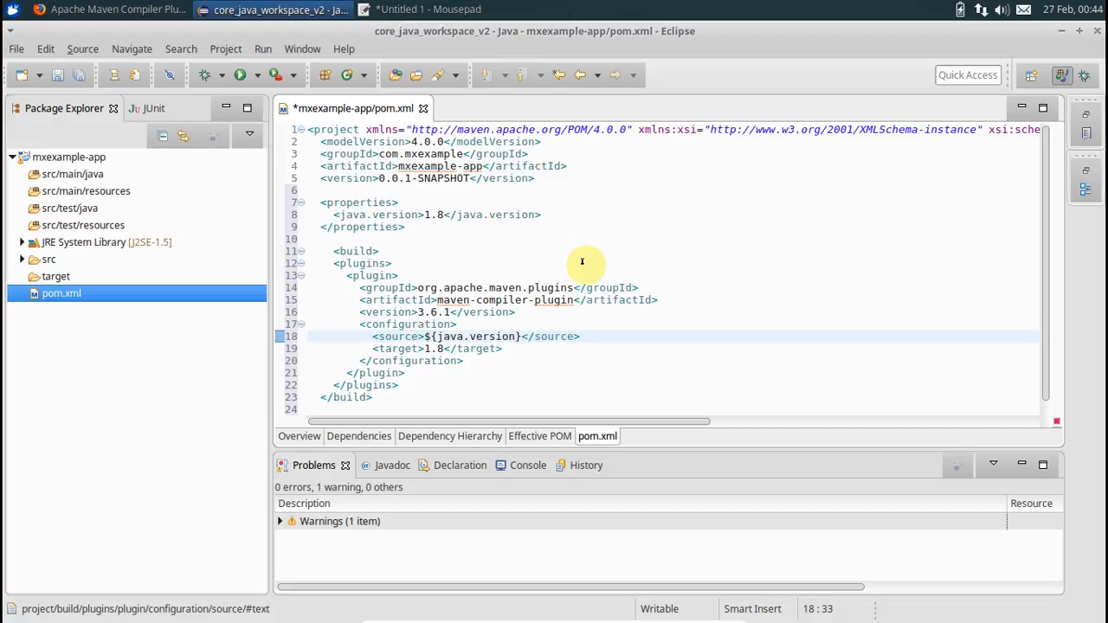
{"action": "double_click", "coordinate": [493, 336]}
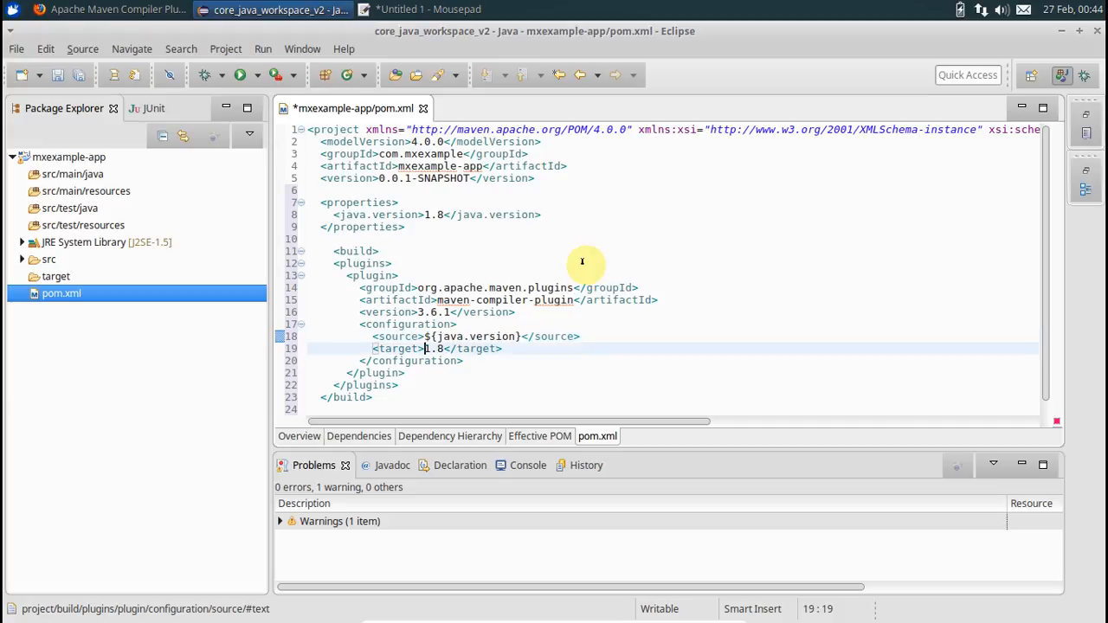
{"action": "double_click", "coordinate": [433, 348]}
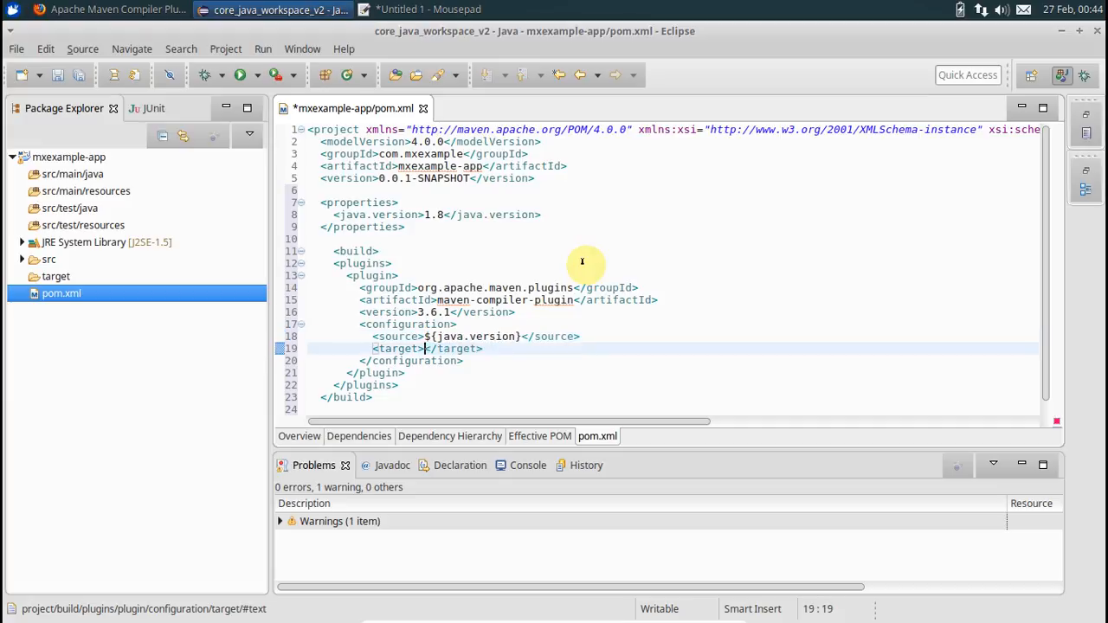
{"action": "type", "text": "${java.version}"}
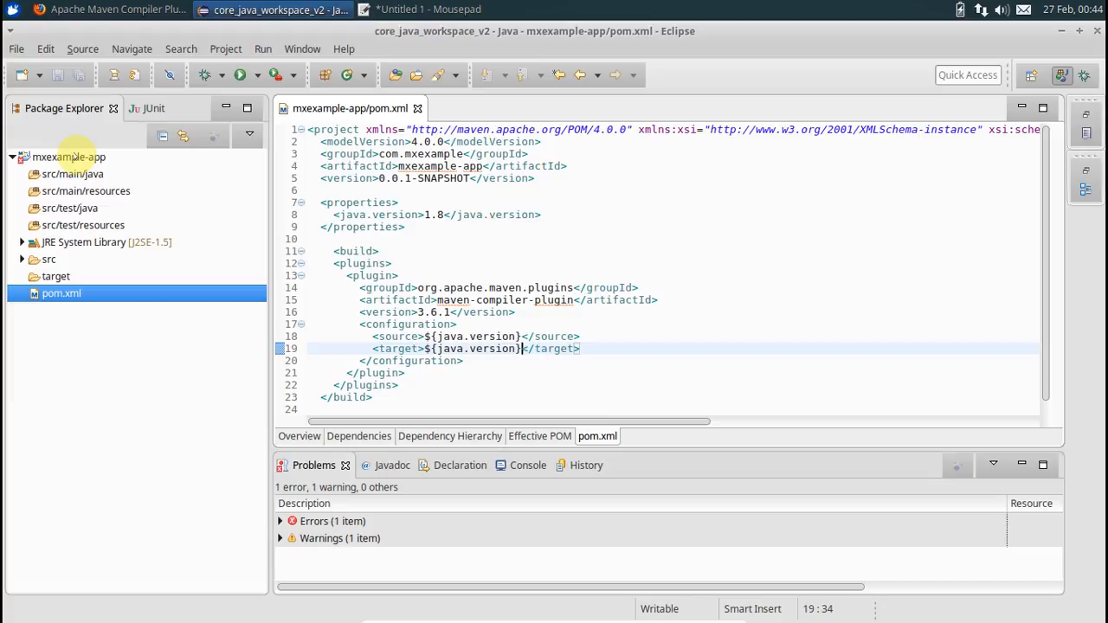
Run Maven Update Project on mxexample-app so its JRE becomes JavaSE-1.8.
{"action": "right_click", "coordinate": [69, 156]}
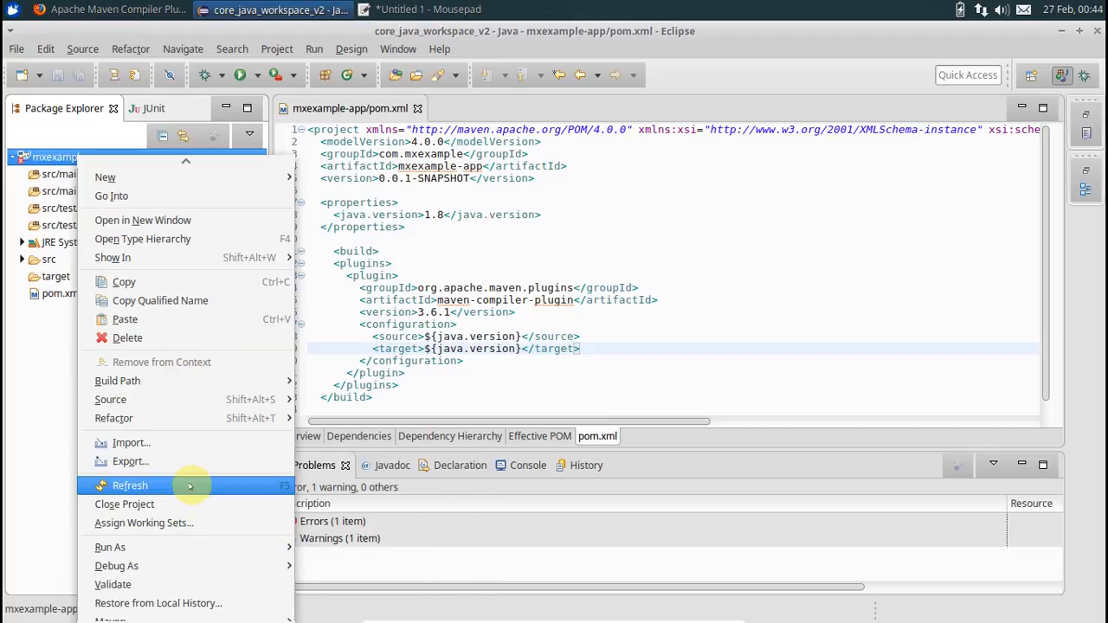
{"action": "mouse_move", "coordinate": [110, 573]}
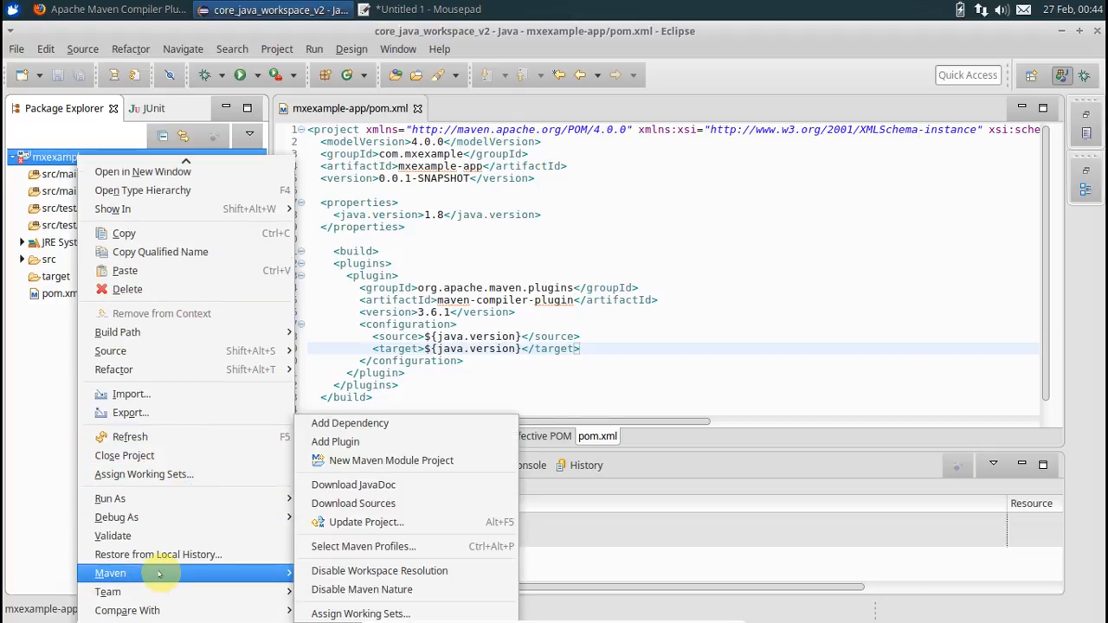
{"action": "mouse_move", "coordinate": [366, 522]}
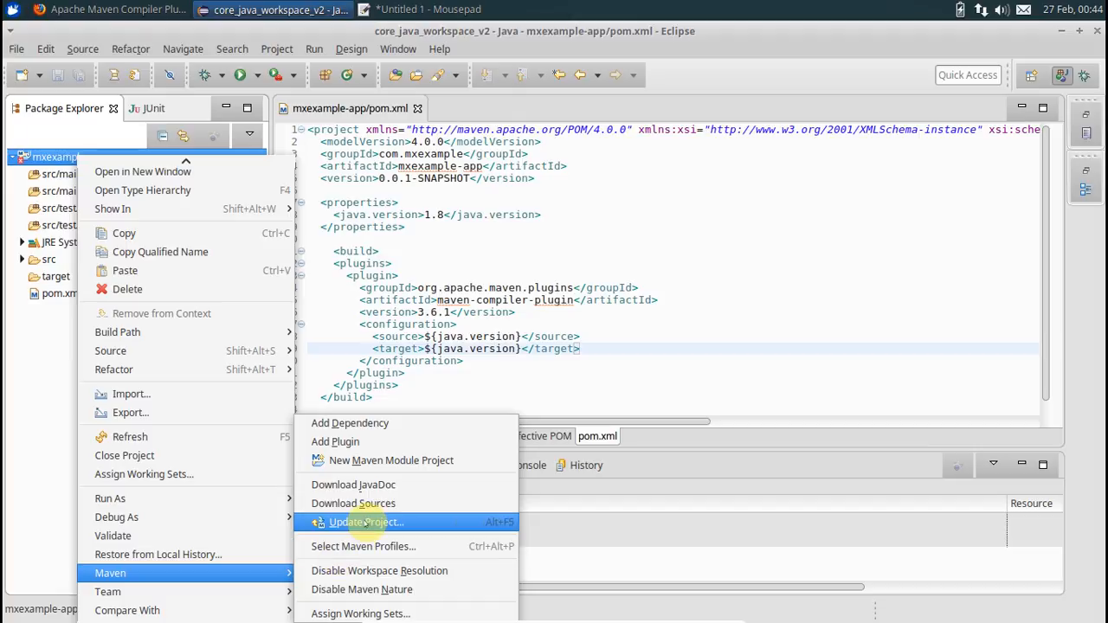
{"action": "left_click", "coordinate": [365, 522]}
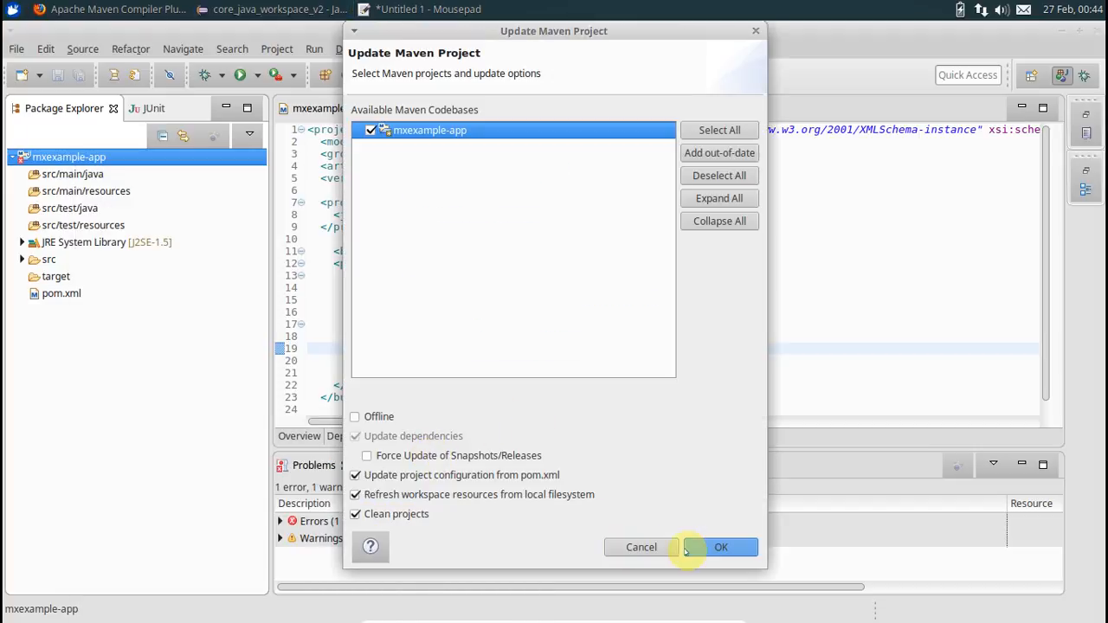
{"action": "left_click", "coordinate": [721, 546]}
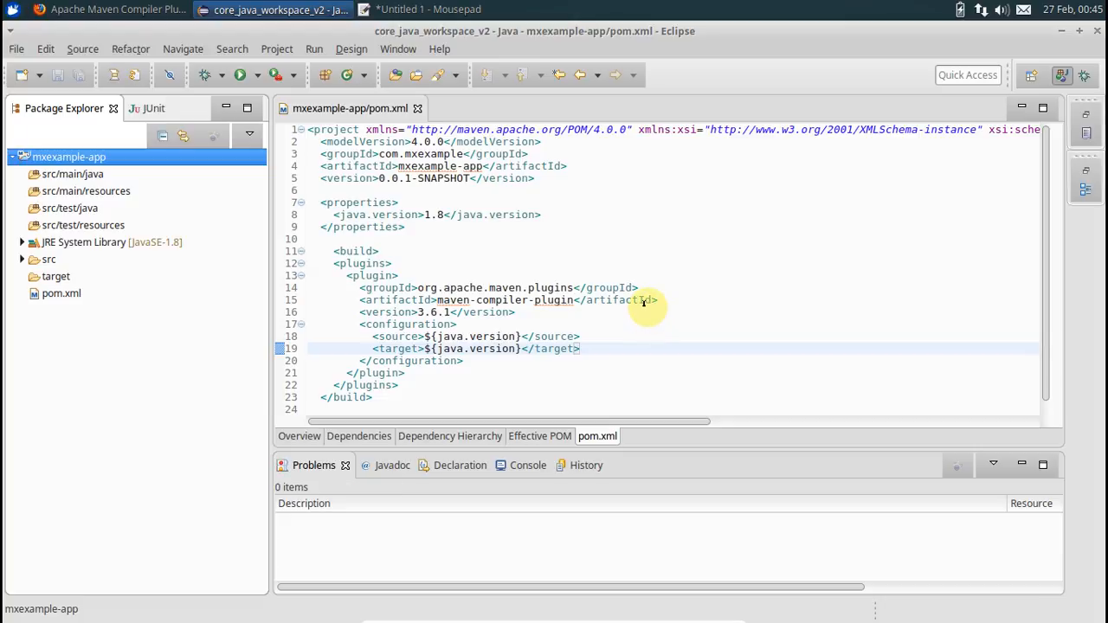
{"action": "left_click", "coordinate": [111, 242]}
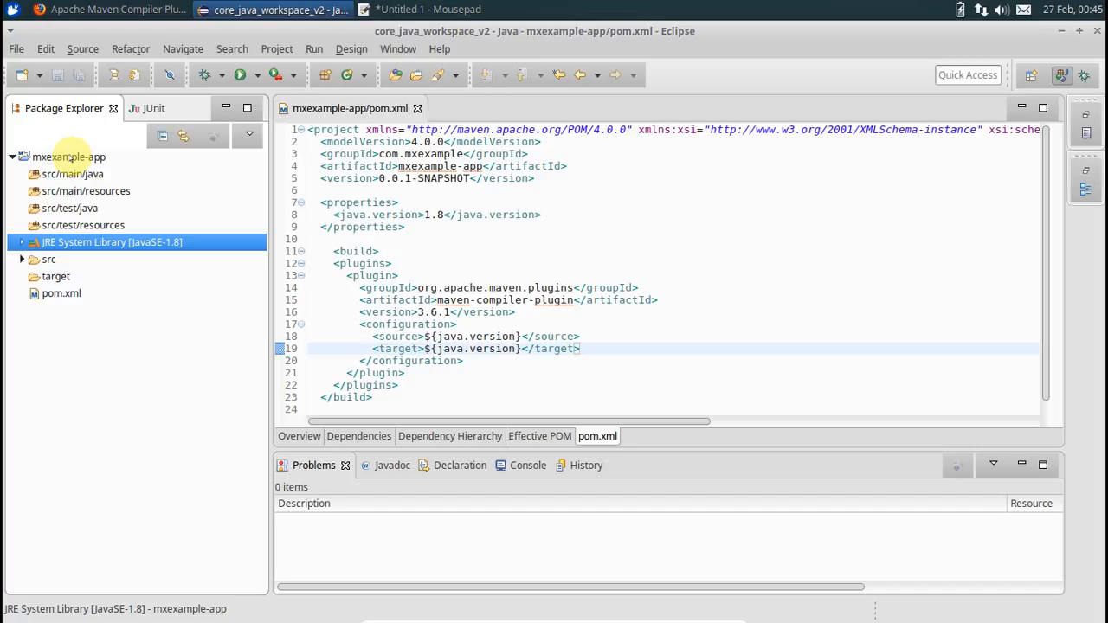
Create public class Program in package com.mxexample under src/main/java.
{"action": "left_click", "coordinate": [72, 174]}
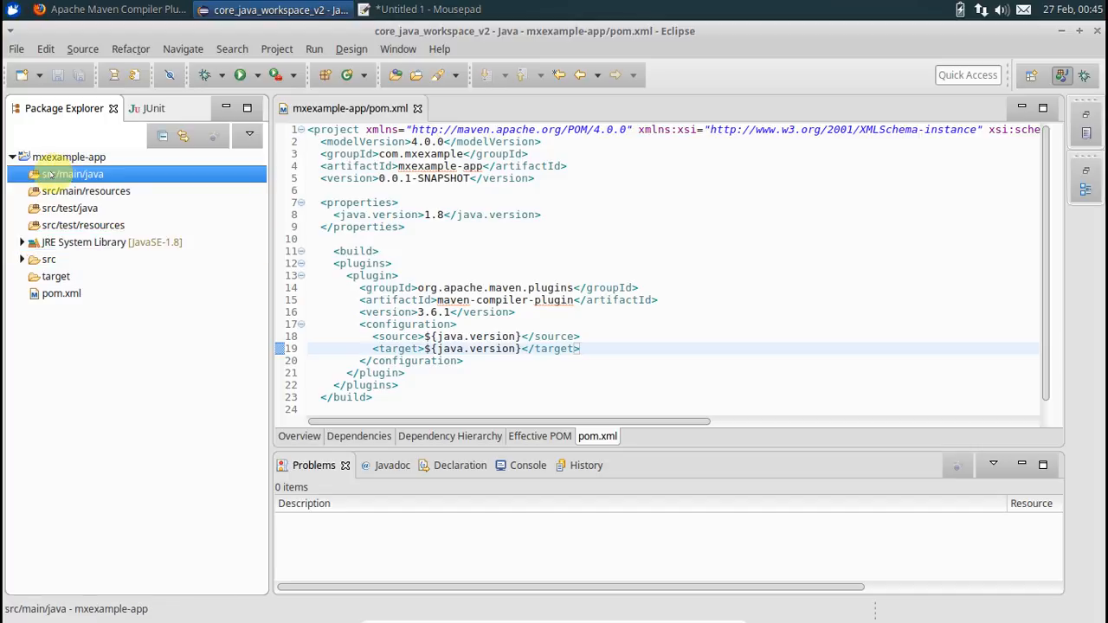
{"action": "right_click", "coordinate": [77, 174]}
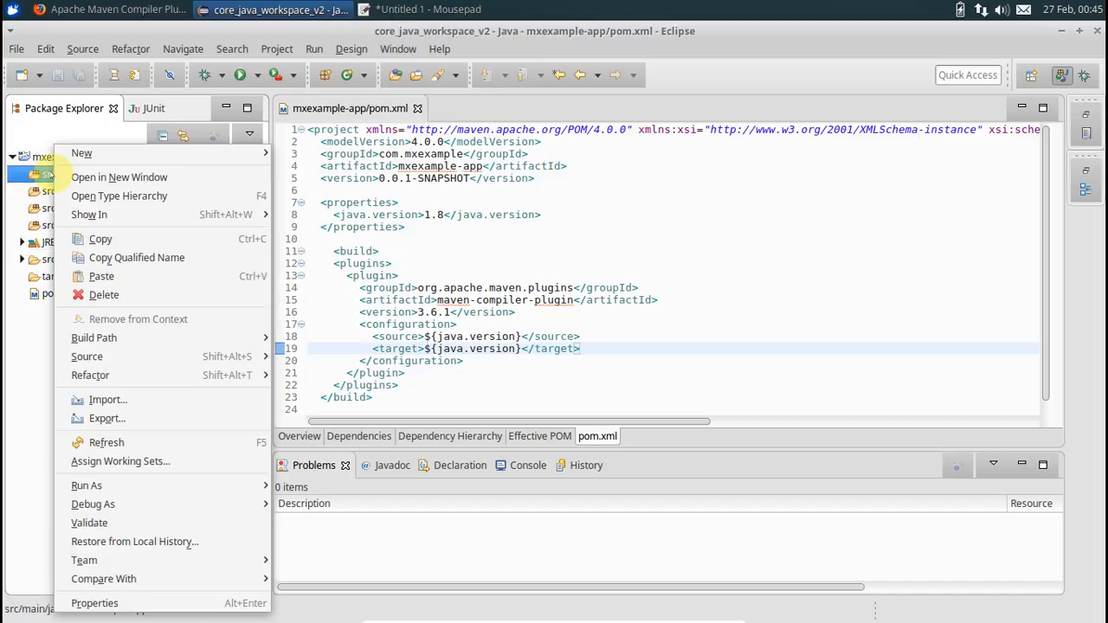
{"action": "mouse_move", "coordinate": [81, 153]}
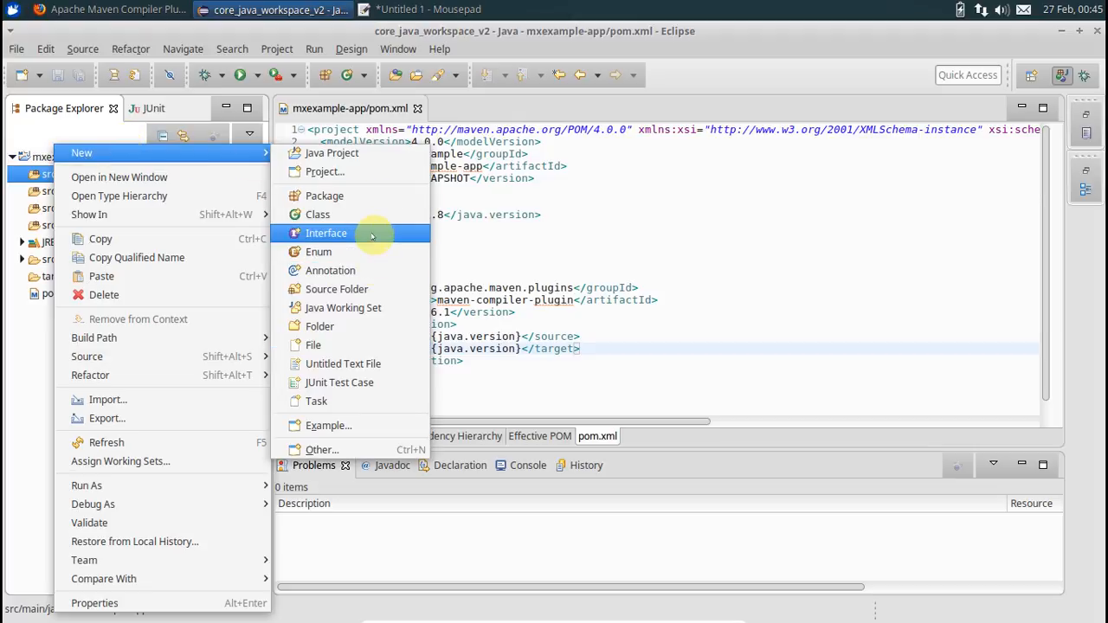
{"action": "left_click", "coordinate": [317, 214]}
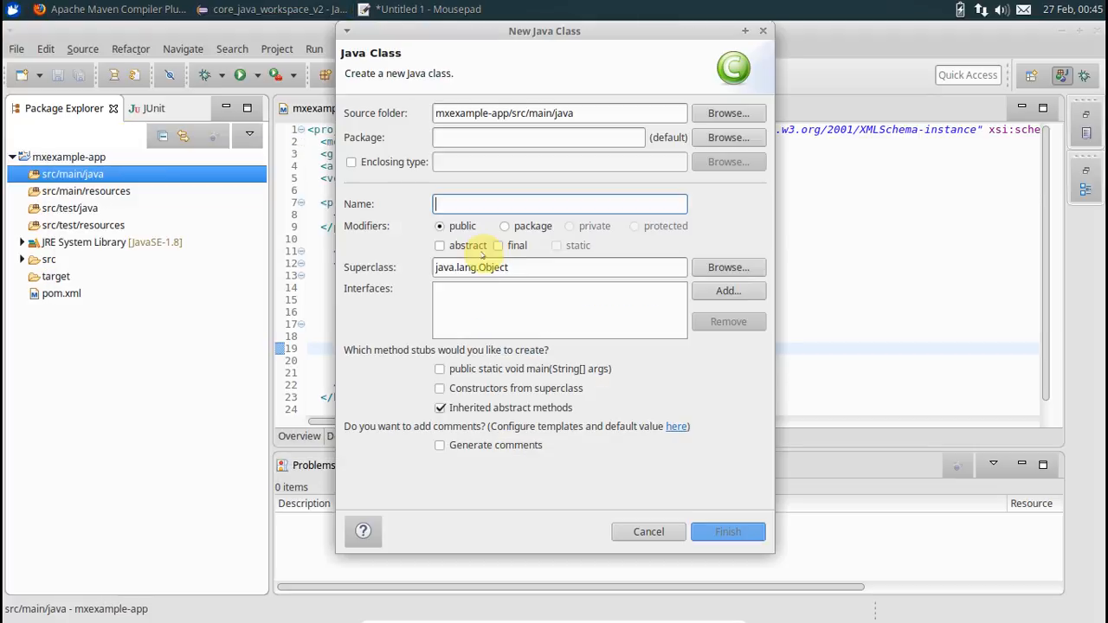
{"action": "type", "text": "or"}
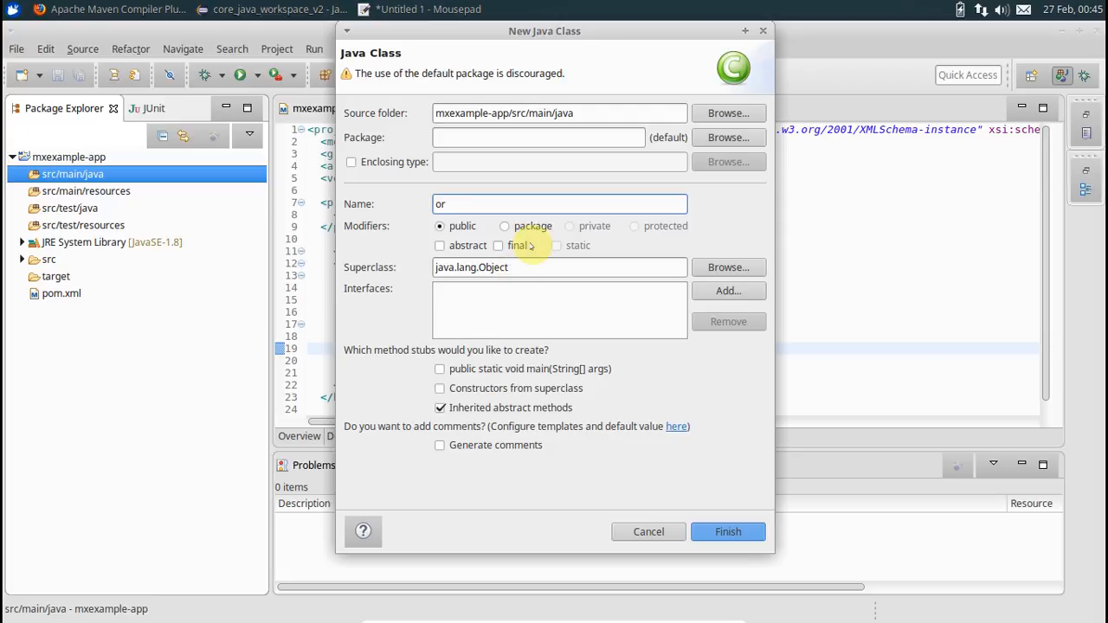
{"action": "type", "text": "com"}
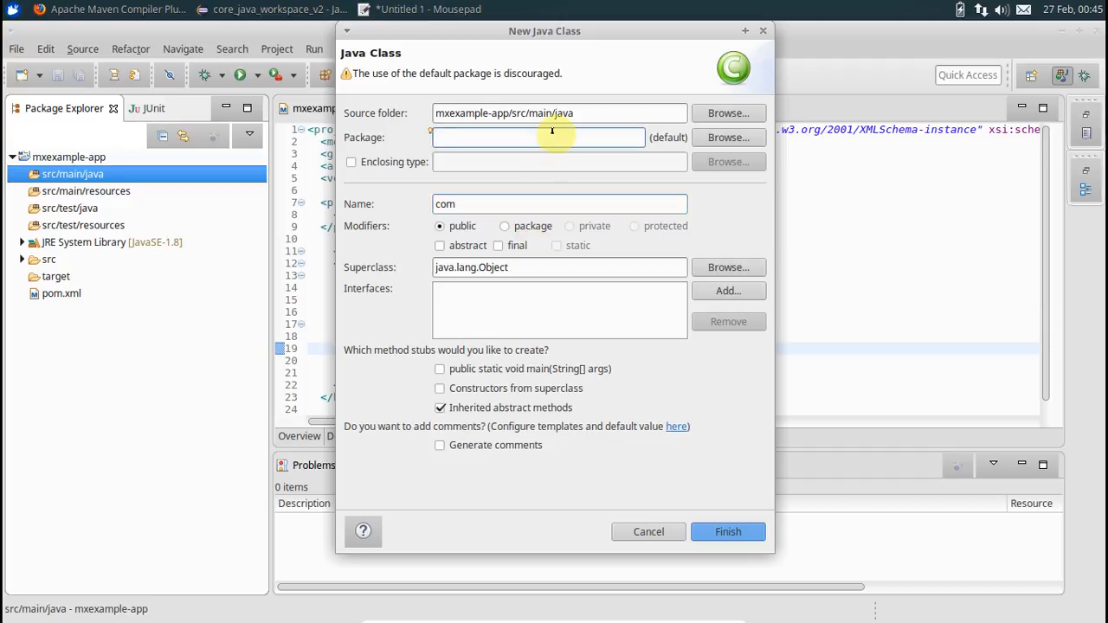
{"action": "type", "text": "com."}
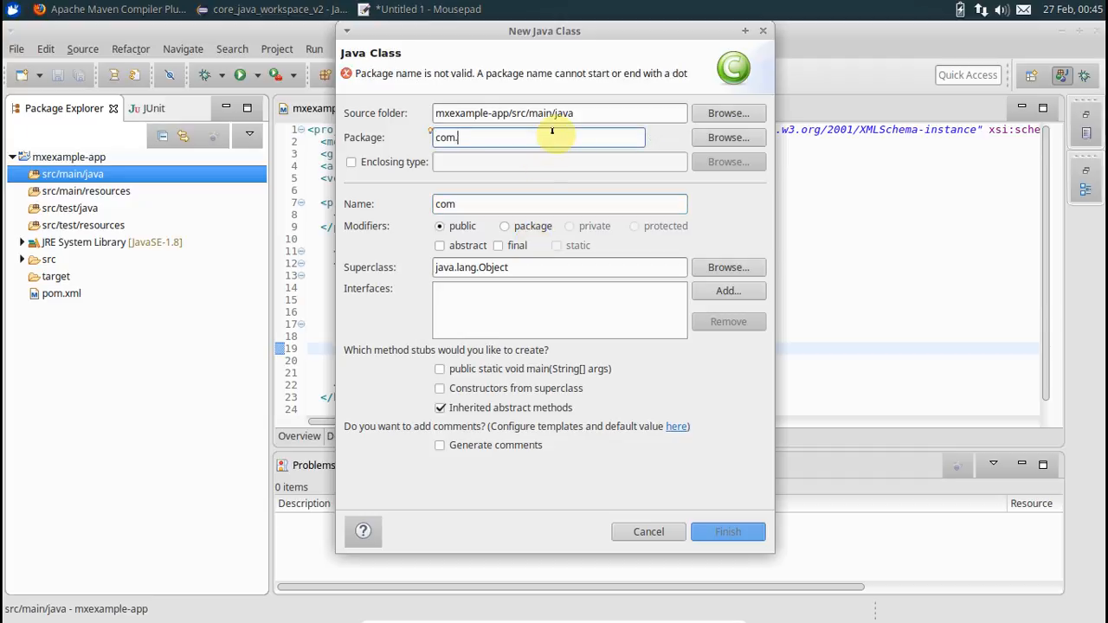
{"action": "type", "text": "mxexample"}
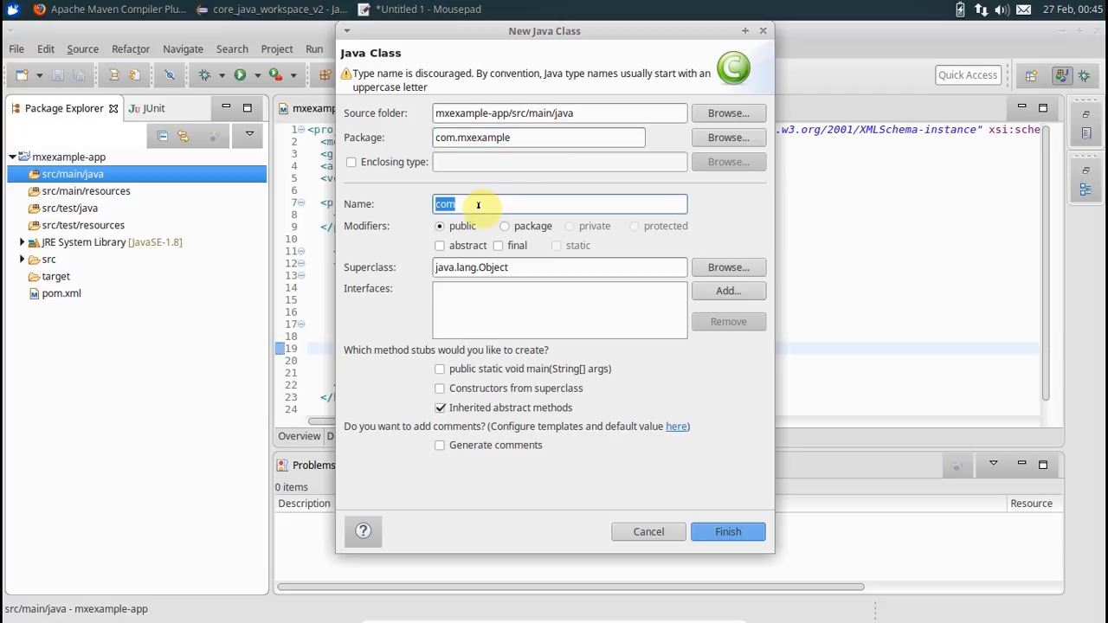
{"action": "type", "text": "Program"}
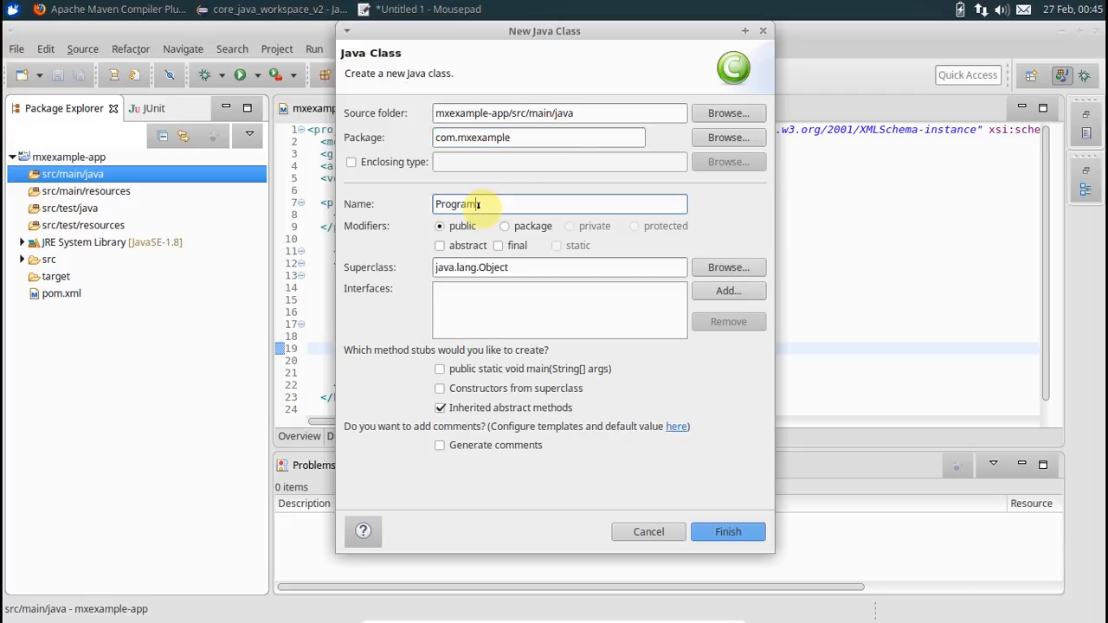
{"action": "mouse_move", "coordinate": [702, 520]}
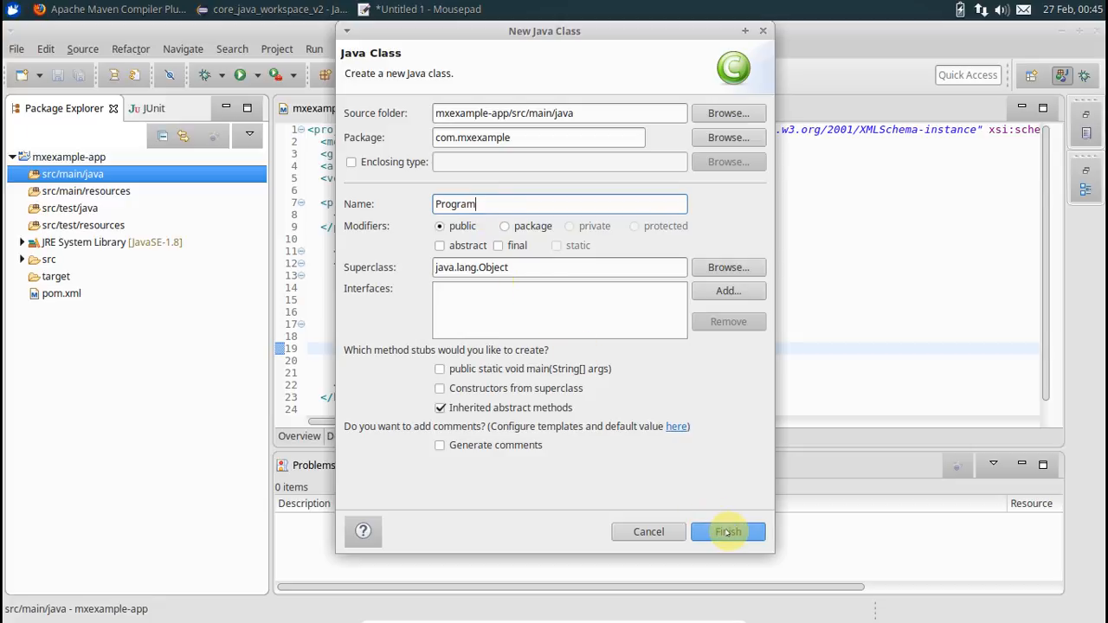
{"action": "left_click", "coordinate": [728, 532]}
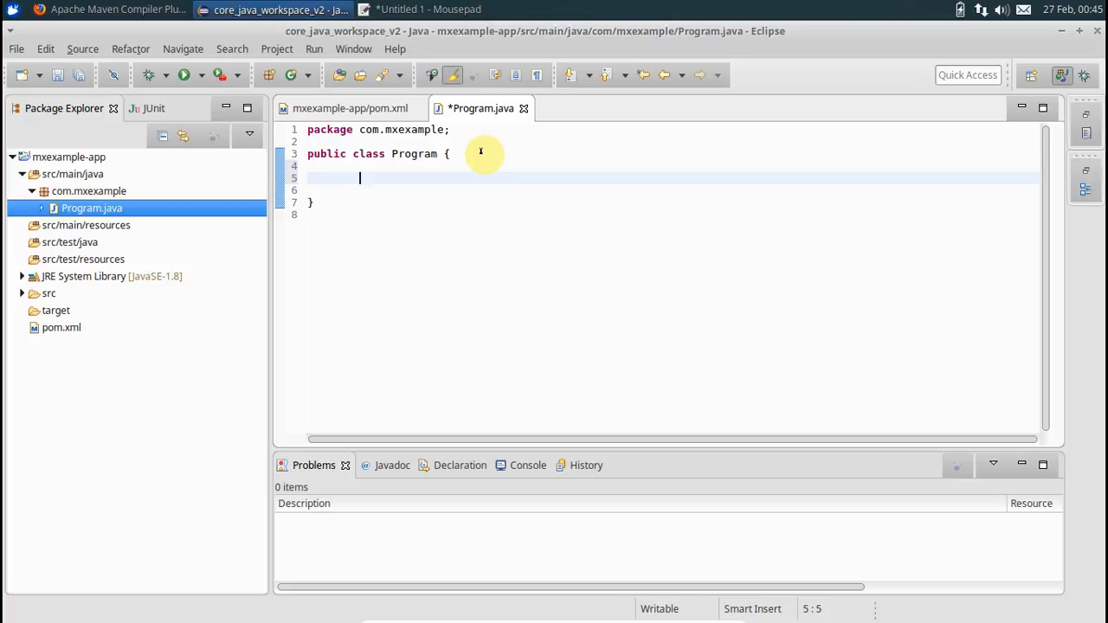
Type 'main' in the Program class and open a new blank Firefox tab.
{"action": "type", "text": "main"}
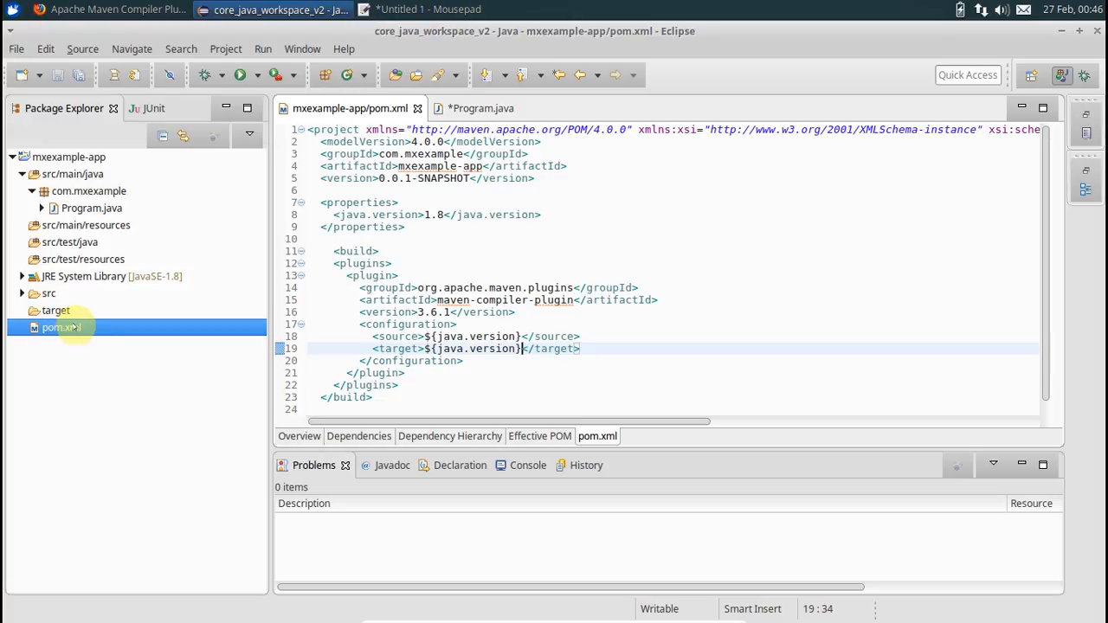
{"action": "left_click", "coordinate": [481, 108]}
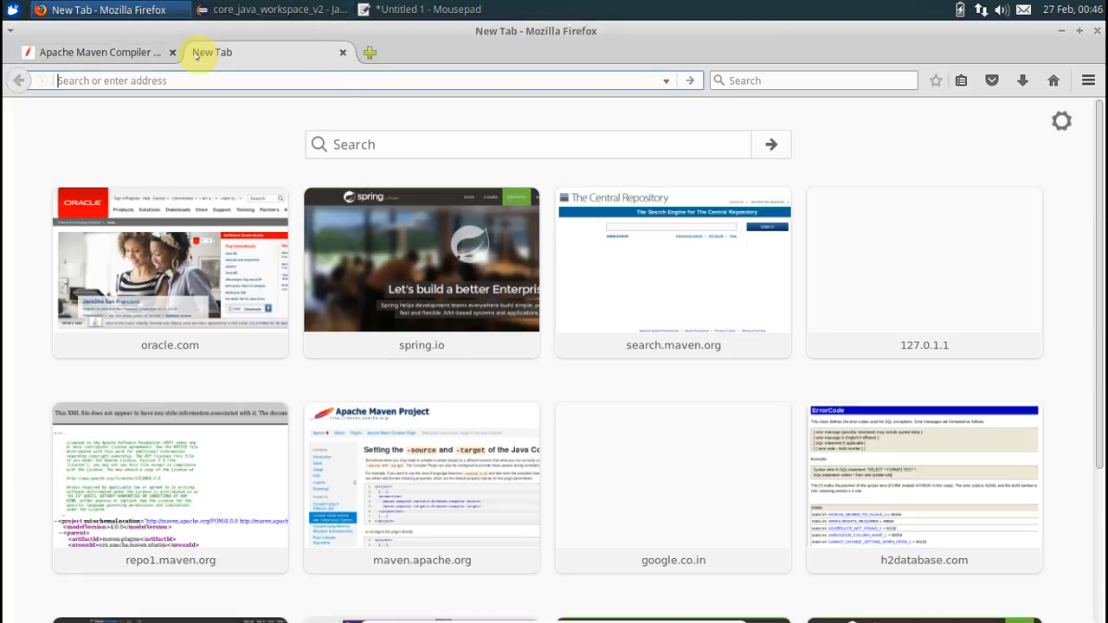
Find Guava 21.0 on mvnrepository via Google and copy its Maven dependency snippet.
{"action": "type", "text": "google guava maven"}
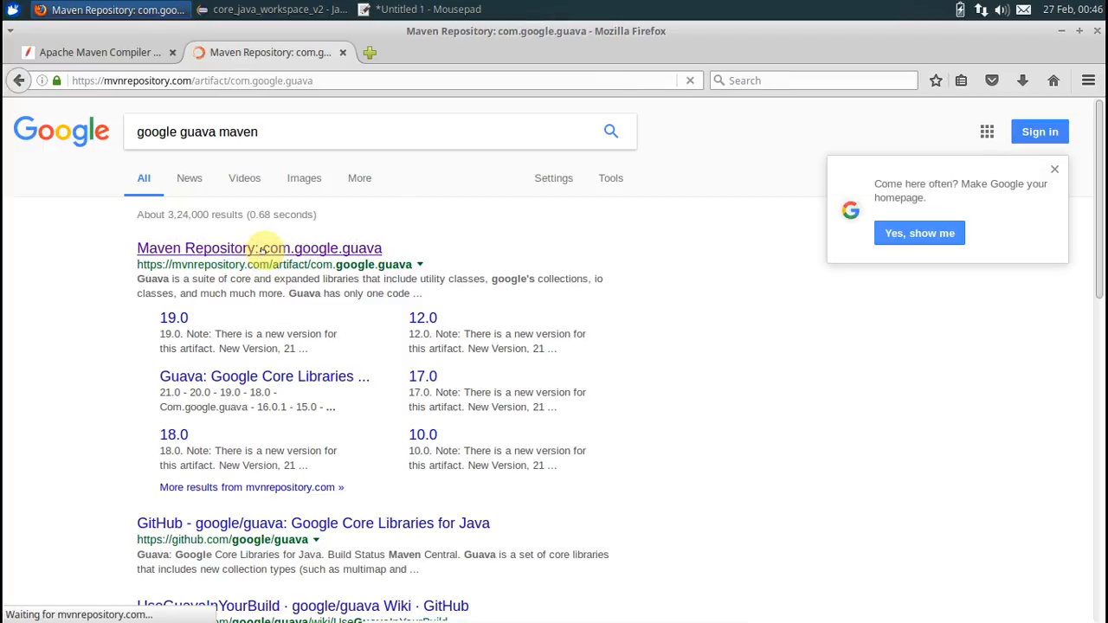
{"action": "left_click", "coordinate": [259, 249]}
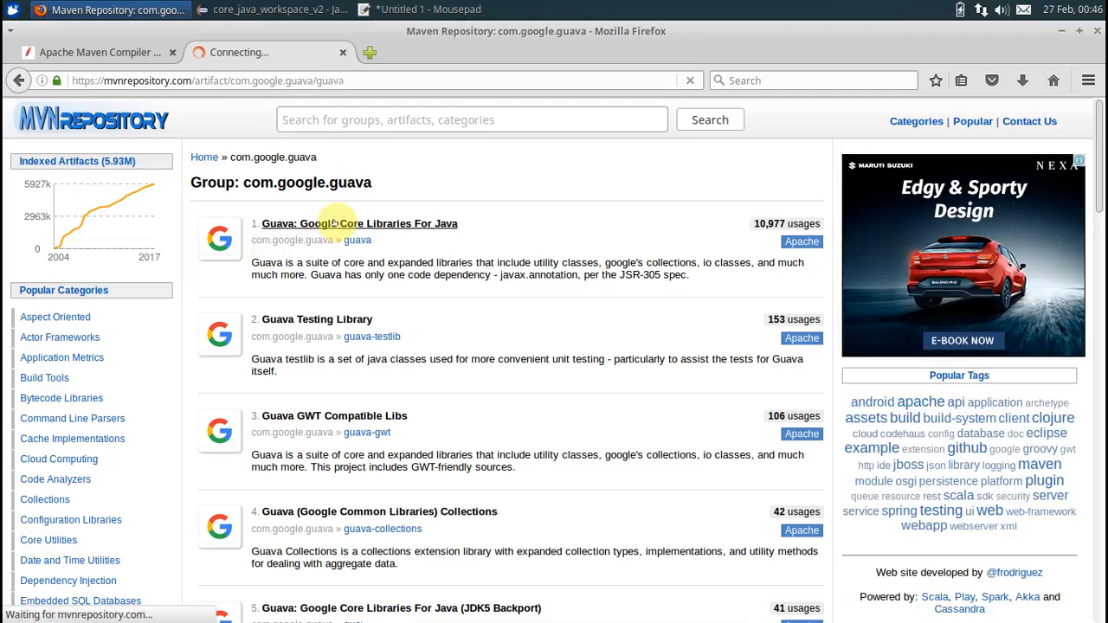
{"action": "left_click", "coordinate": [359, 224]}
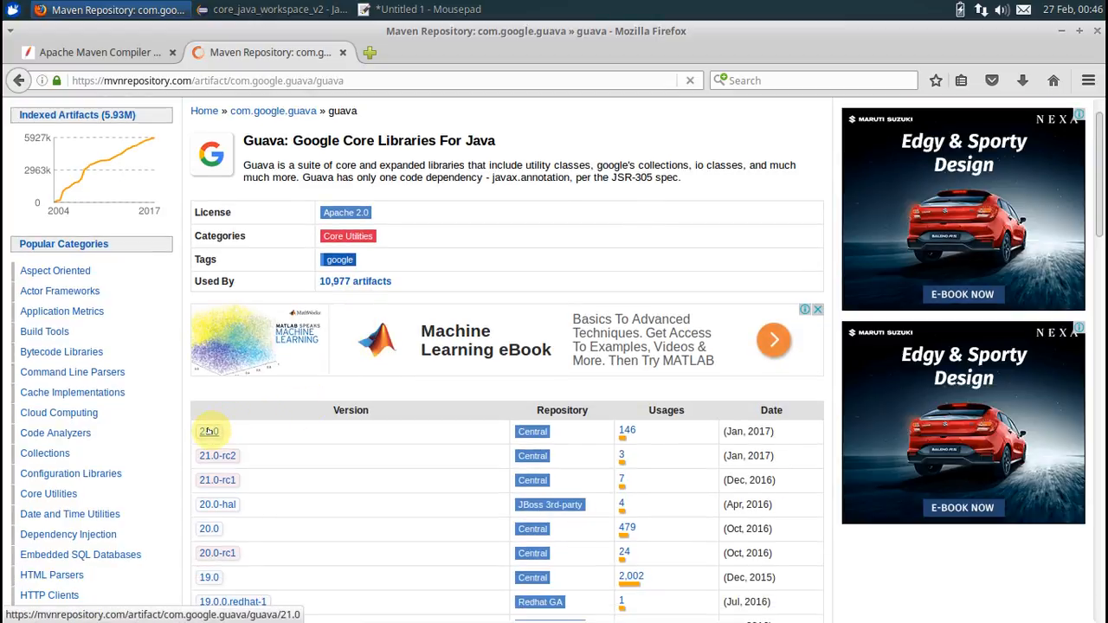
{"action": "left_click", "coordinate": [209, 431]}
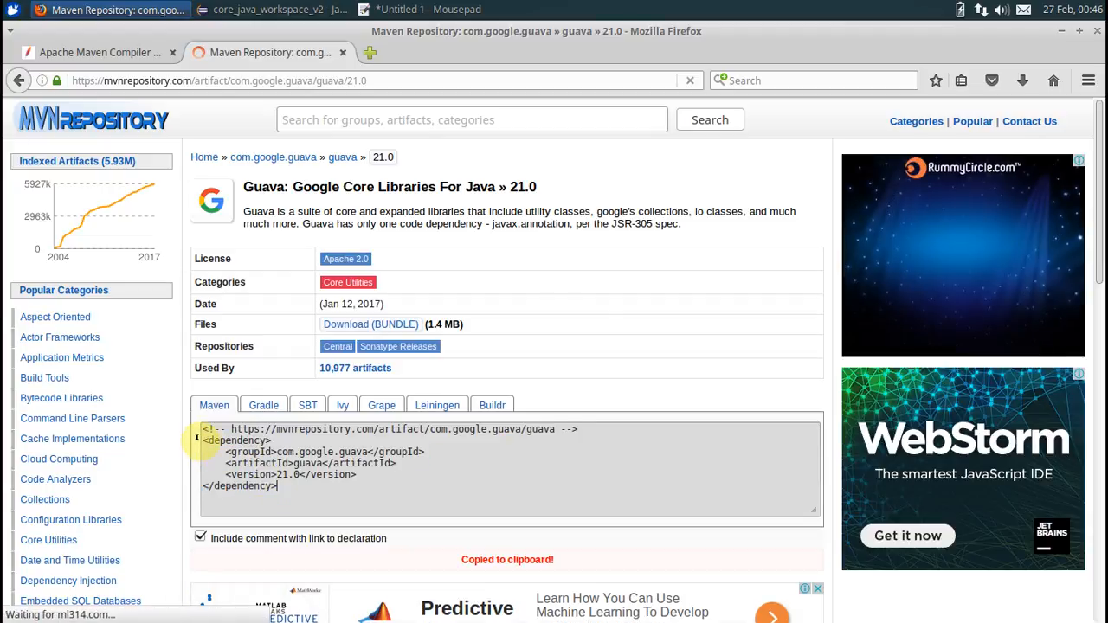
{"action": "triple_click", "coordinate": [346, 452]}
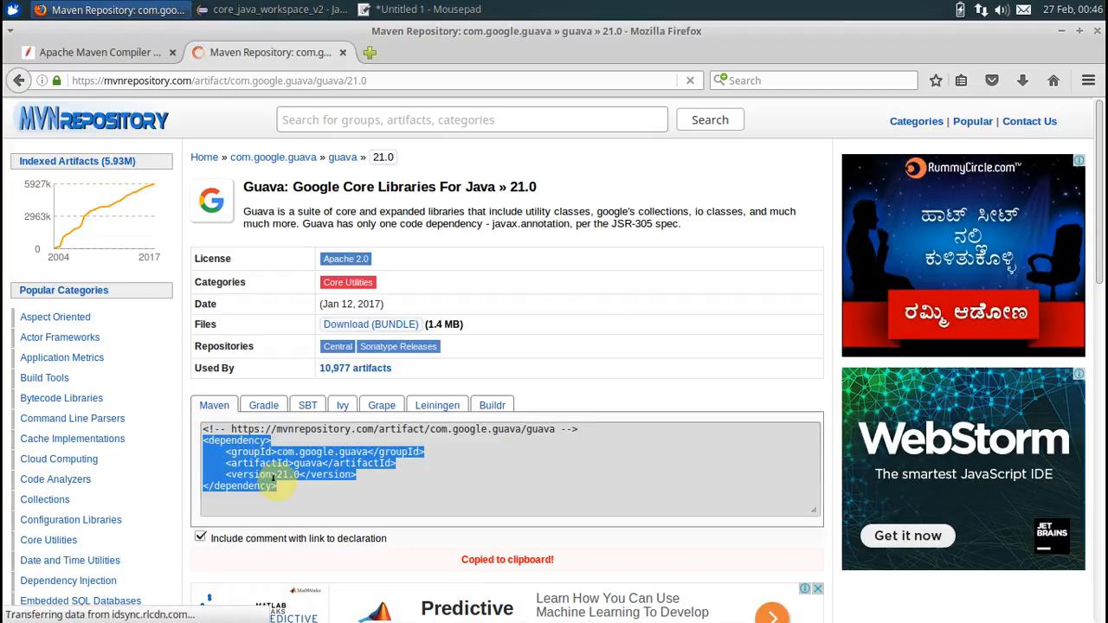
{"action": "left_click", "coordinate": [277, 10]}
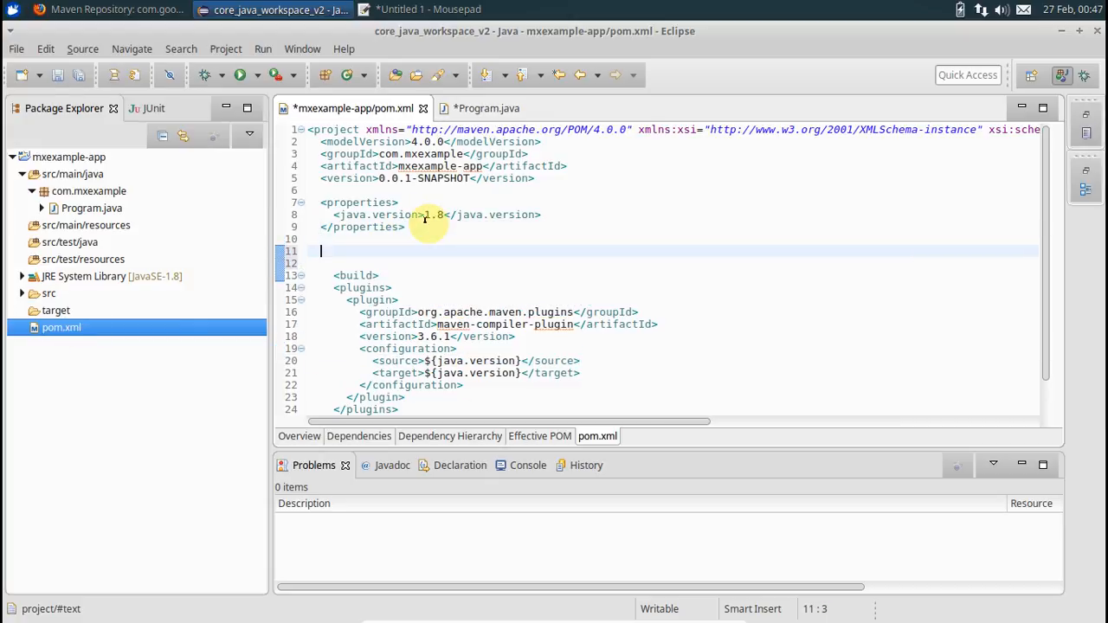
Paste the Guava 21.0 dependency into a new <dependencies> block and save pom.xml.
{"action": "type", "text": "<dep"}
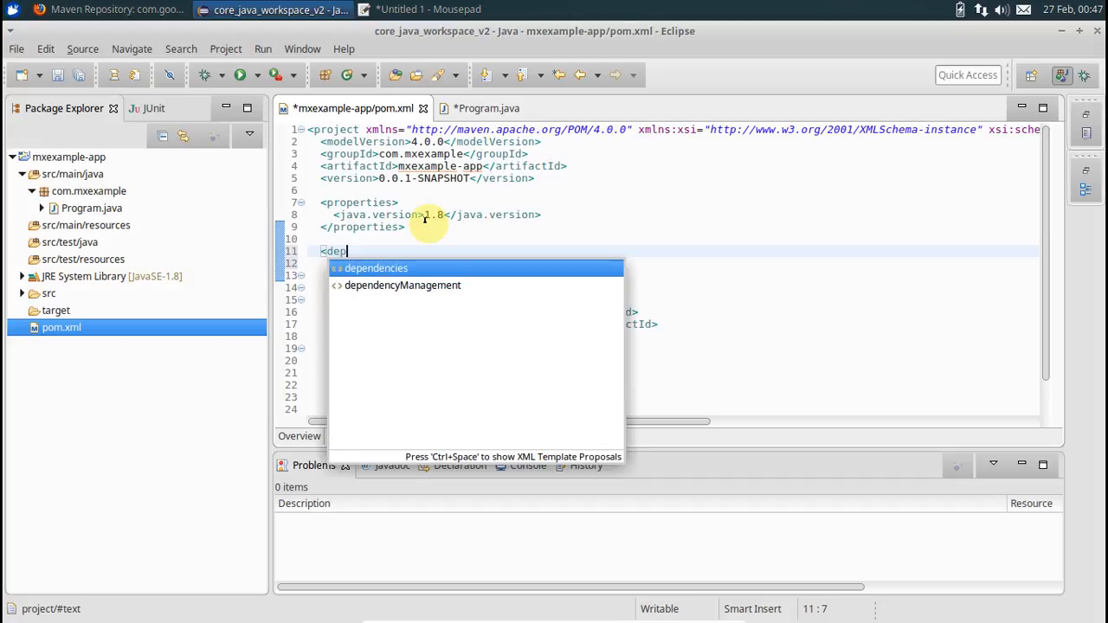
{"action": "left_click", "coordinate": [375, 268]}
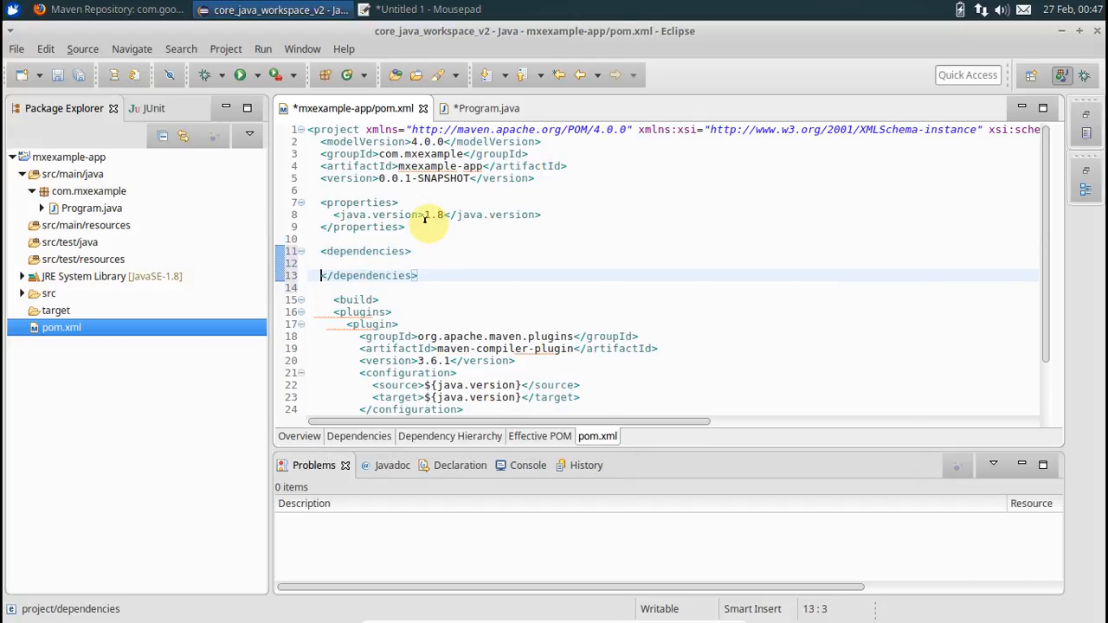
{"action": "left_click", "coordinate": [336, 263]}
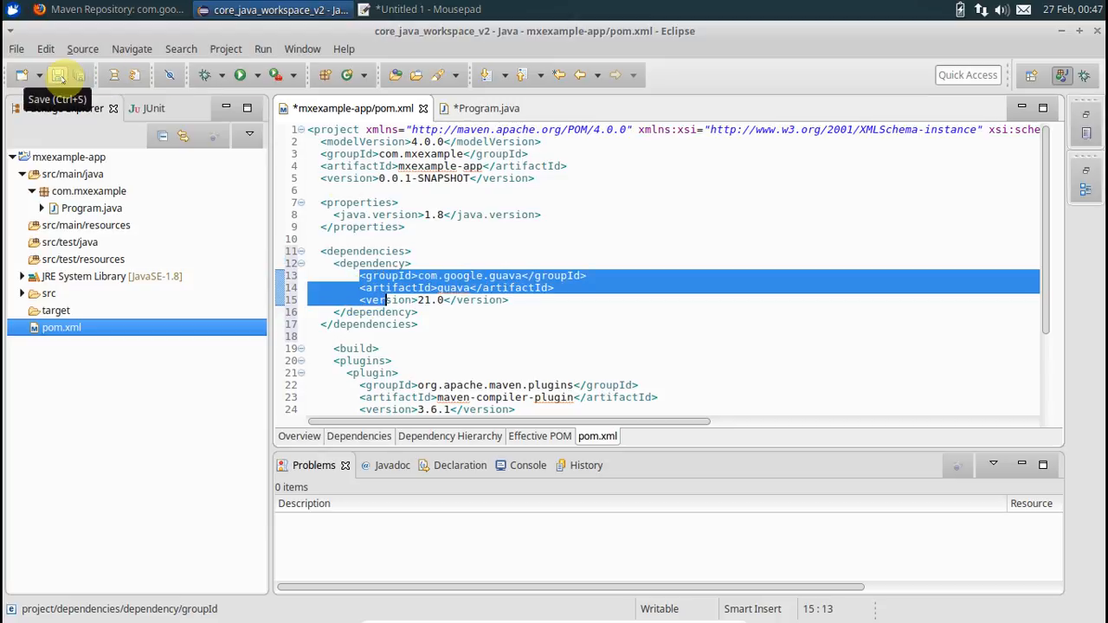
{"action": "left_click", "coordinate": [59, 76]}
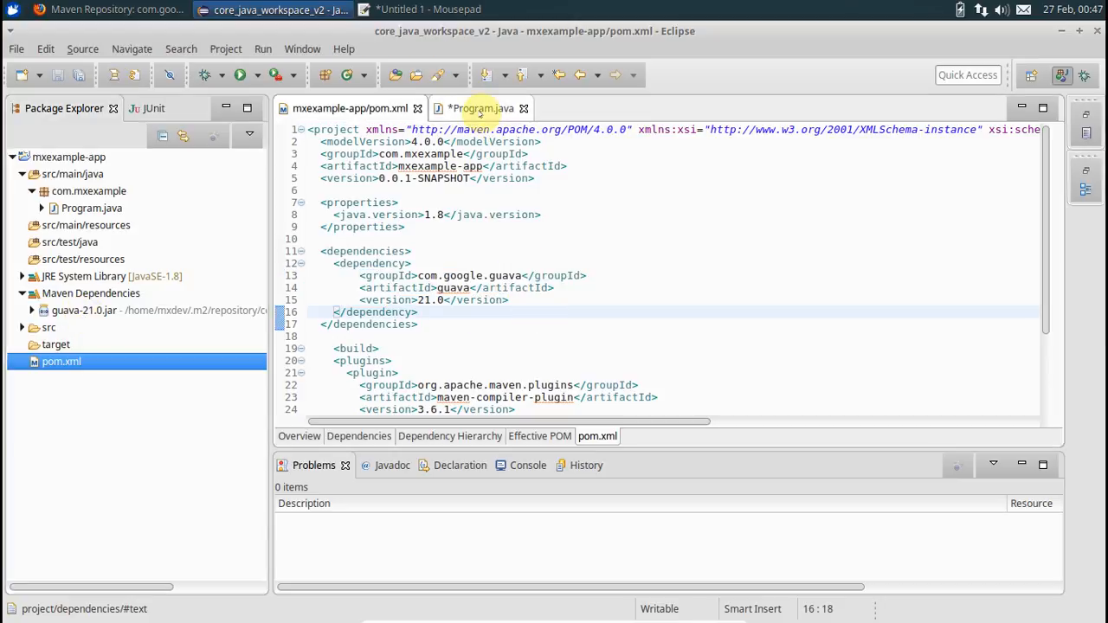
In Program.java's main, declare String name = "Amit Kumar".
{"action": "left_click", "coordinate": [477, 108]}
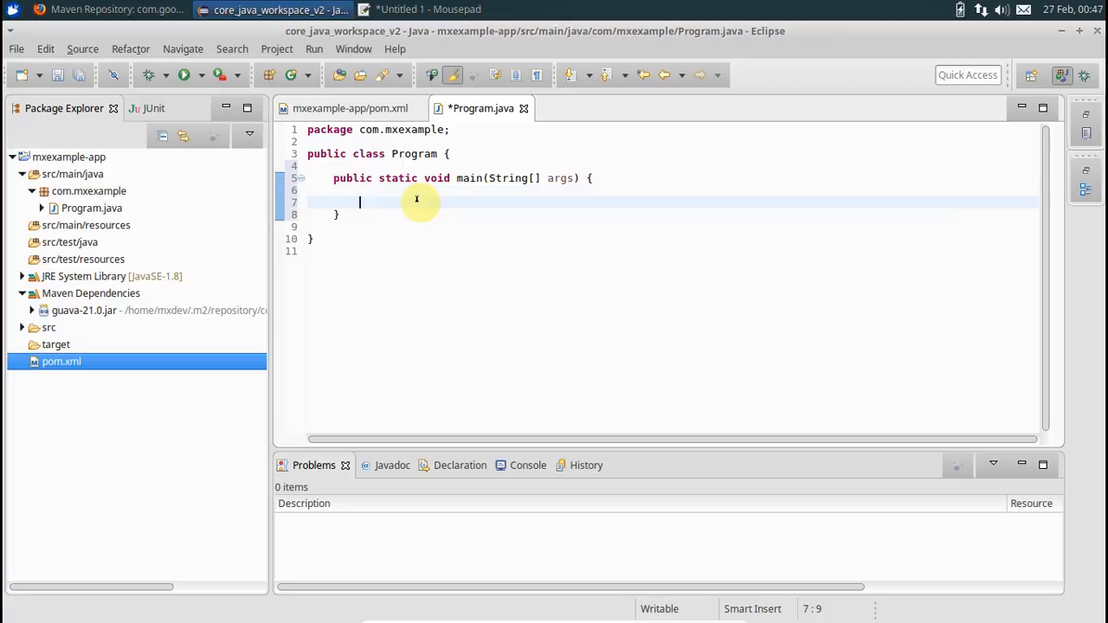
{"action": "type", "text": "Staring name"}
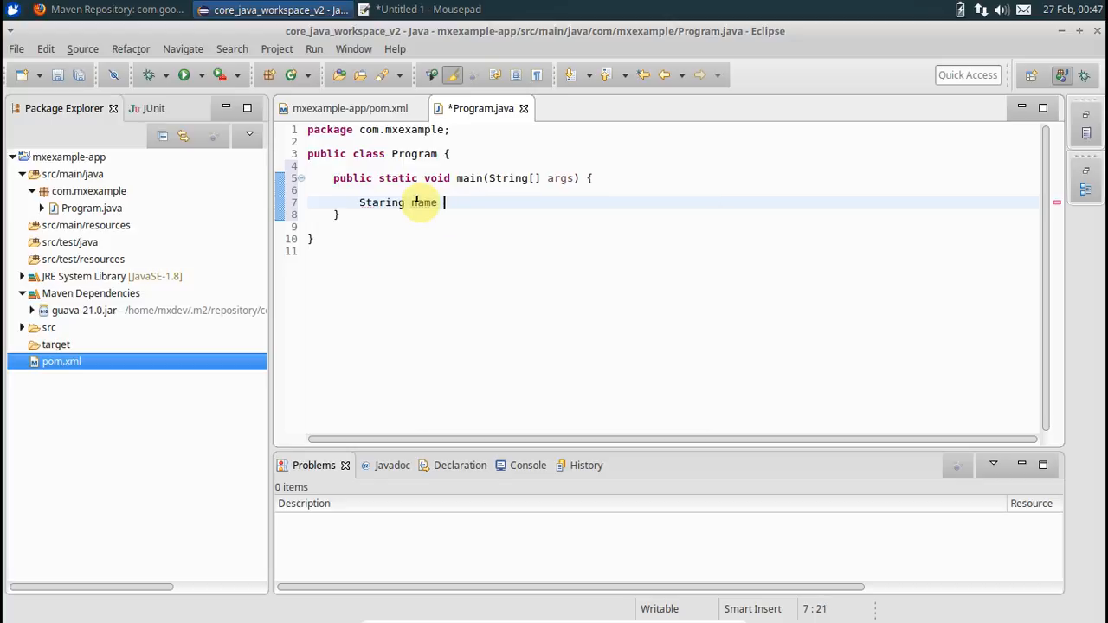
{"action": "type", "text": "= \"Amit Kumar\";"}
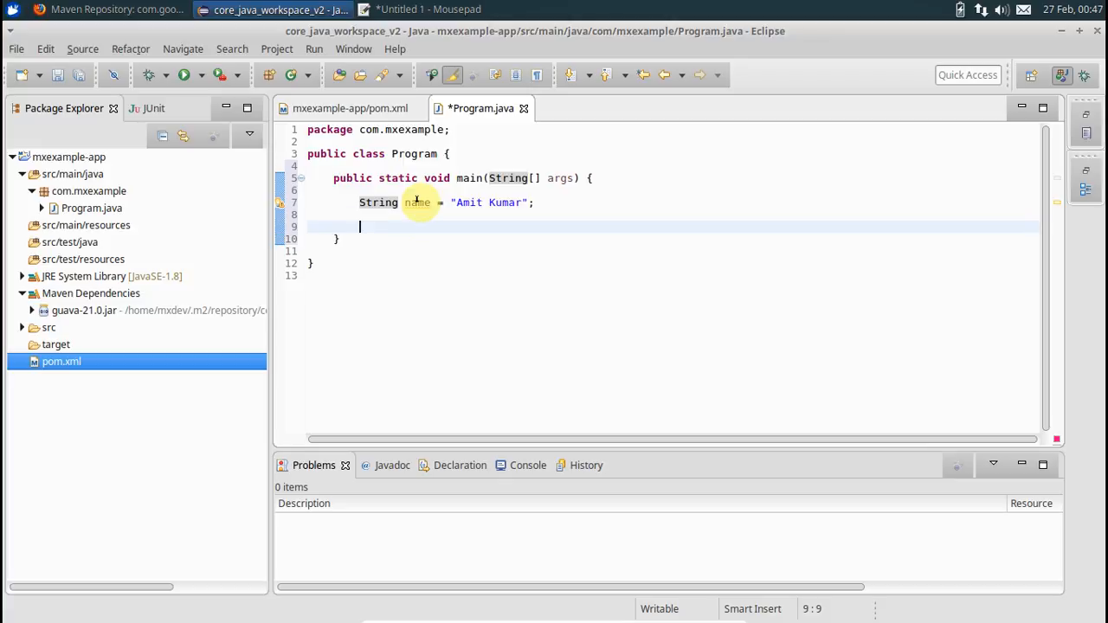
{"action": "type", "text": "Strings.isNullOrEmpty(string"}
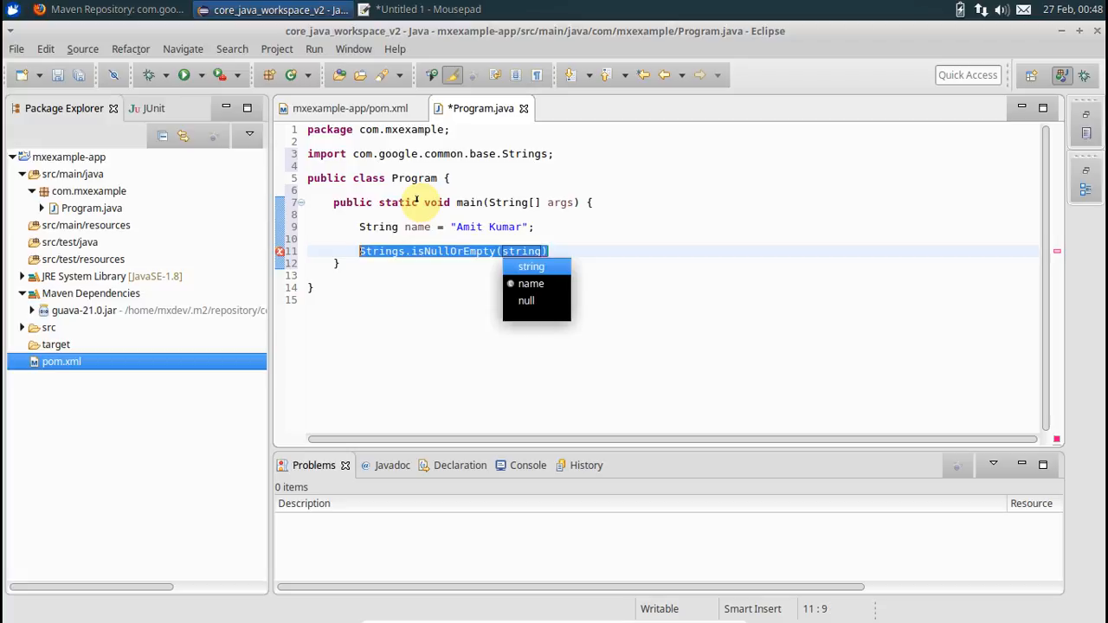
Add an if using Strings.isNullOrEmpty(name) that prints "...it's :" + name.
{"action": "type", "text": "if"}
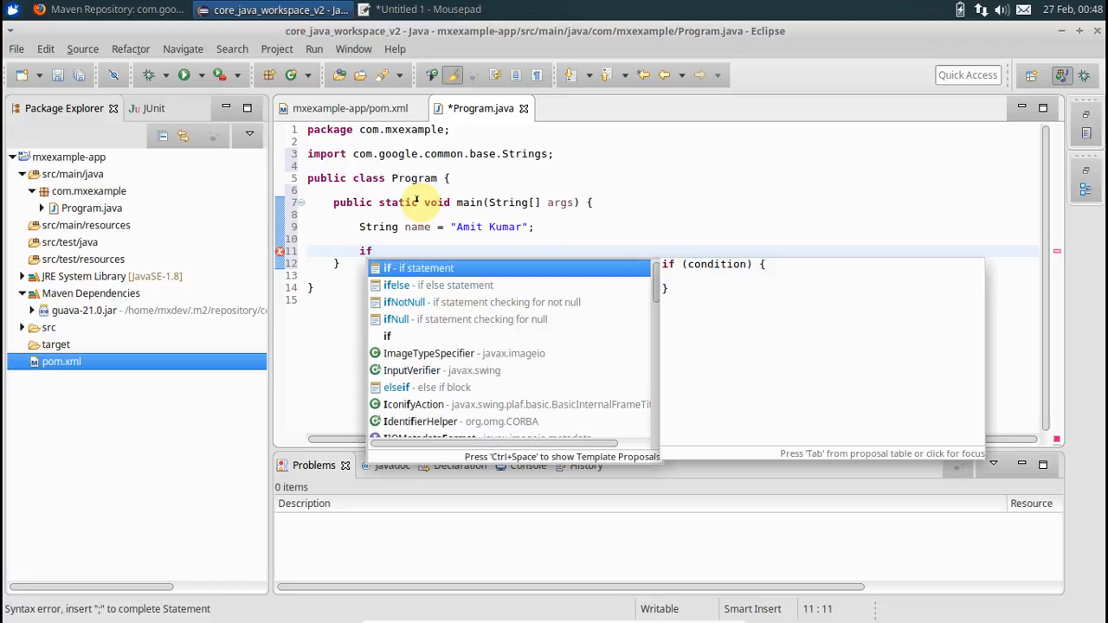
{"action": "type", "text": "(S"}
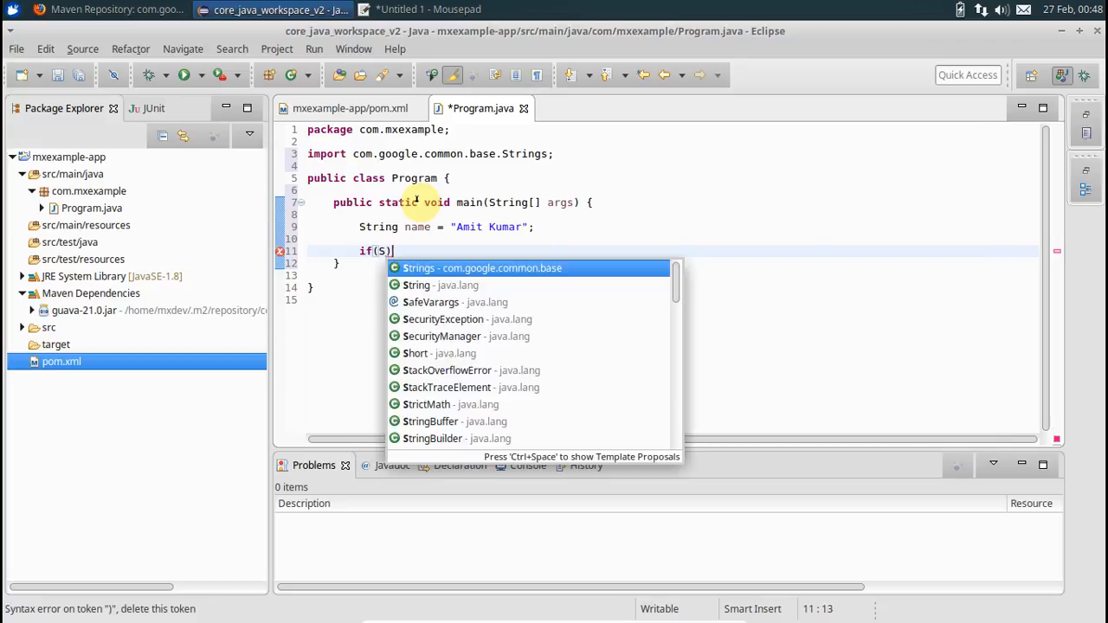
{"action": "type", "text": "trings"}
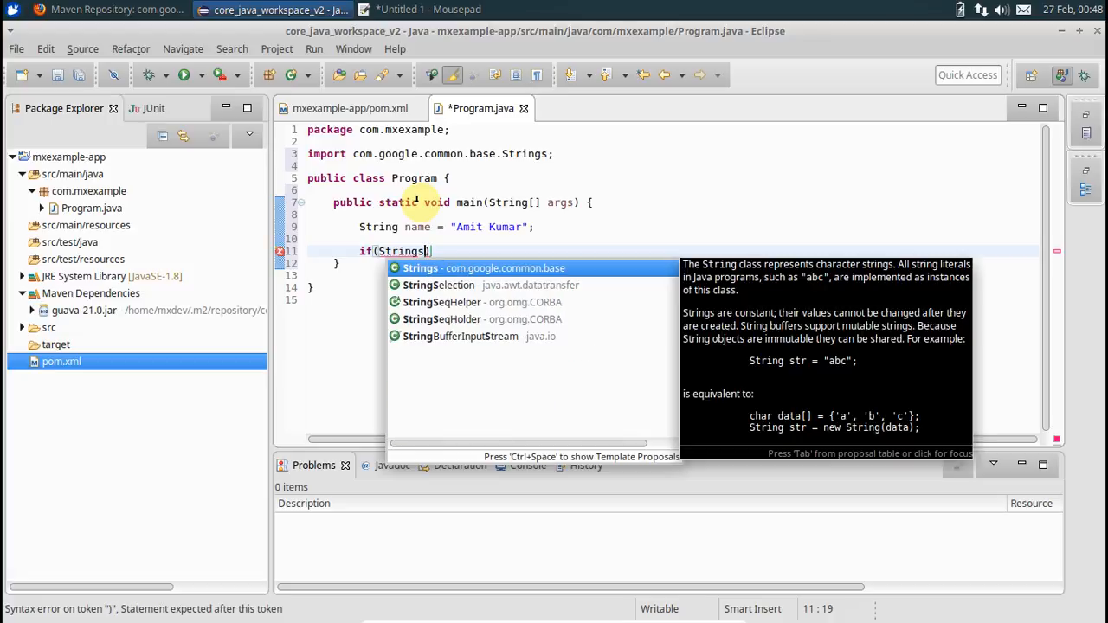
{"action": "type", "text": ".is"}
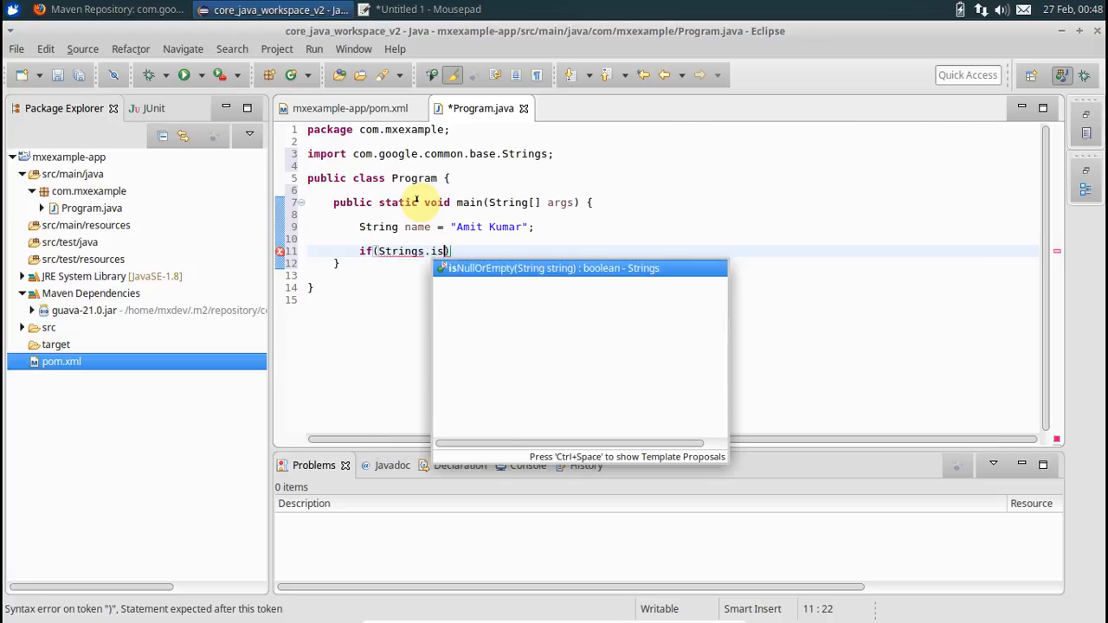
{"action": "left_click", "coordinate": [552, 267]}
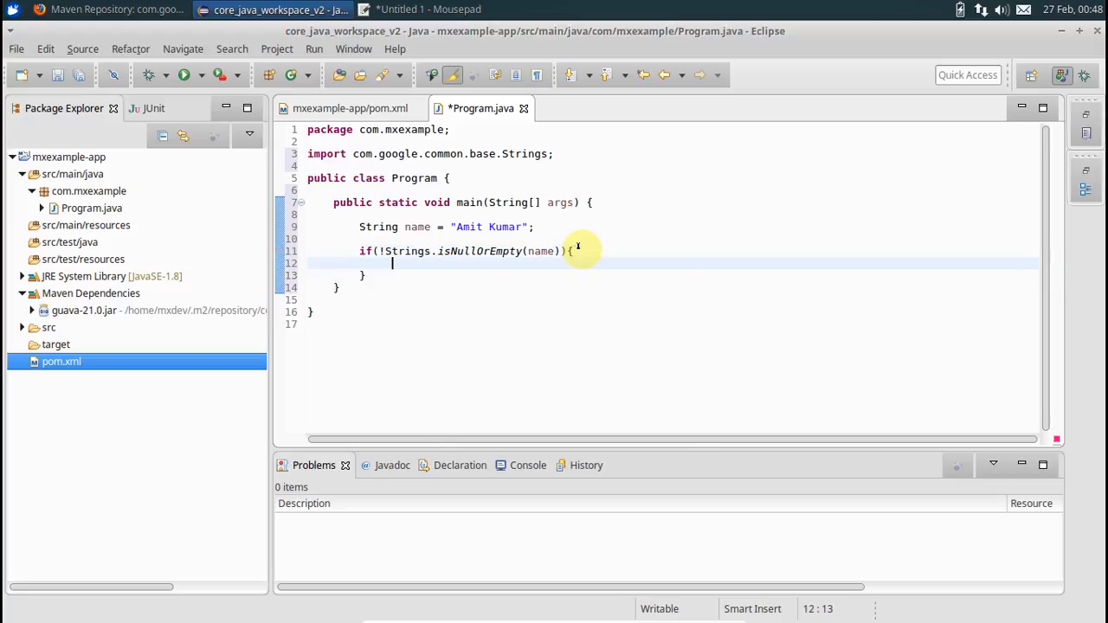
{"action": "type", "text": "sys"}
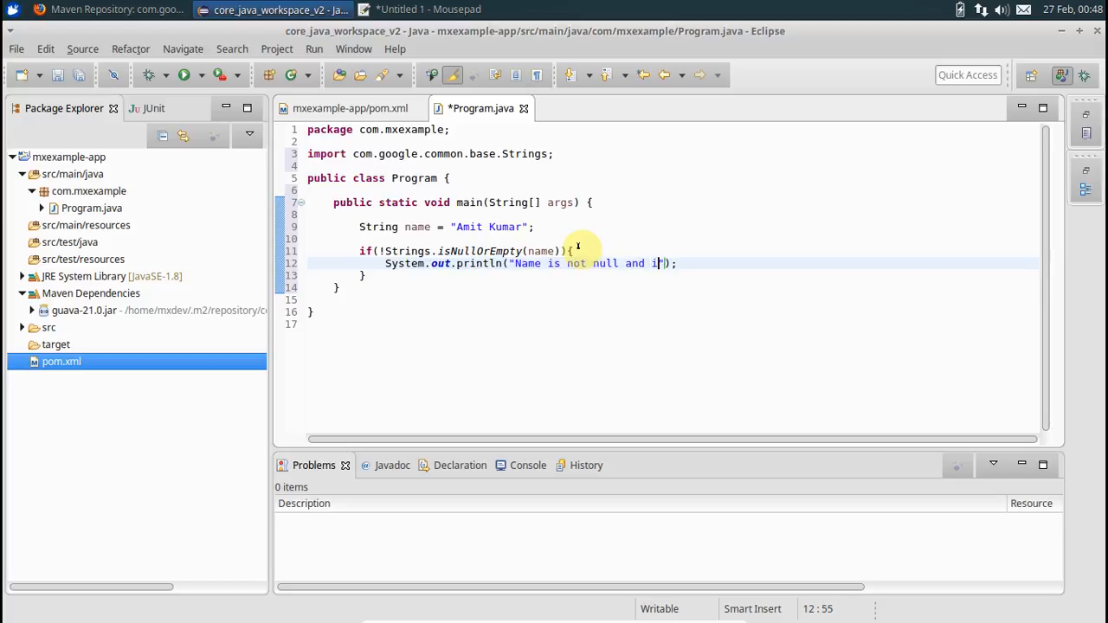
{"action": "type", "text": "t's :"}
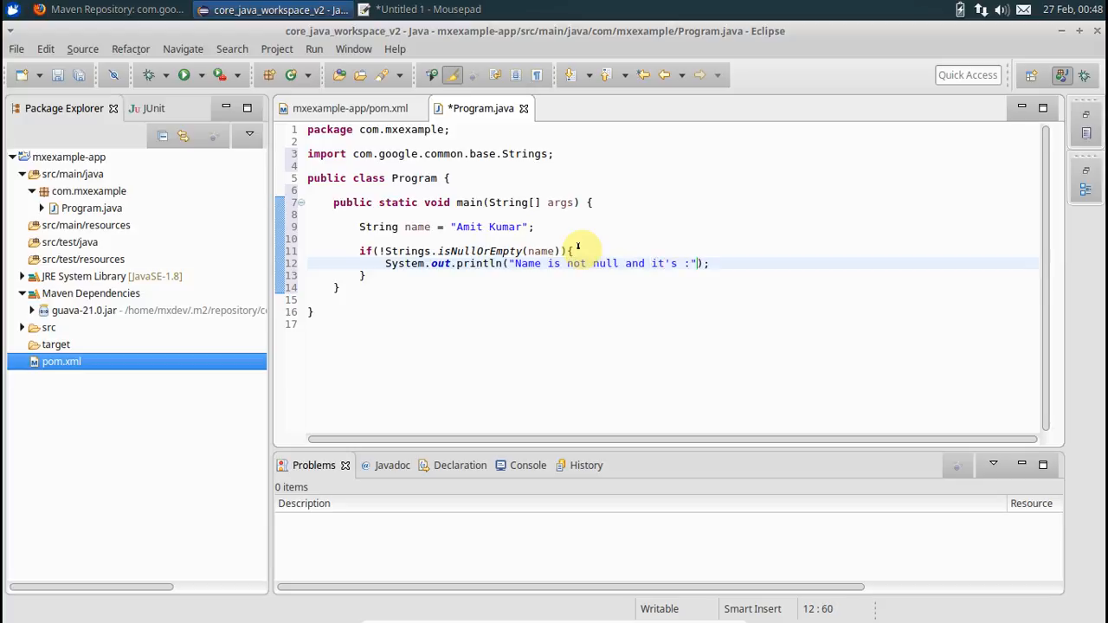
{"action": "type", "text": "+ name"}
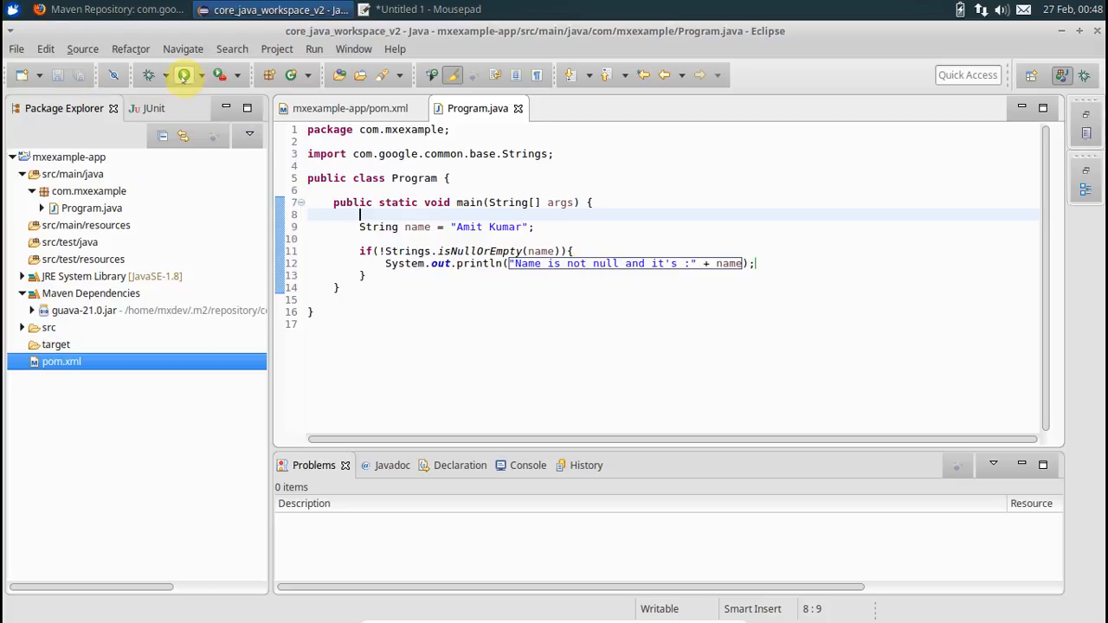
Run Program, confirm the console prints "Name is not null and it's :Amit Kumar", then return to pom.xml.
{"action": "left_click", "coordinate": [183, 75]}
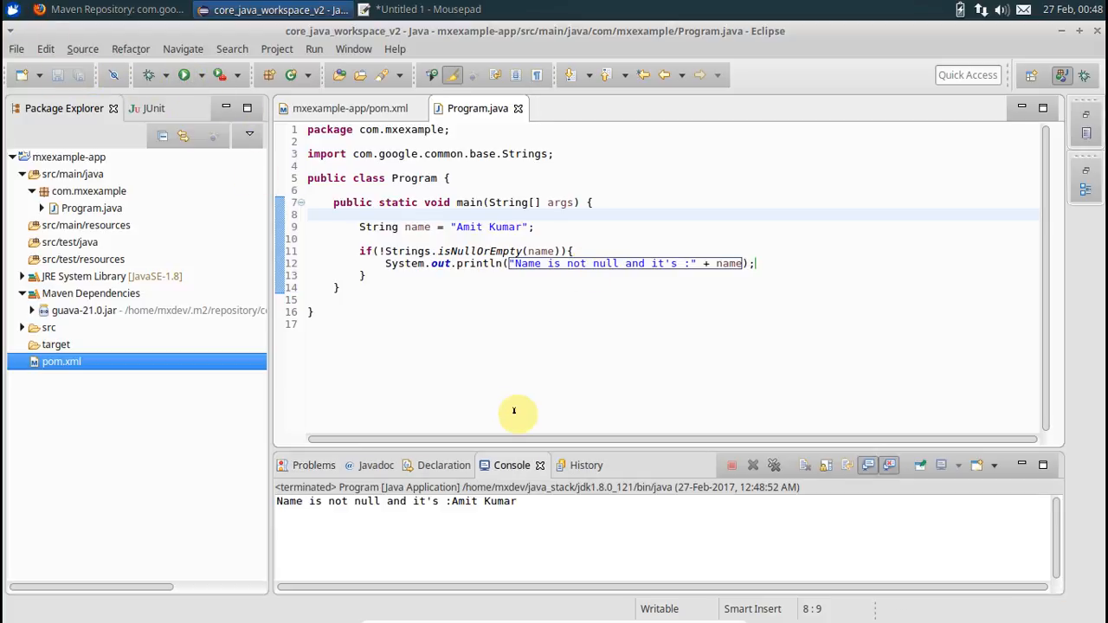
{"action": "double_click", "coordinate": [498, 501]}
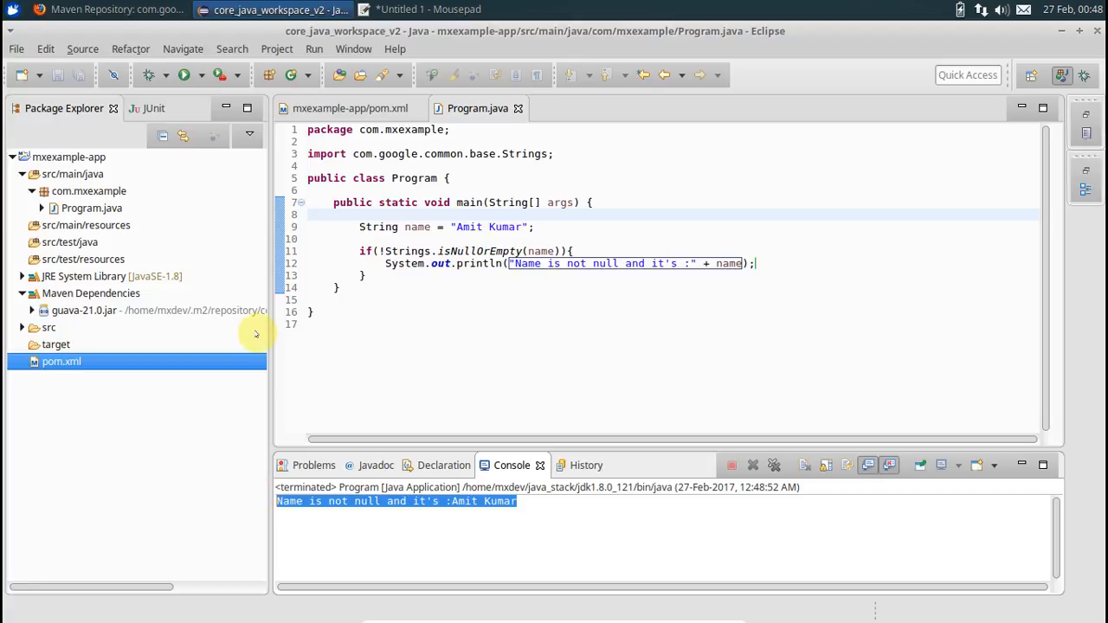
{"action": "mouse_move", "coordinate": [252, 336]}
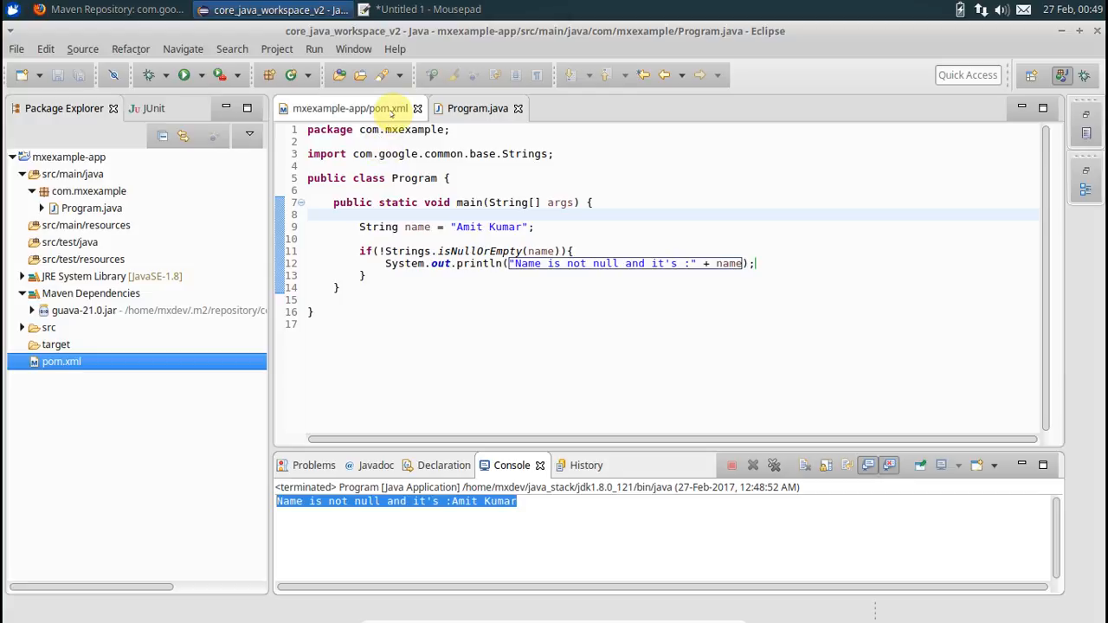
{"action": "left_click", "coordinate": [350, 108]}
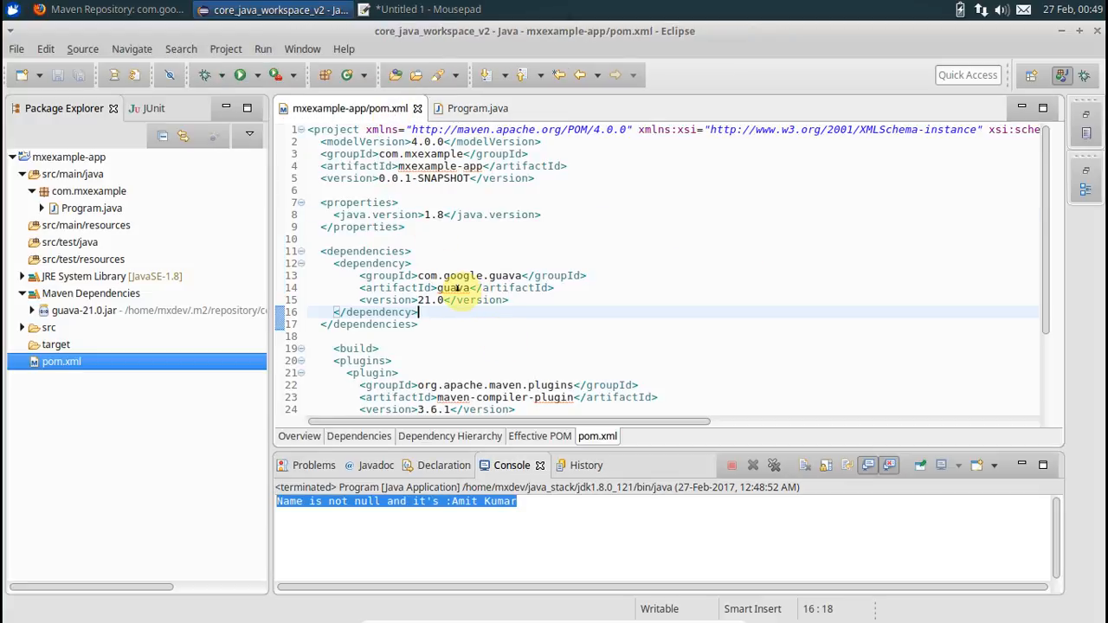
Browse to mxexample-app/target in File Manager, which holds only classes and test-classes.
{"action": "left_click", "coordinate": [9, 9]}
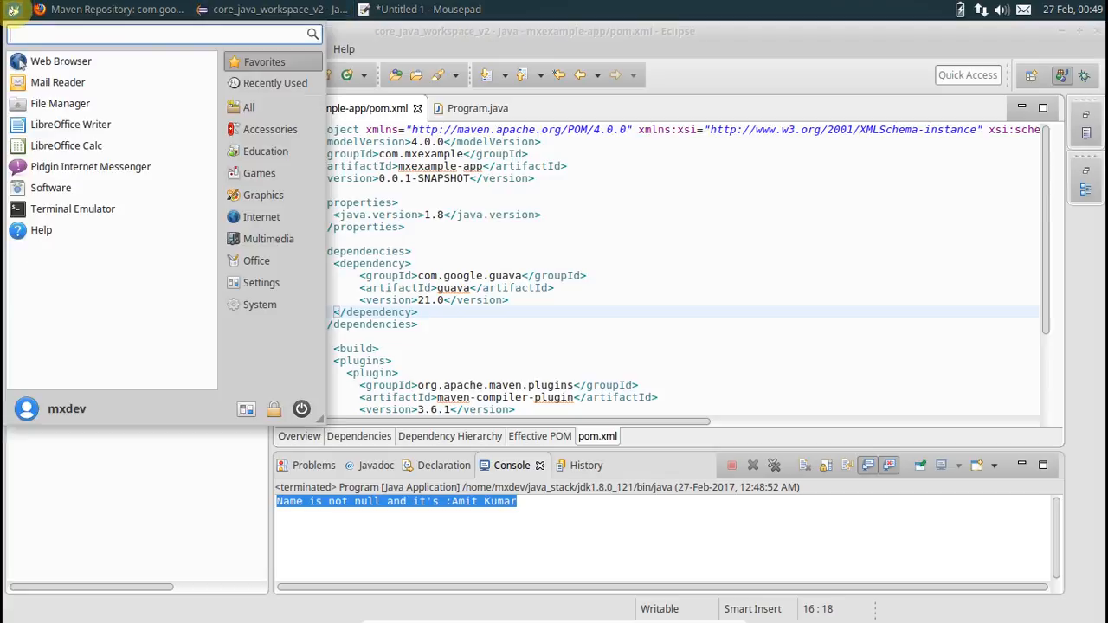
{"action": "left_click", "coordinate": [278, 10]}
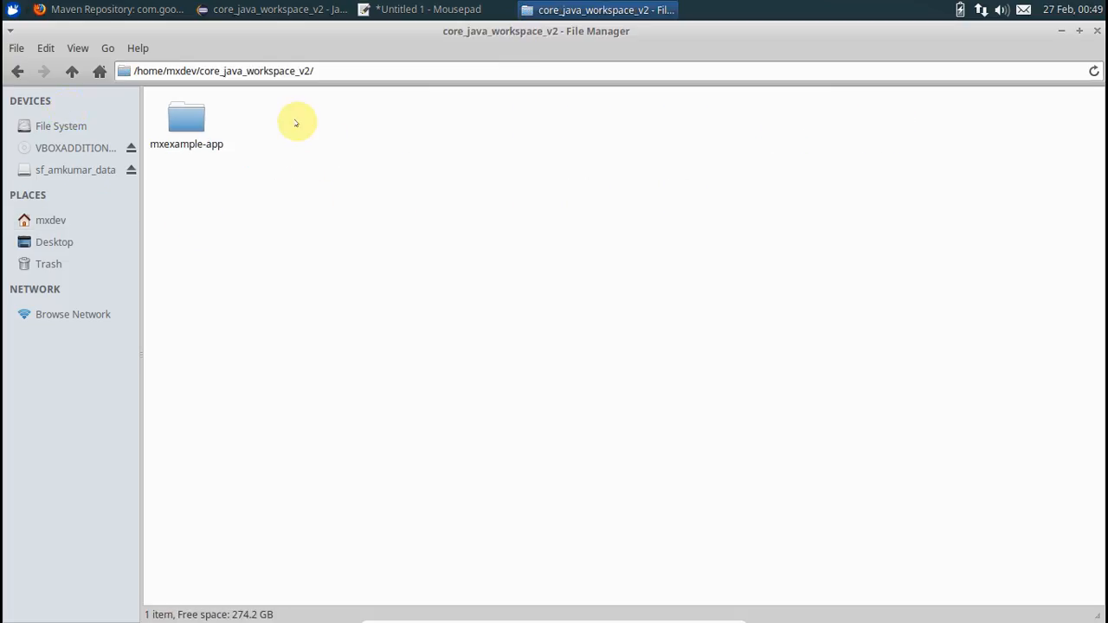
{"action": "double_click", "coordinate": [186, 121]}
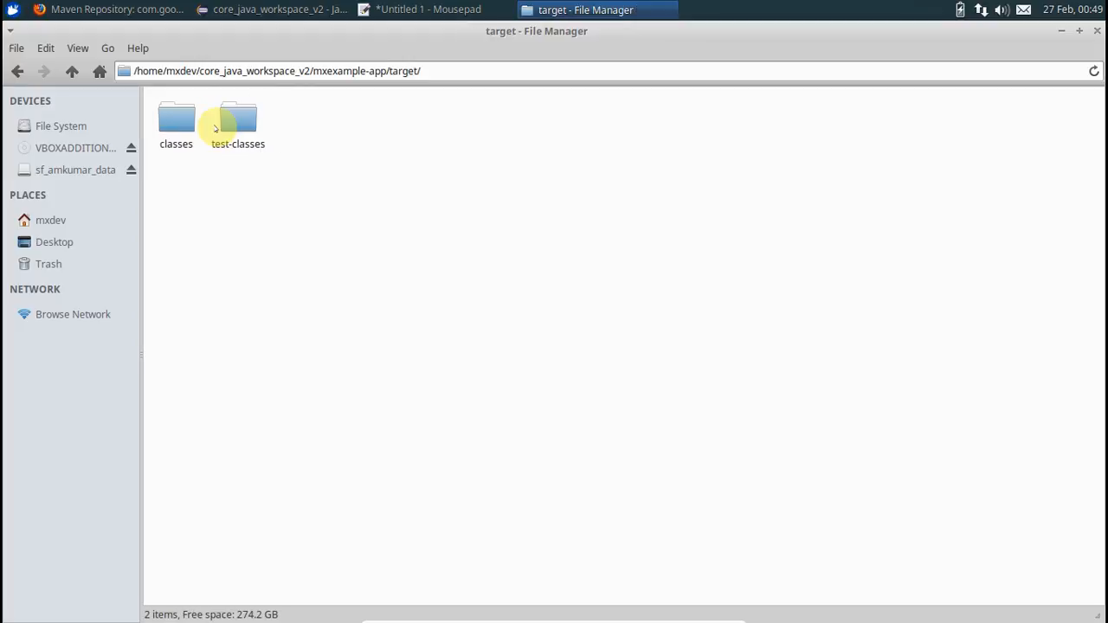
{"action": "mouse_move", "coordinate": [299, 147]}
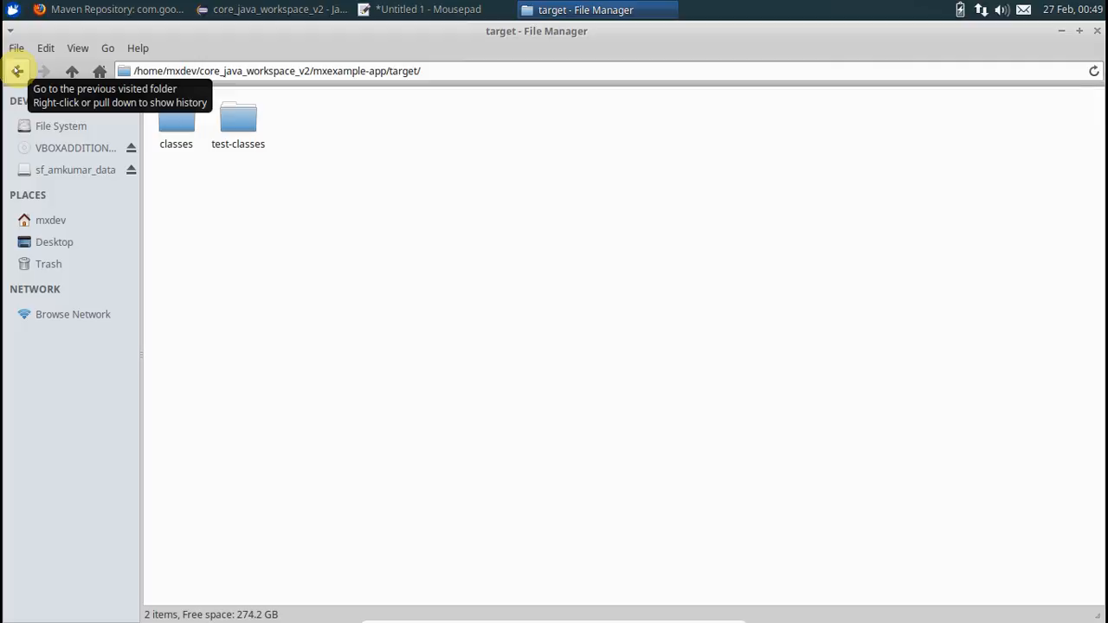
{"action": "left_click", "coordinate": [272, 9]}
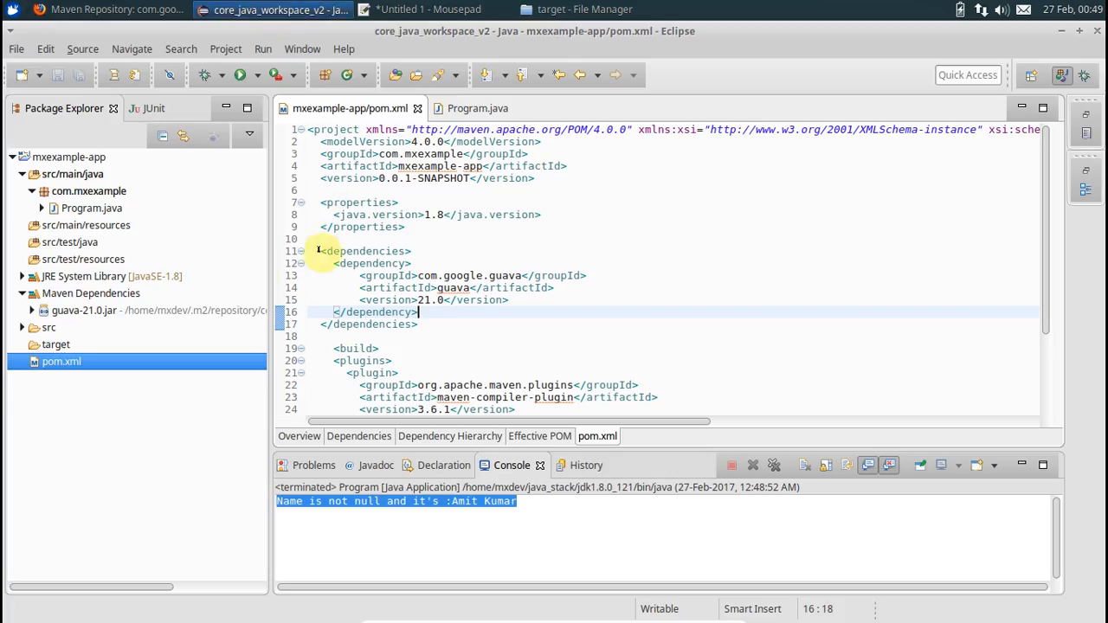
{"action": "mouse_move", "coordinate": [579, 337]}
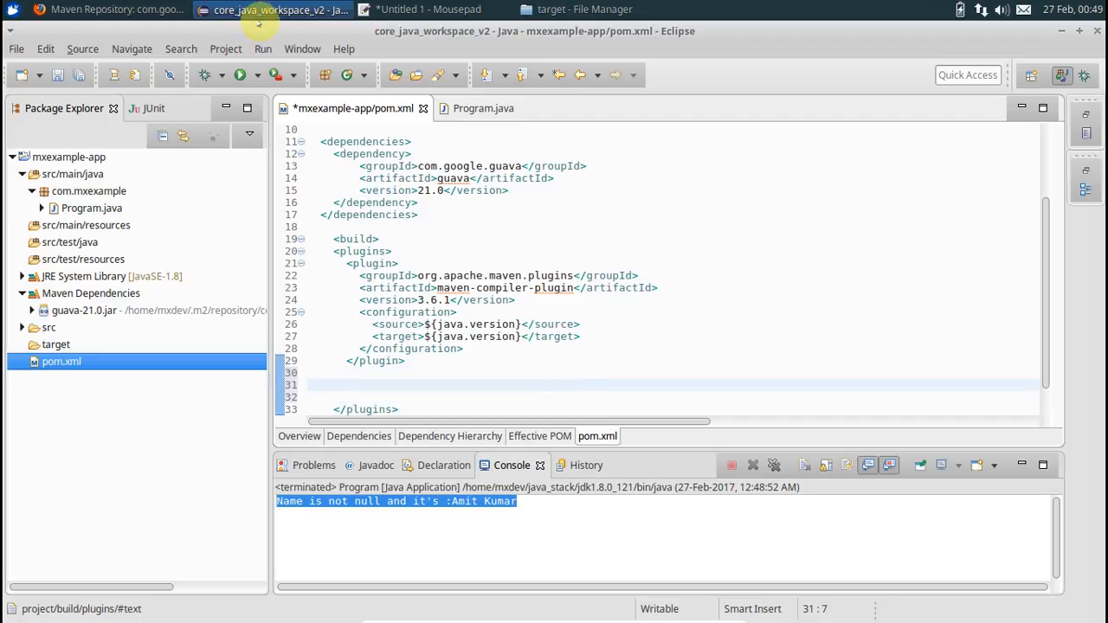
Add blank lines after the compiler plugin in pom.xml, then bring up Firefox.
{"action": "left_click", "coordinate": [117, 10]}
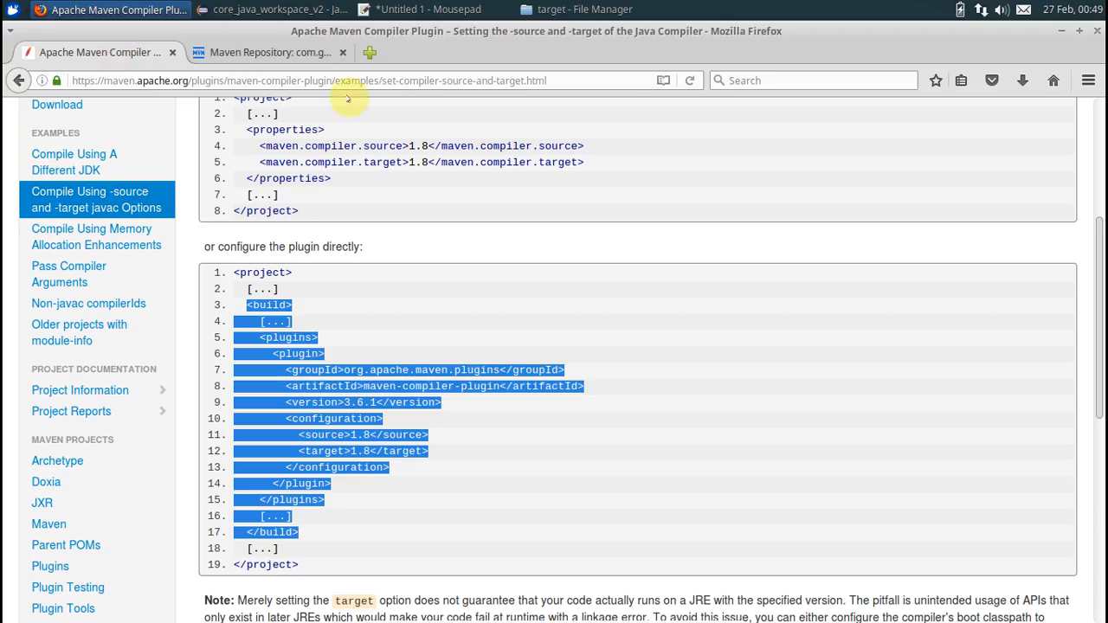
Search 'maven shade plugin' and open the Apache Maven Shade Plugin introduction page.
{"action": "left_click", "coordinate": [346, 81]}
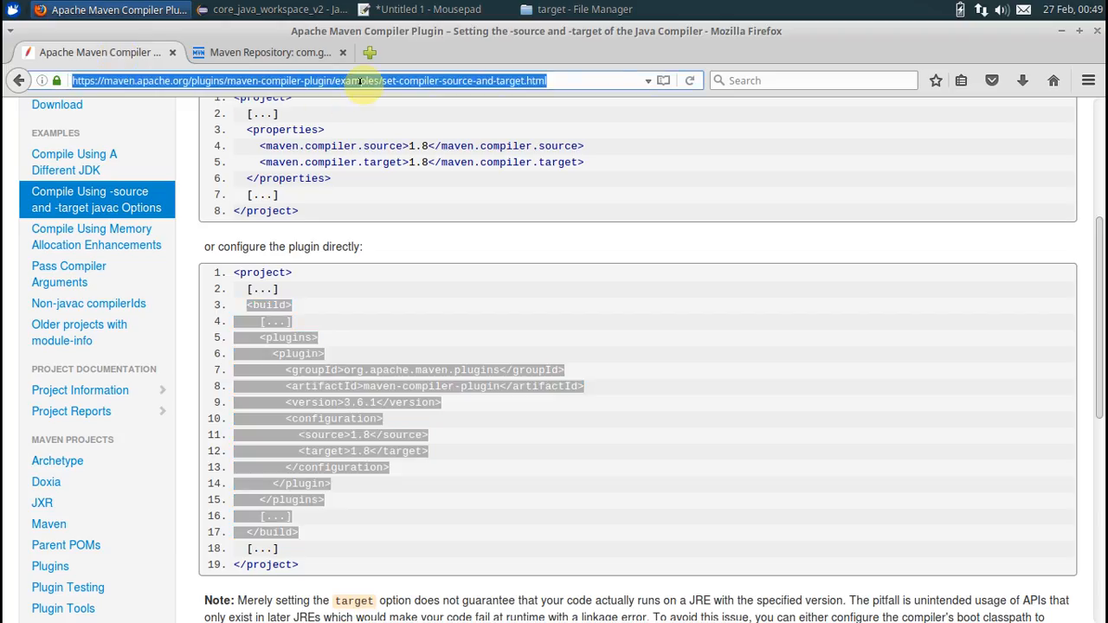
{"action": "type", "text": "ma"}
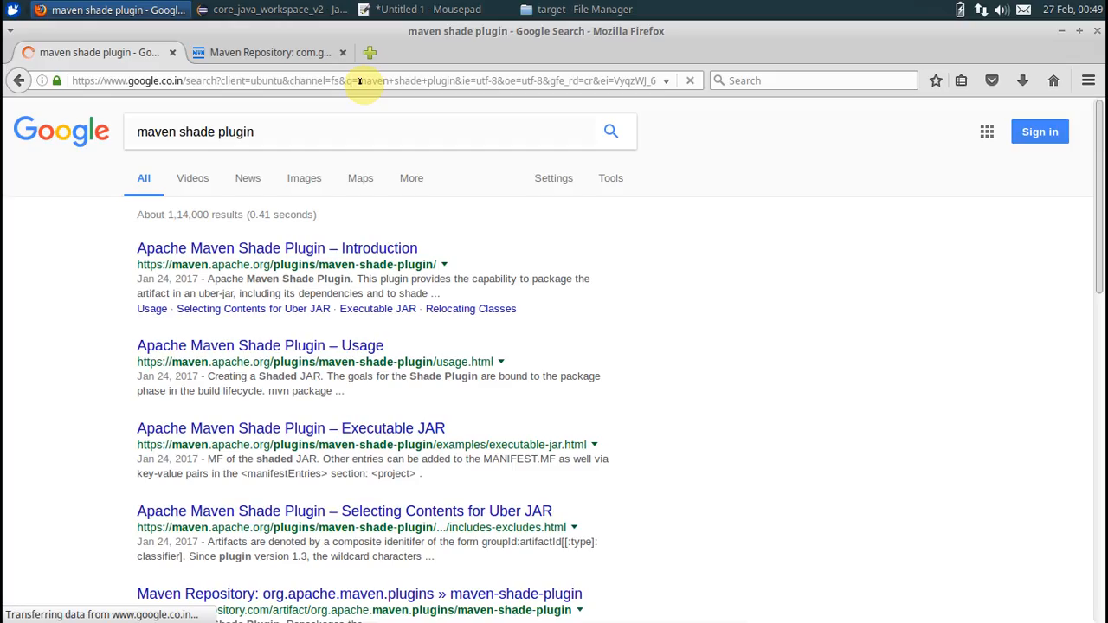
{"action": "left_click", "coordinate": [277, 249]}
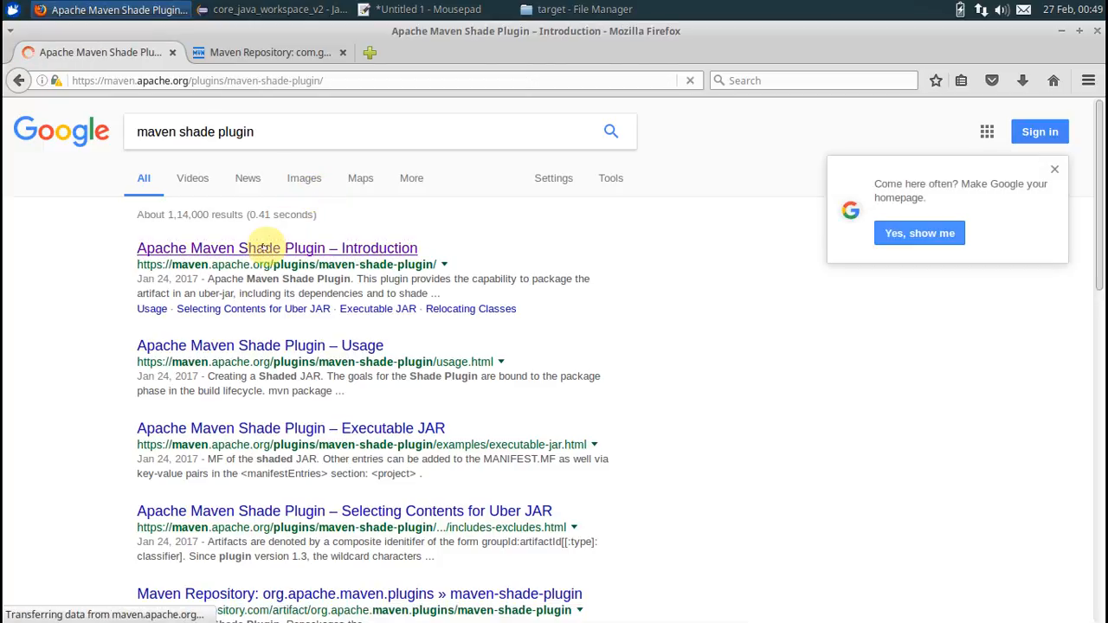
{"action": "left_click", "coordinate": [277, 249]}
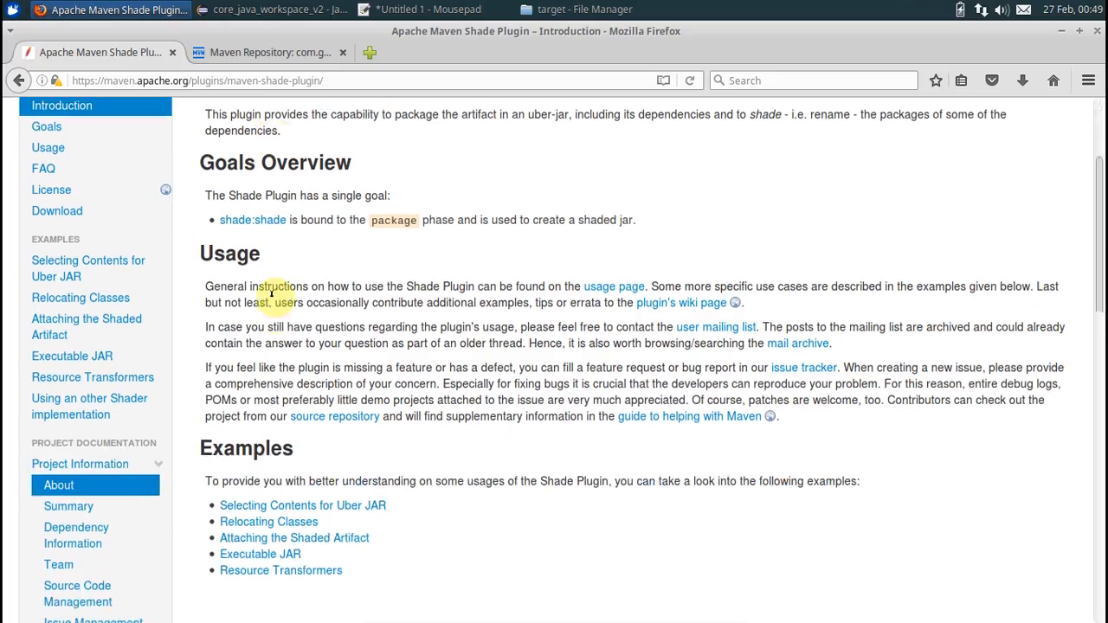
{"action": "scroll", "scroll_direction": "down", "scroll_amount": 3}
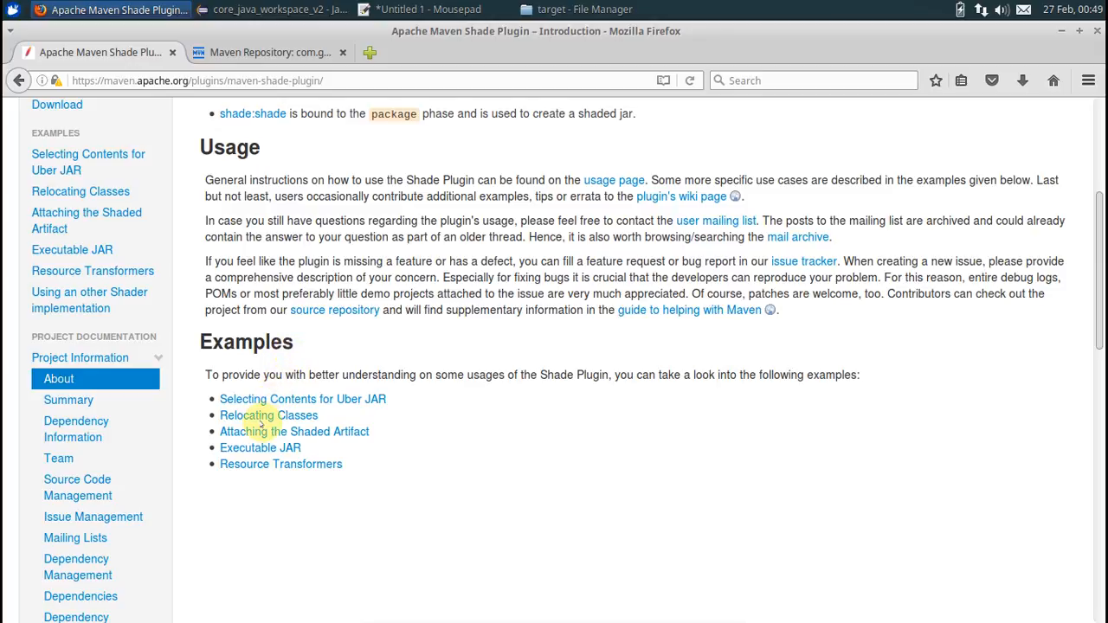
{"action": "mouse_move", "coordinate": [260, 448]}
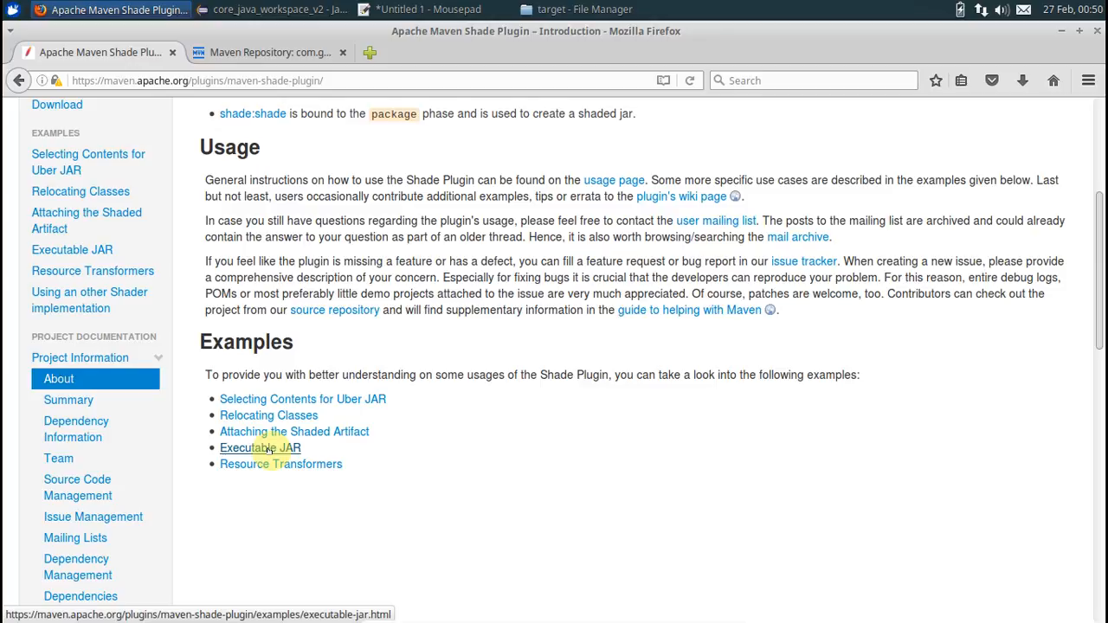
Select the plugin XML on the Executable JAR example page.
{"action": "left_click", "coordinate": [260, 447]}
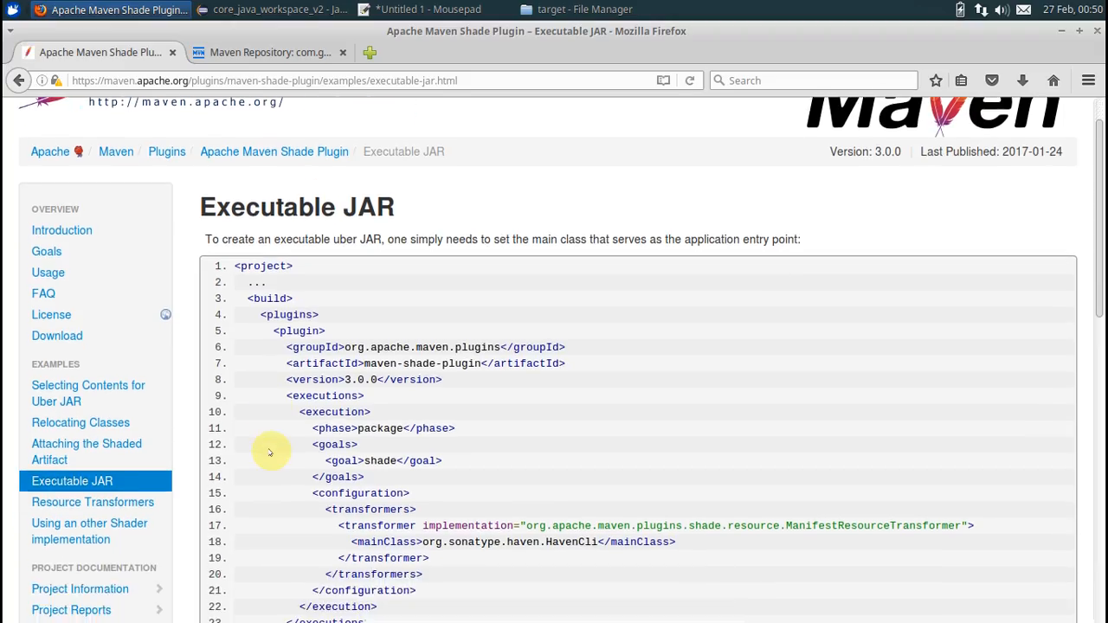
{"action": "scroll", "scroll_direction": "down", "scroll_amount": 3}
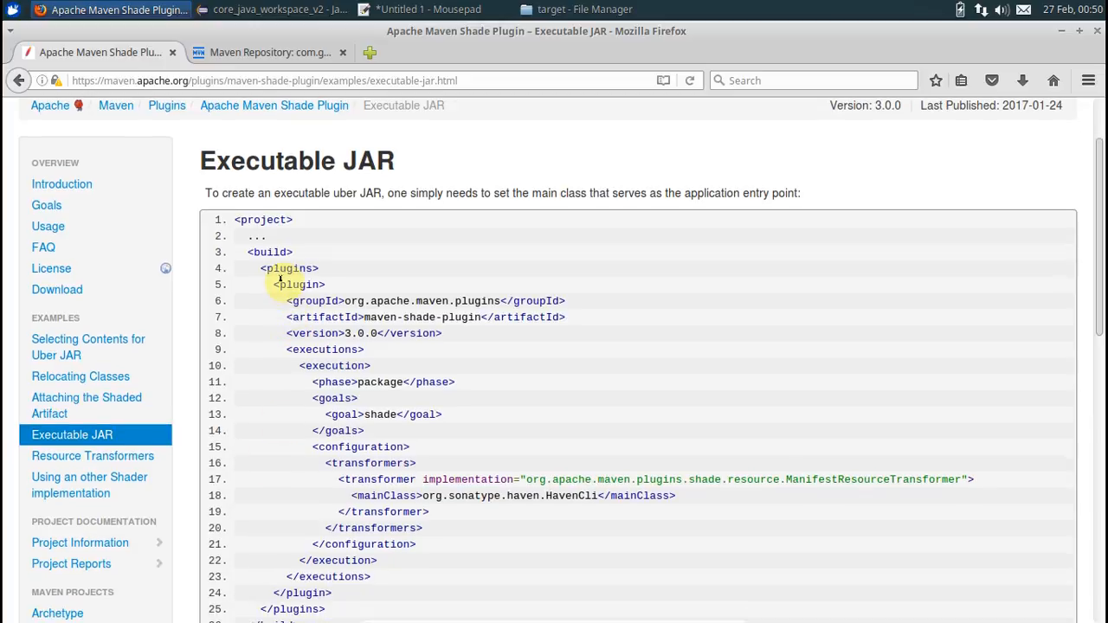
{"action": "left_click_drag", "start_coordinate": [275, 284], "coordinate": [325, 382]}
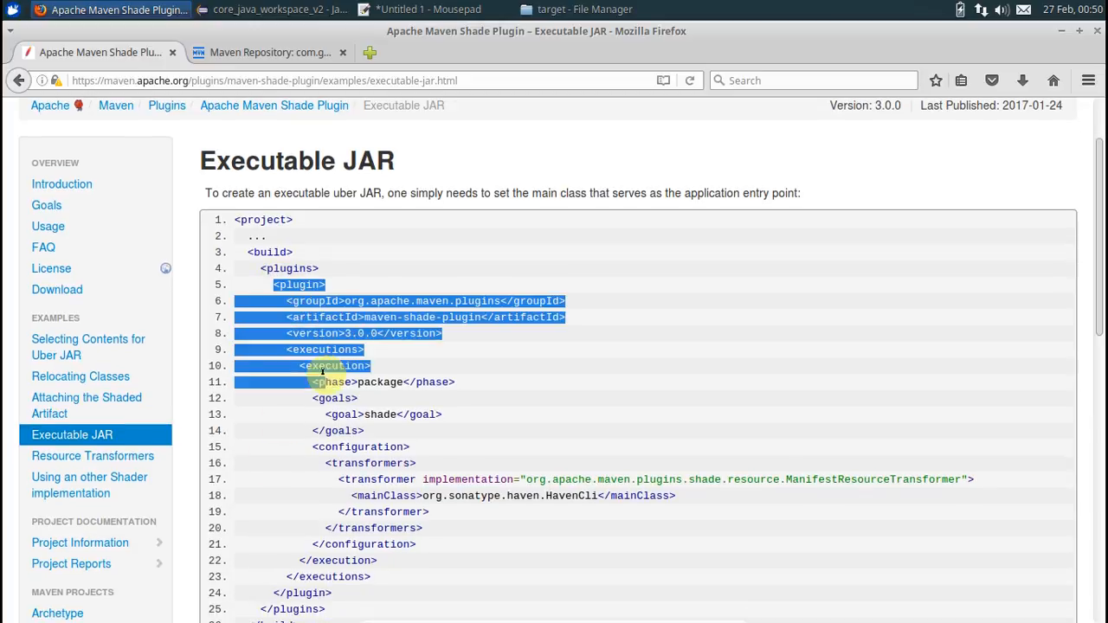
{"action": "scroll", "scroll_direction": "down", "scroll_amount": 3}
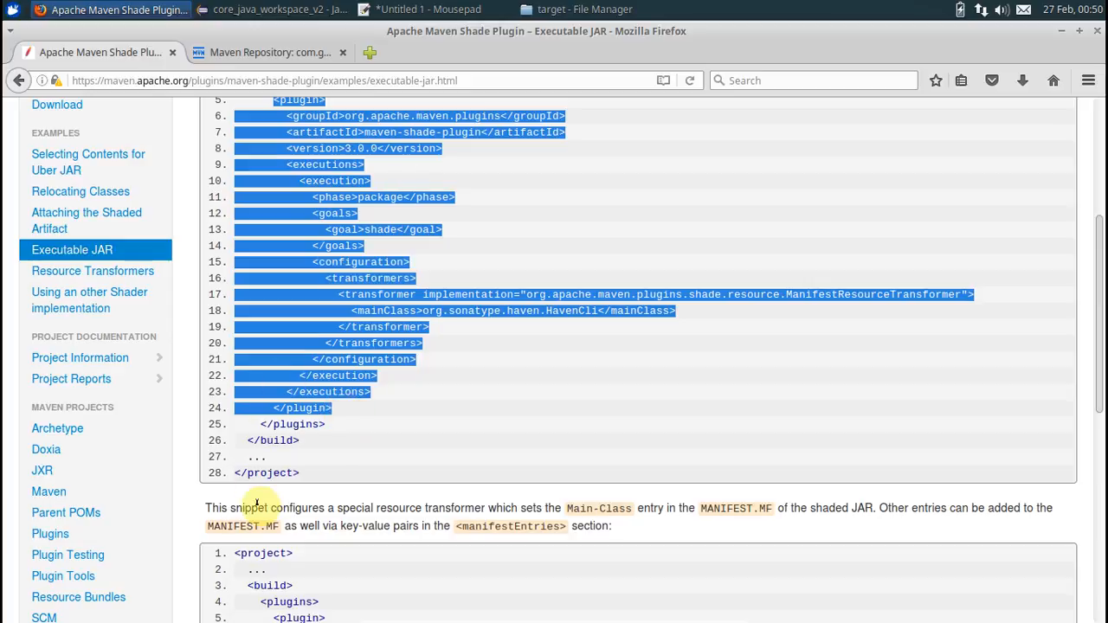
{"action": "left_click", "coordinate": [277, 9]}
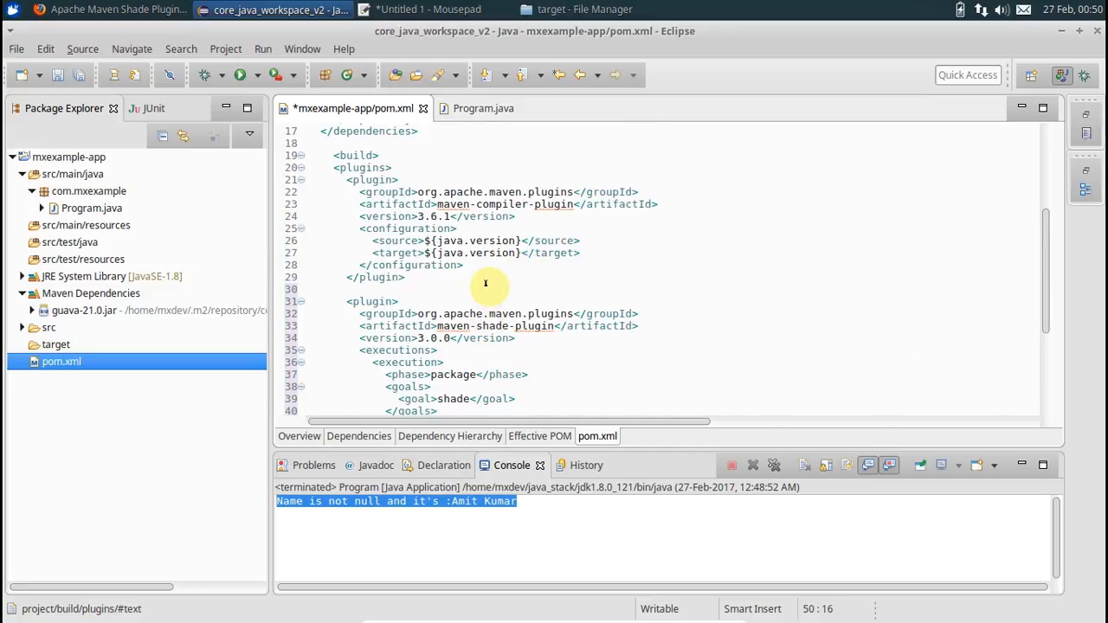
Set the shade plugin's mainClass to com.mxexample.Program and save pom.xml.
{"action": "scroll", "scroll_direction": "down", "scroll_amount": 3}
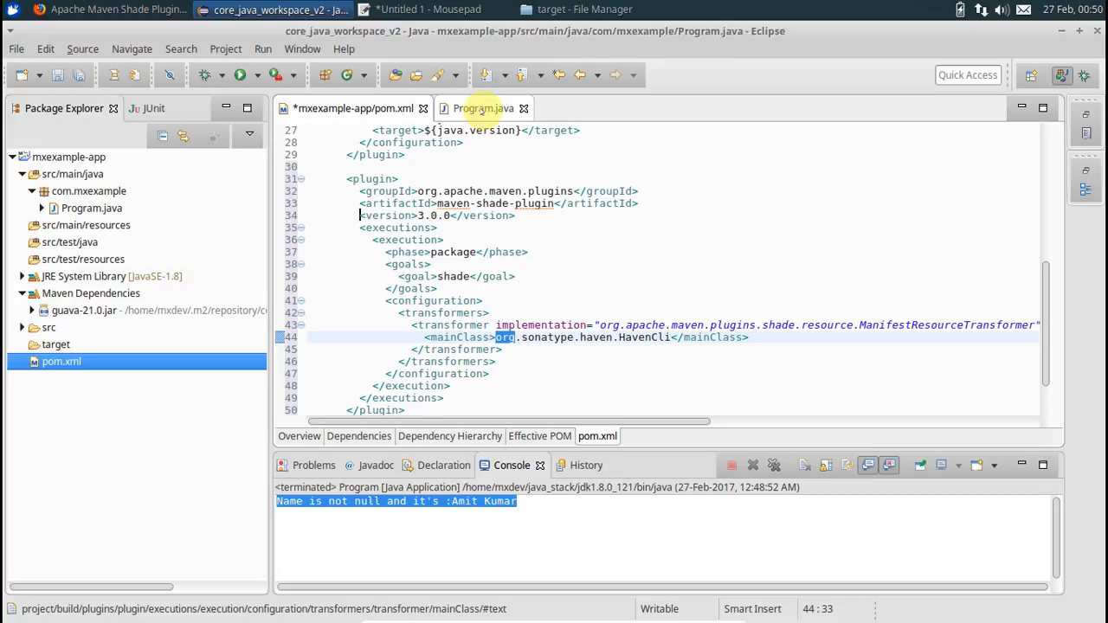
{"action": "left_click", "coordinate": [483, 108]}
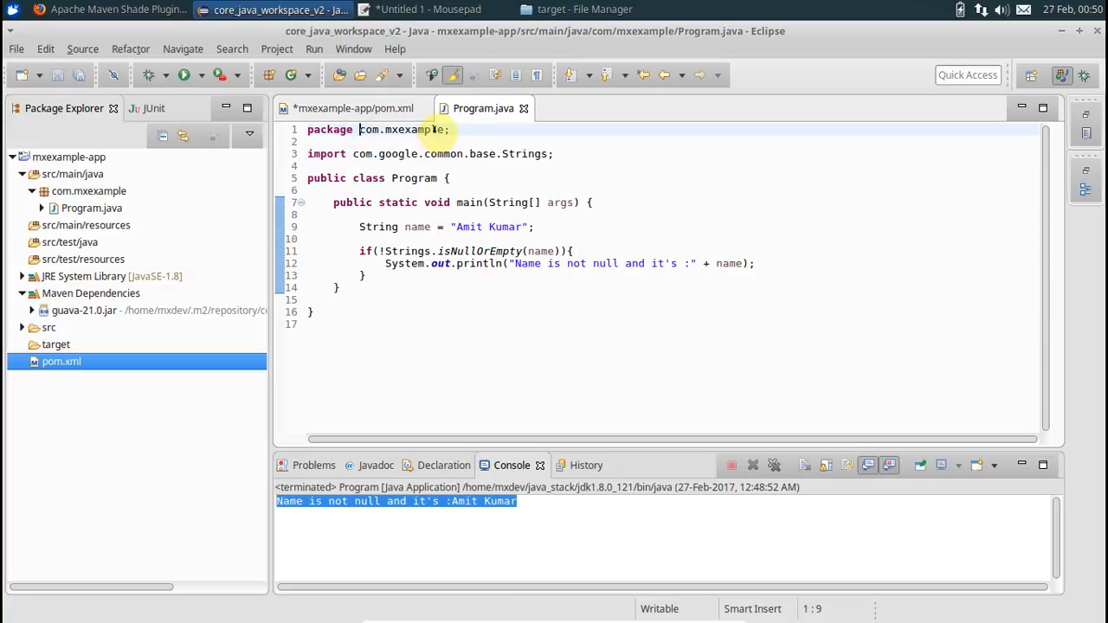
{"action": "double_click", "coordinate": [402, 129]}
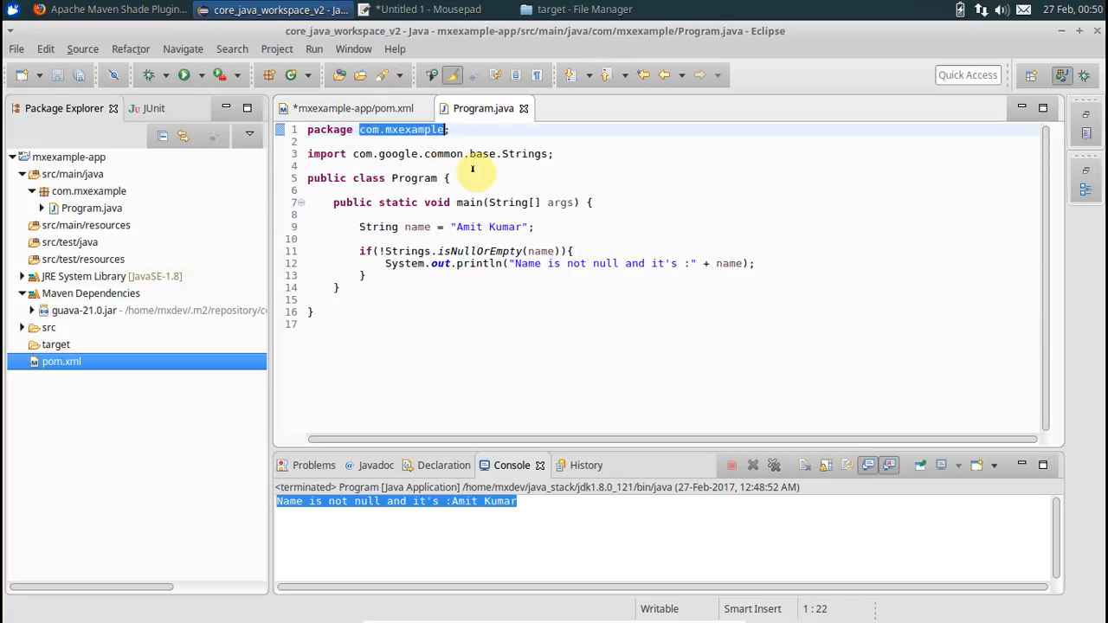
{"action": "left_click", "coordinate": [353, 108]}
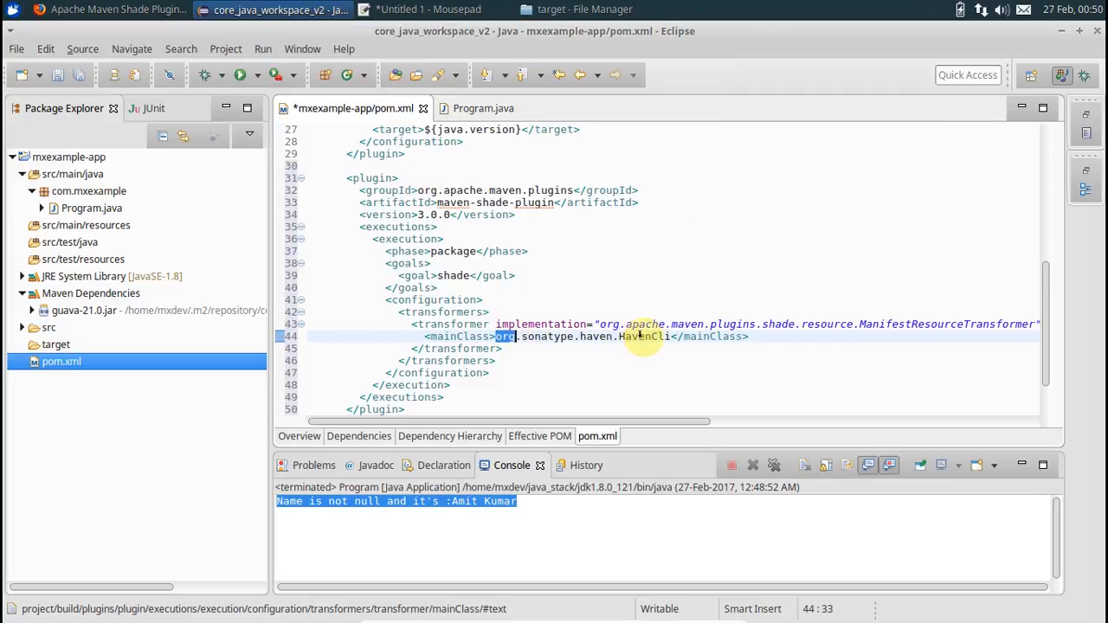
{"action": "type", "text": "com.mxexample"}
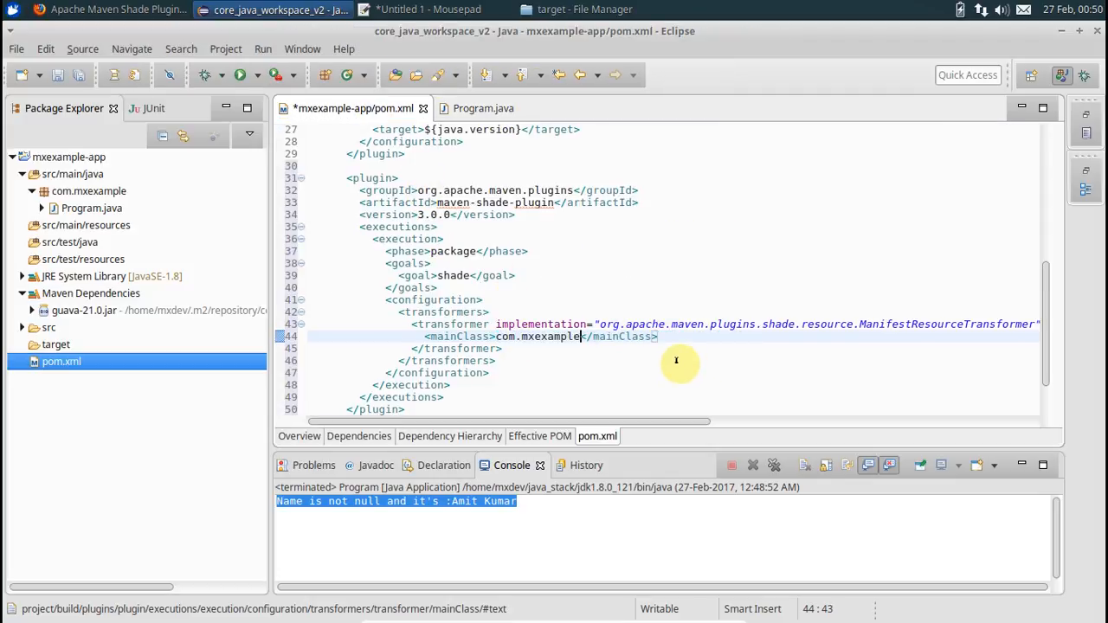
{"action": "type", "text": "."}
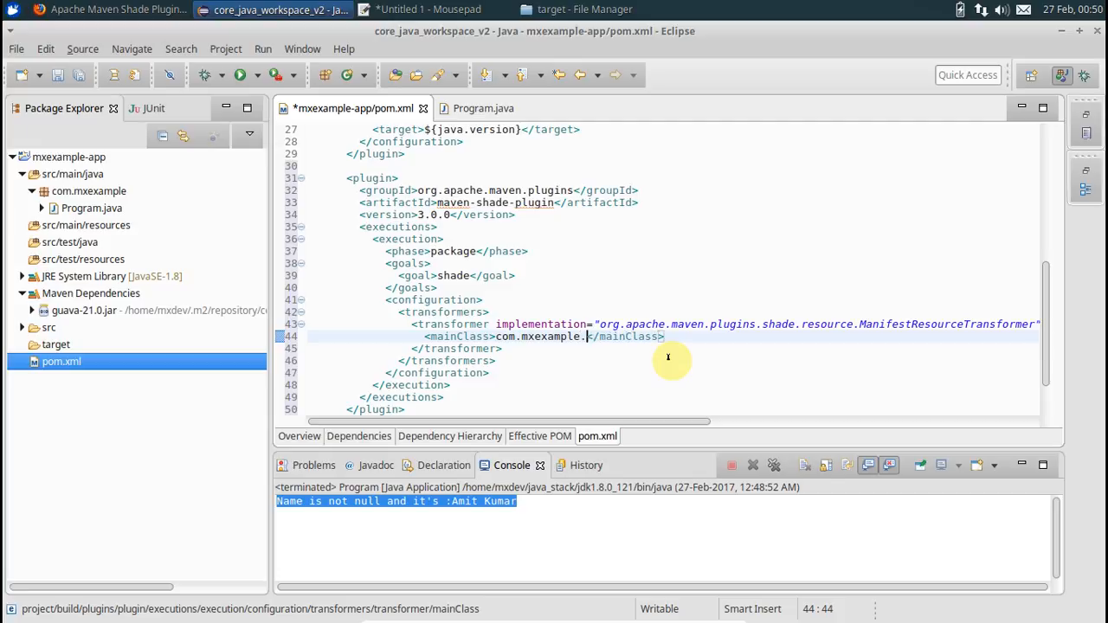
{"action": "type", "text": "Program"}
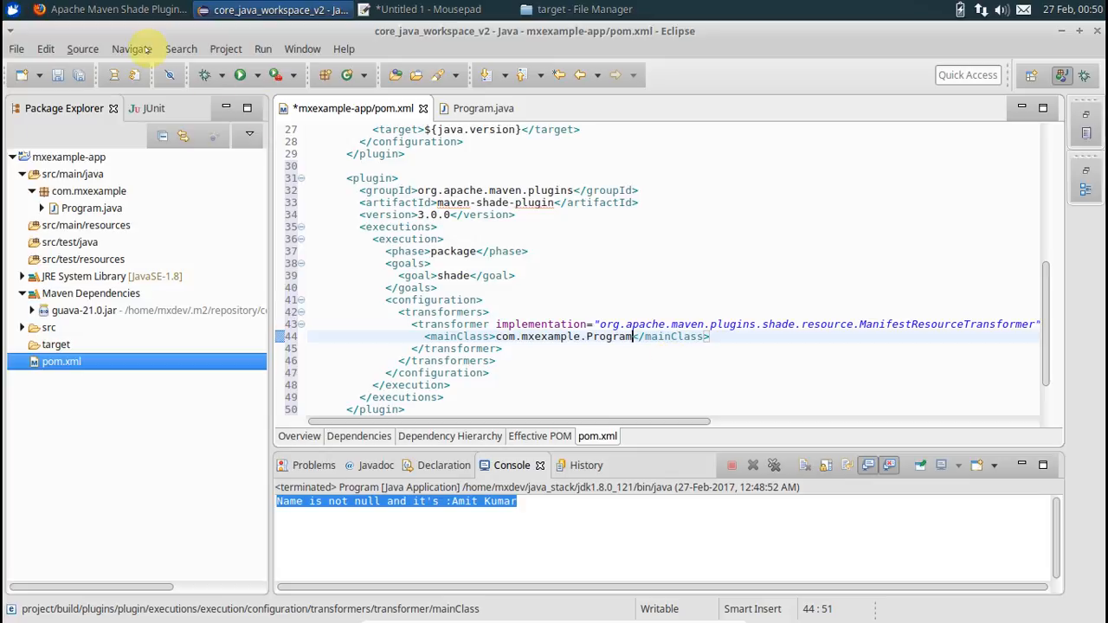
{"action": "key", "text": "ctrl+s"}
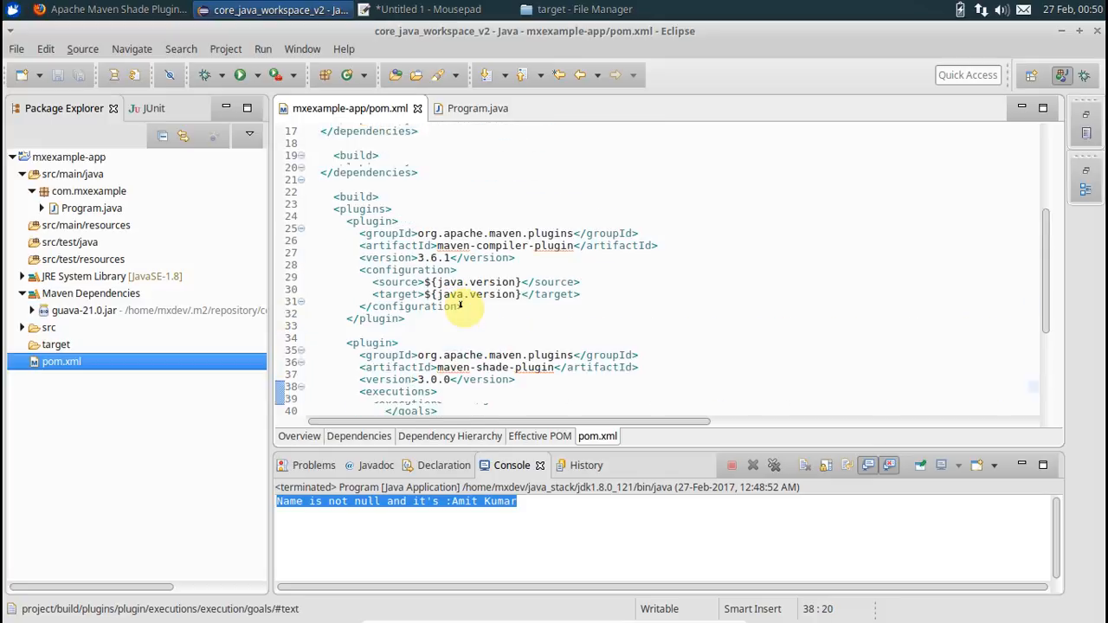
{"action": "scroll", "scroll_direction": "down", "scroll_amount": 3}
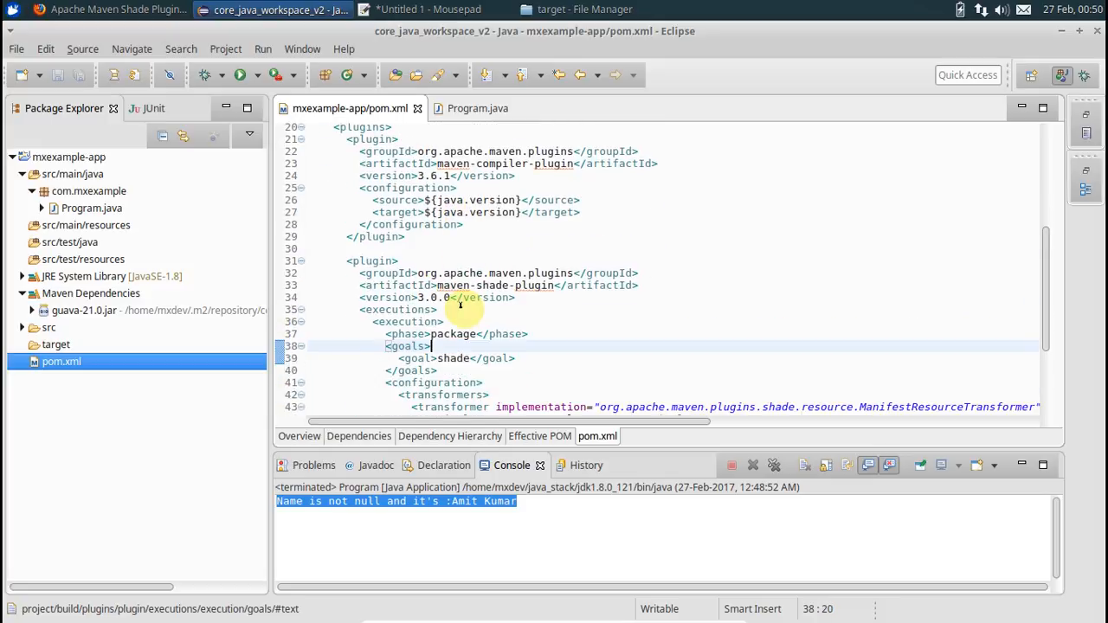
Create a Maven build run configuration for mxexample-app with goals 'clean install'.
{"action": "right_click", "coordinate": [70, 157]}
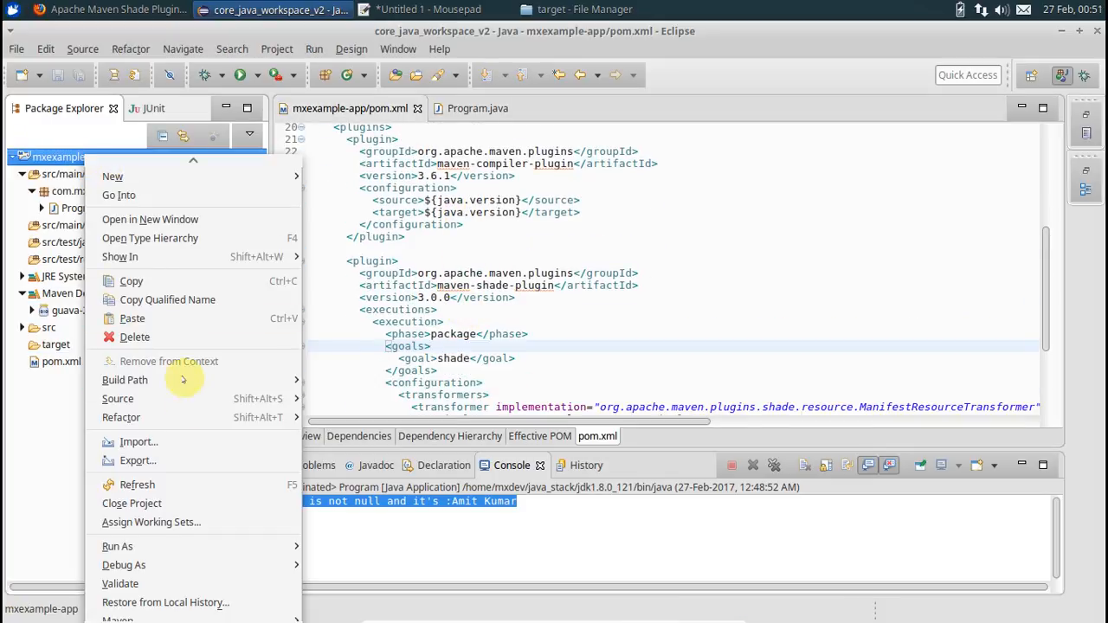
{"action": "left_click", "coordinate": [116, 546]}
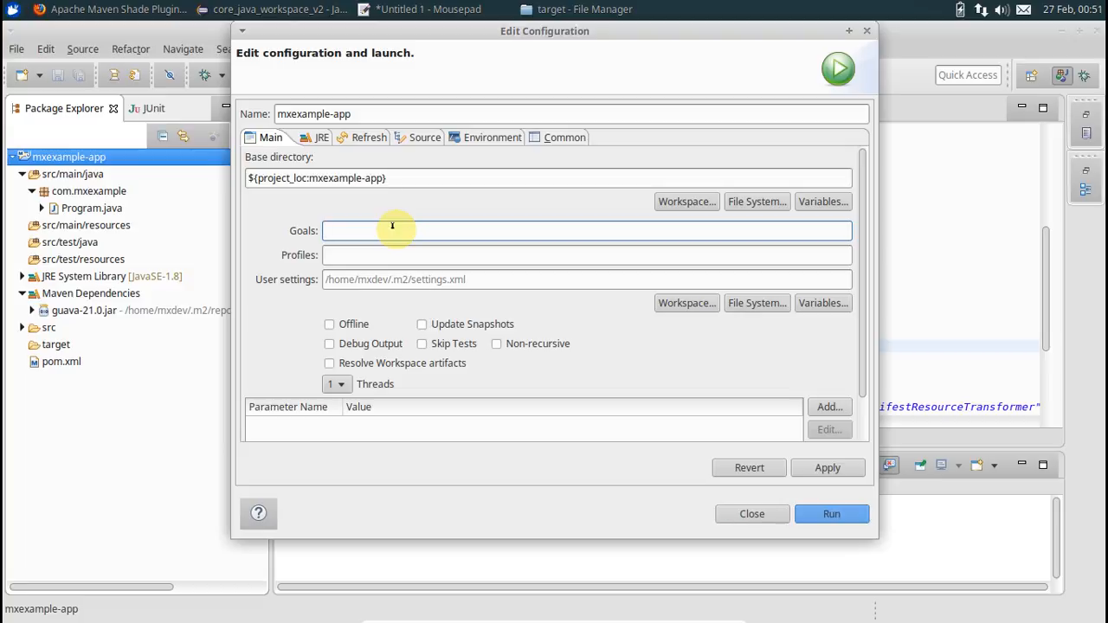
{"action": "type", "text": "clean"}
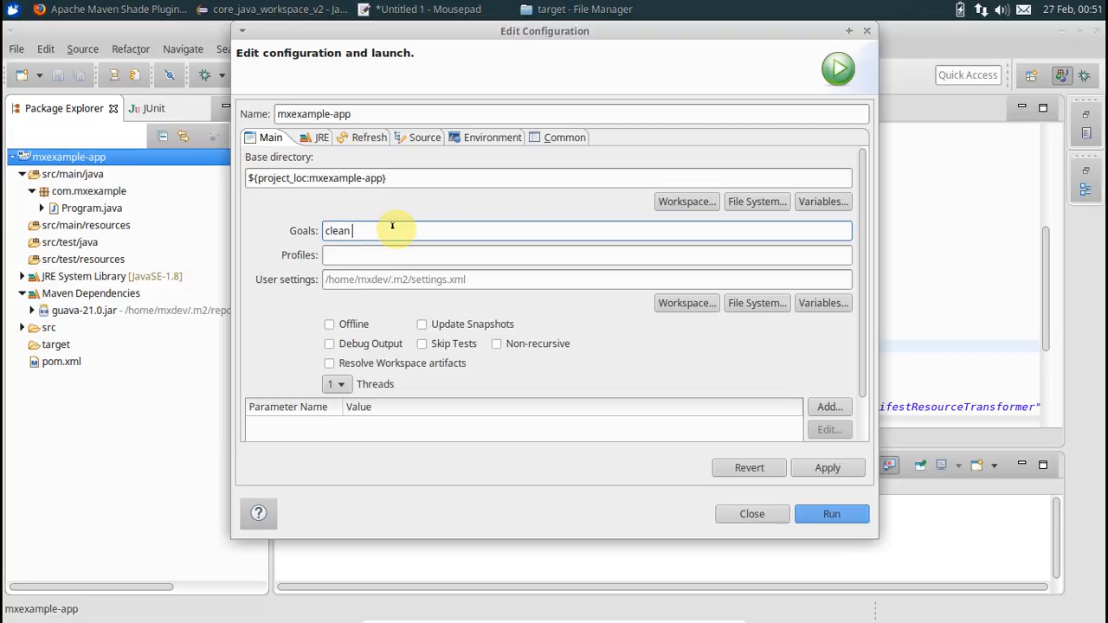
{"action": "type", "text": "install"}
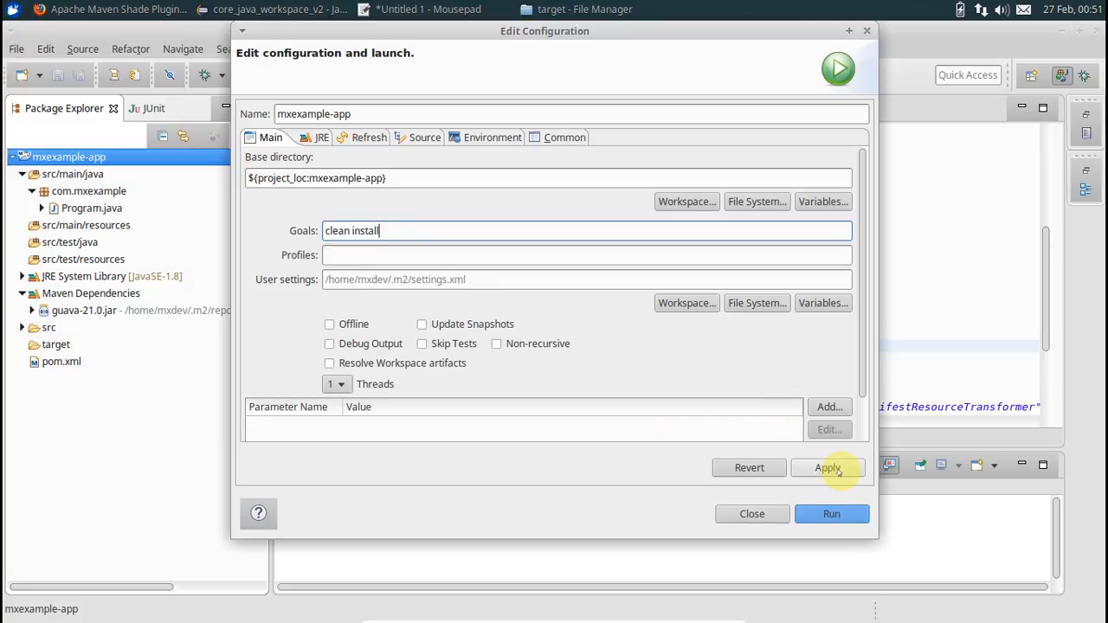
{"action": "left_click", "coordinate": [831, 513]}
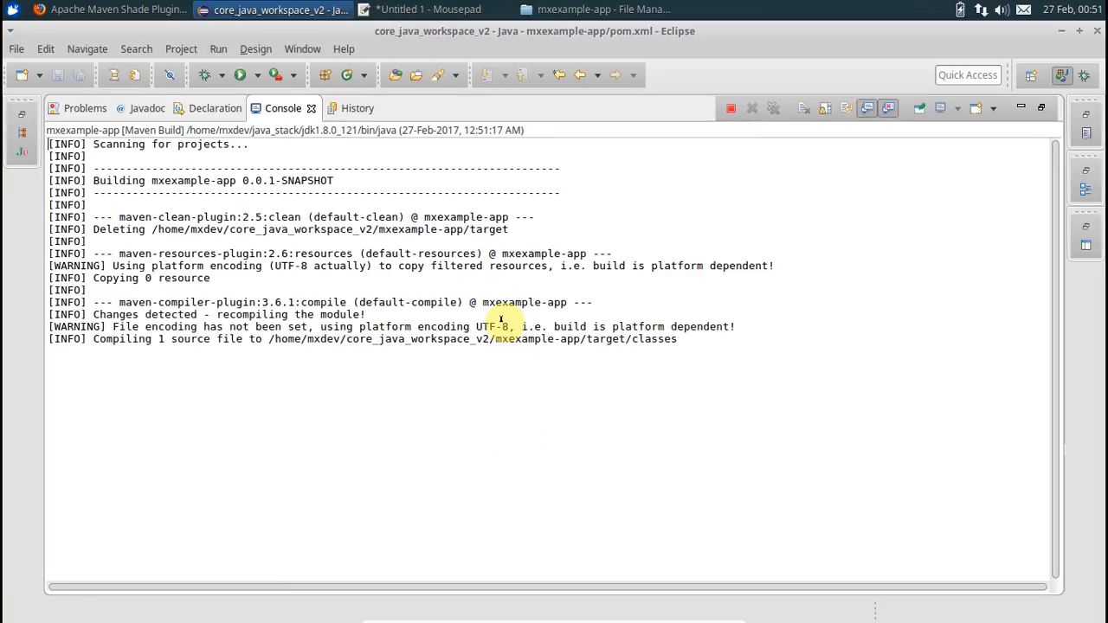
Check the build output for the shaded mxexample-app-0.0.1-SNAPSHOT jar, then go to File Manager.
{"action": "scroll", "scroll_direction": "down", "scroll_amount": 3}
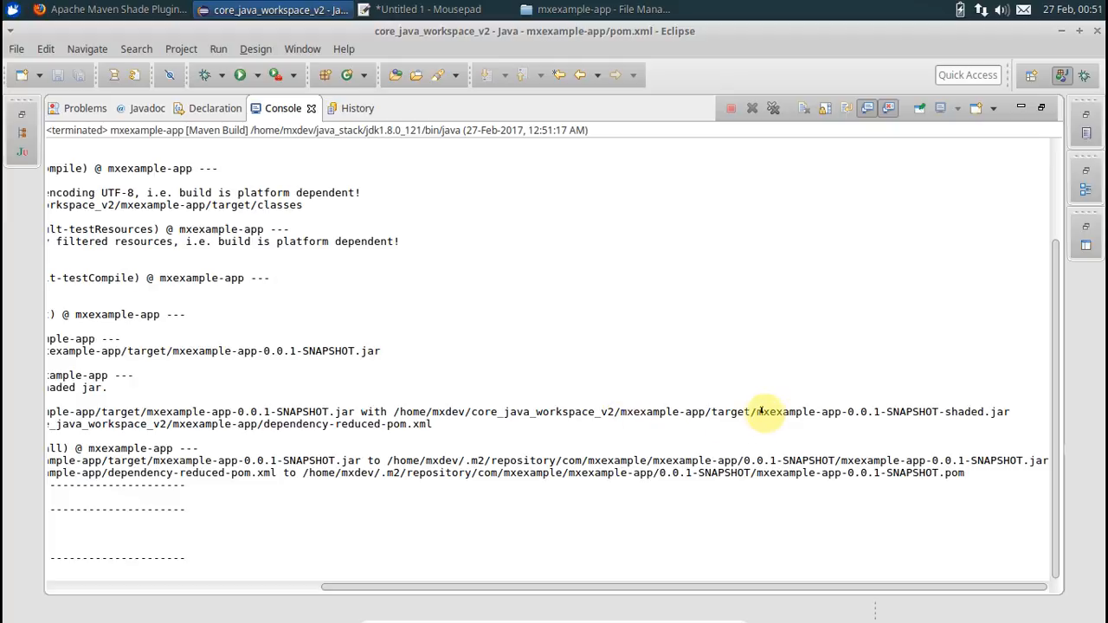
{"action": "double_click", "coordinate": [784, 411]}
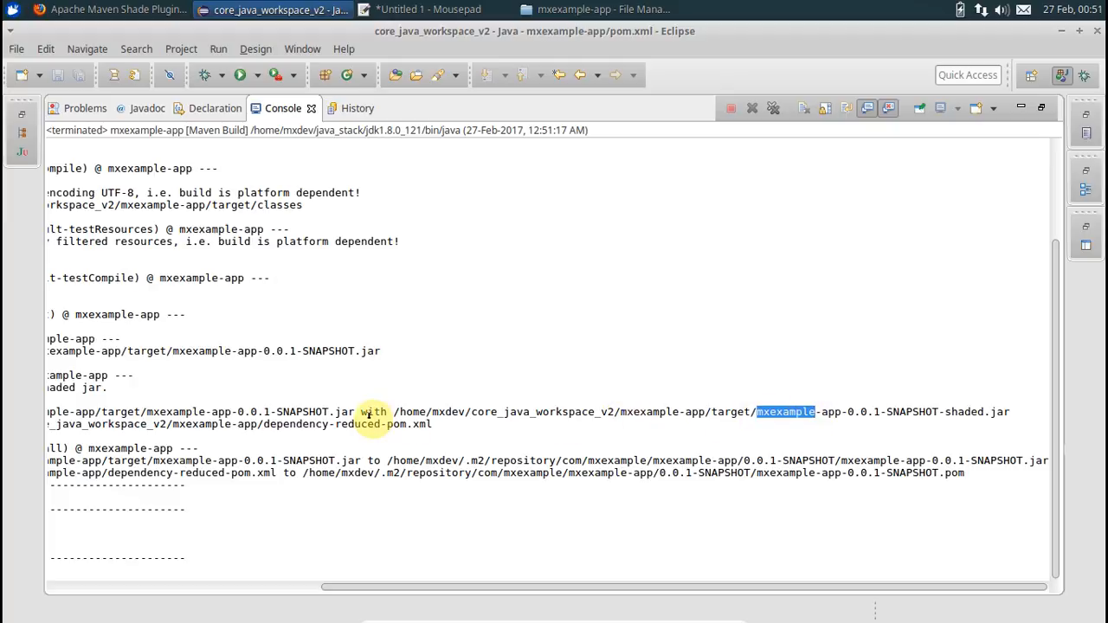
{"action": "left_click", "coordinate": [597, 10]}
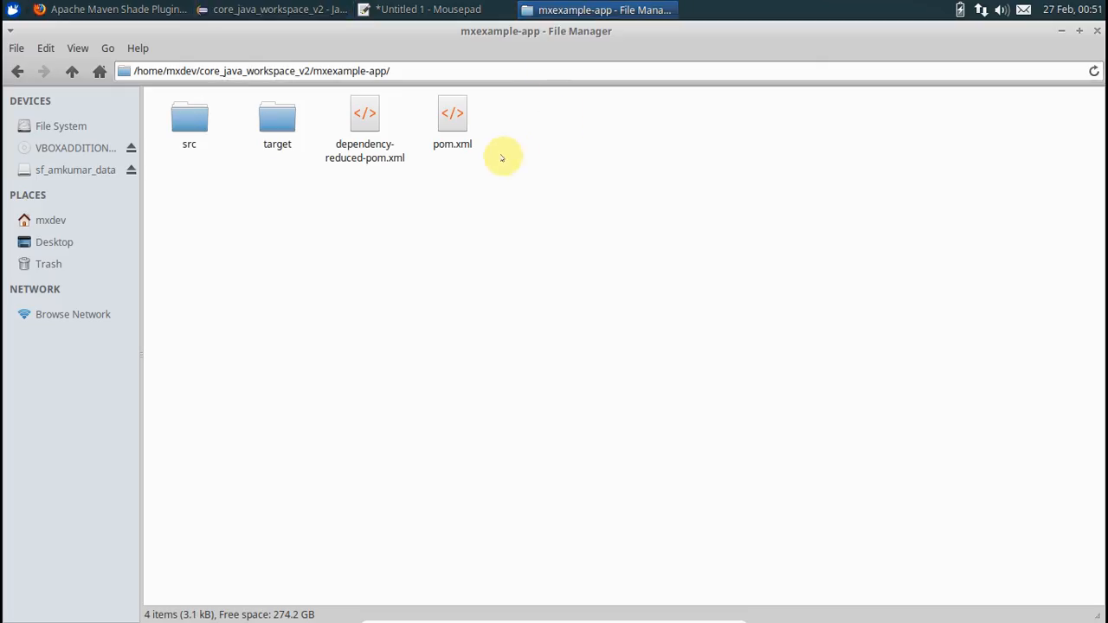
Open the target folder and launch a terminal there.
{"action": "double_click", "coordinate": [277, 117]}
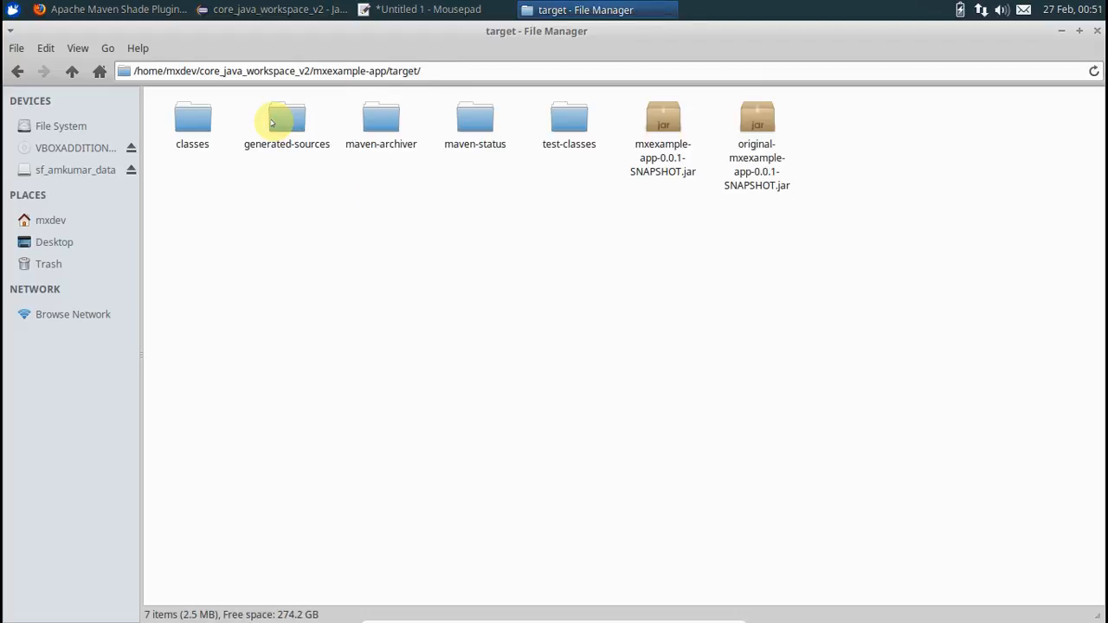
{"action": "mouse_move", "coordinate": [528, 308]}
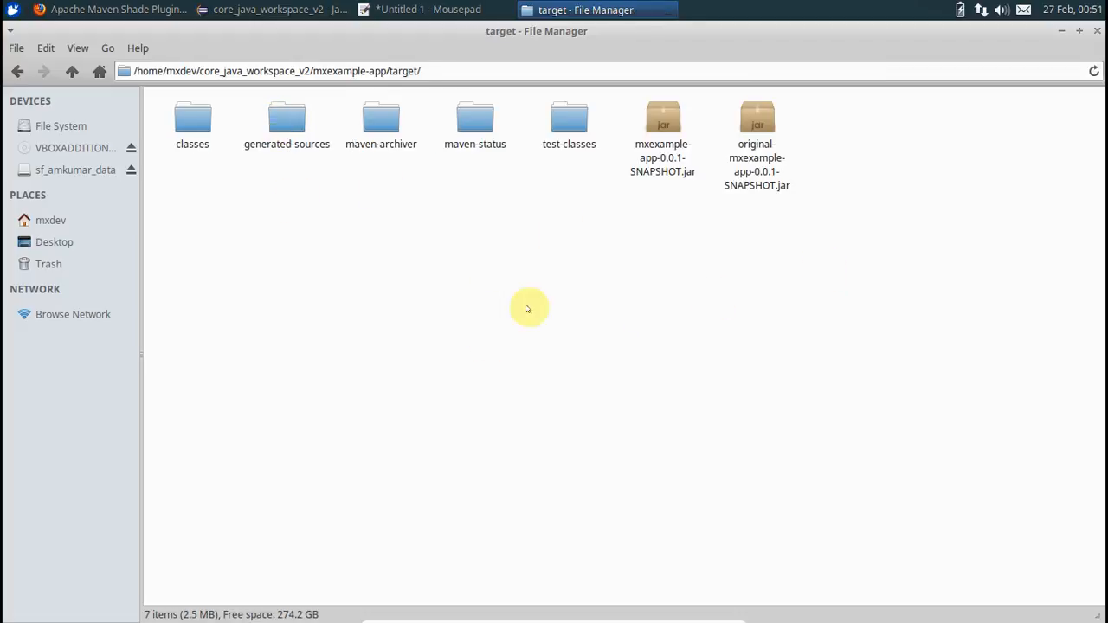
{"action": "left_click", "coordinate": [663, 125]}
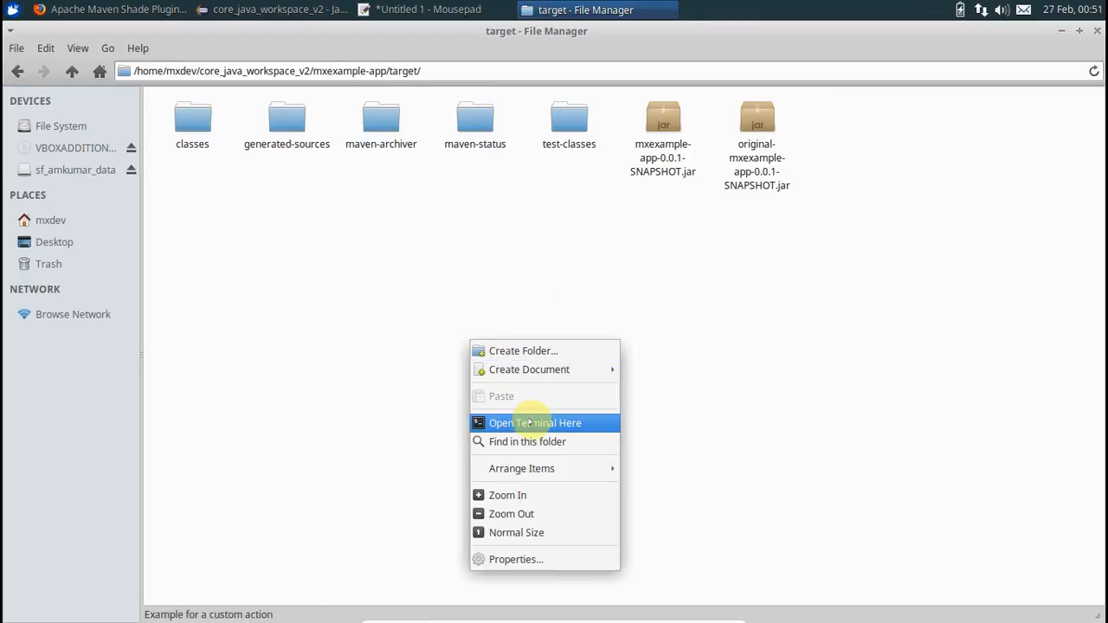
{"action": "left_click", "coordinate": [535, 422]}
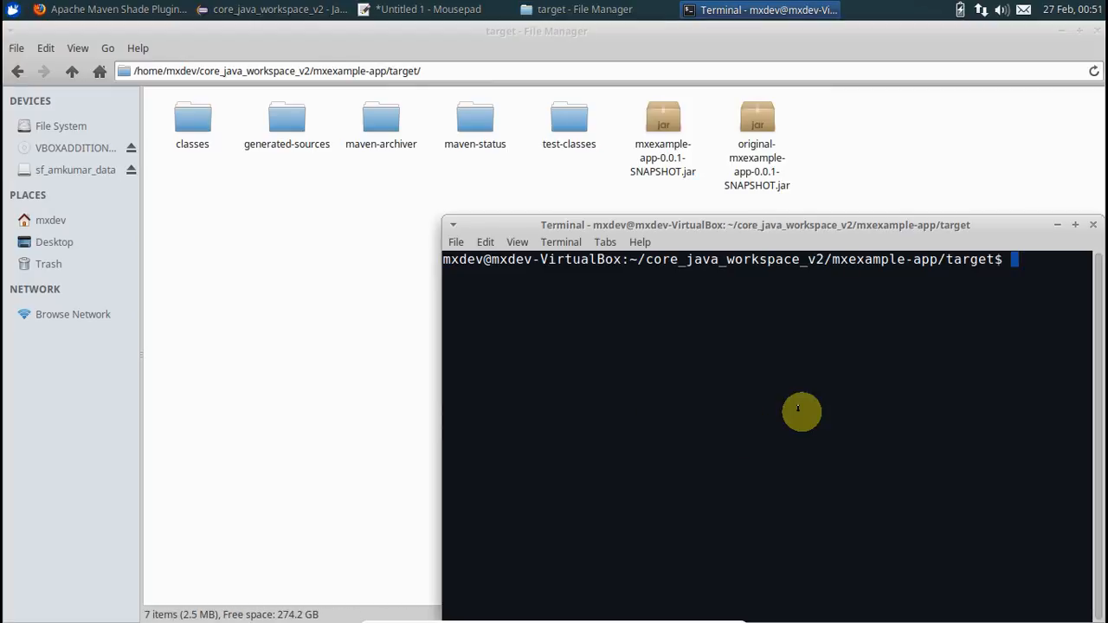
Run java -jar mxexample-app-0.0.1-SNAPSHOT.jar, printing that the name is not null.
{"action": "type", "text": "m"}
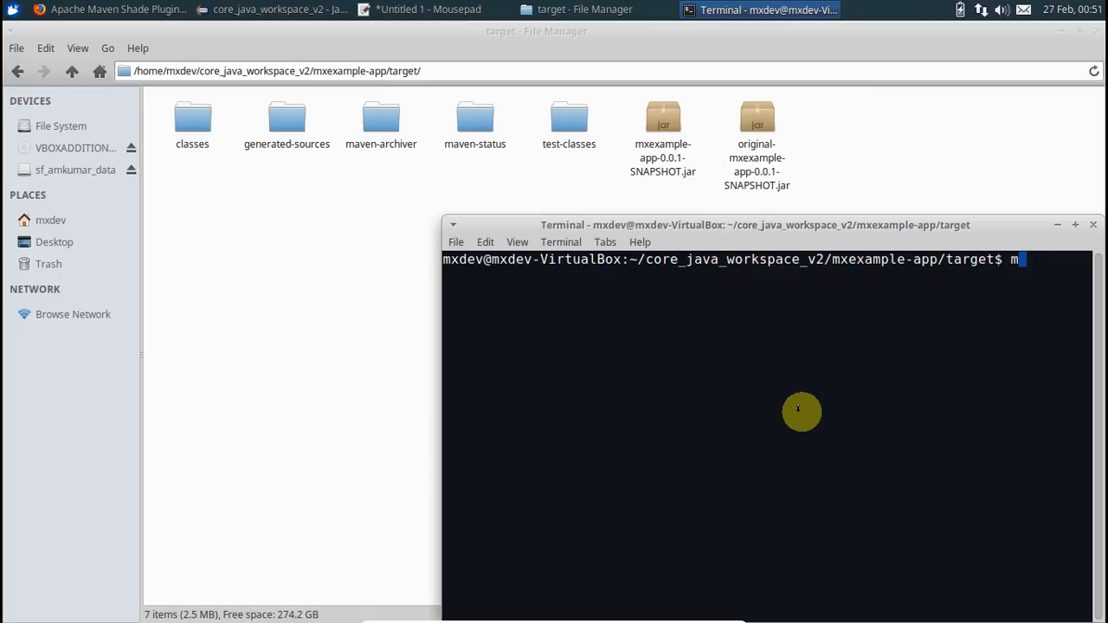
{"action": "type", "text": "ava"}
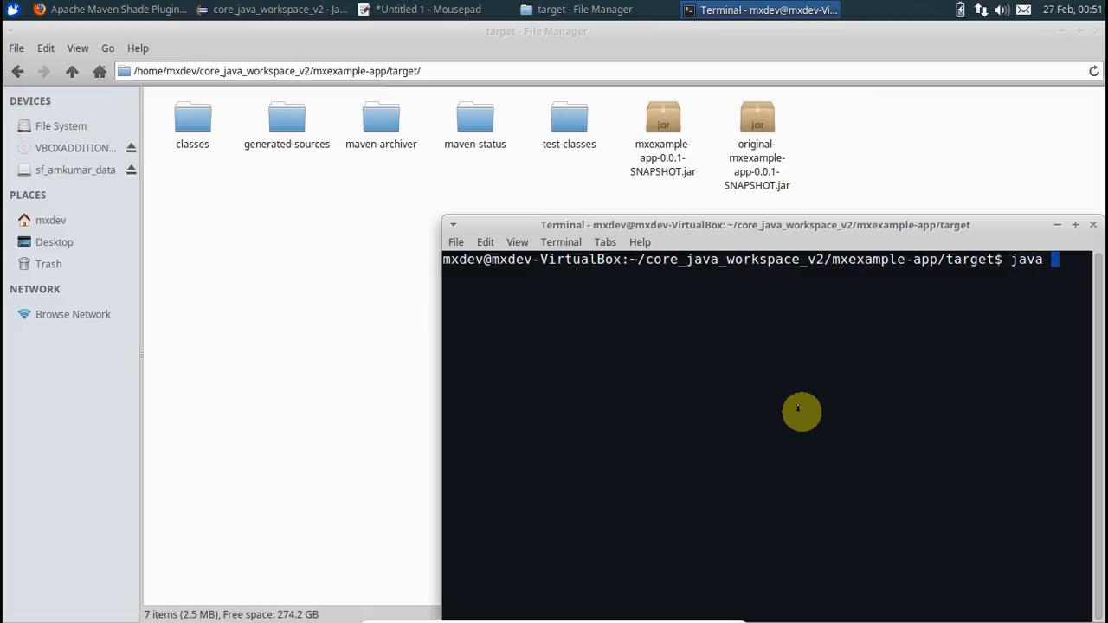
{"action": "type", "text": "-jar"}
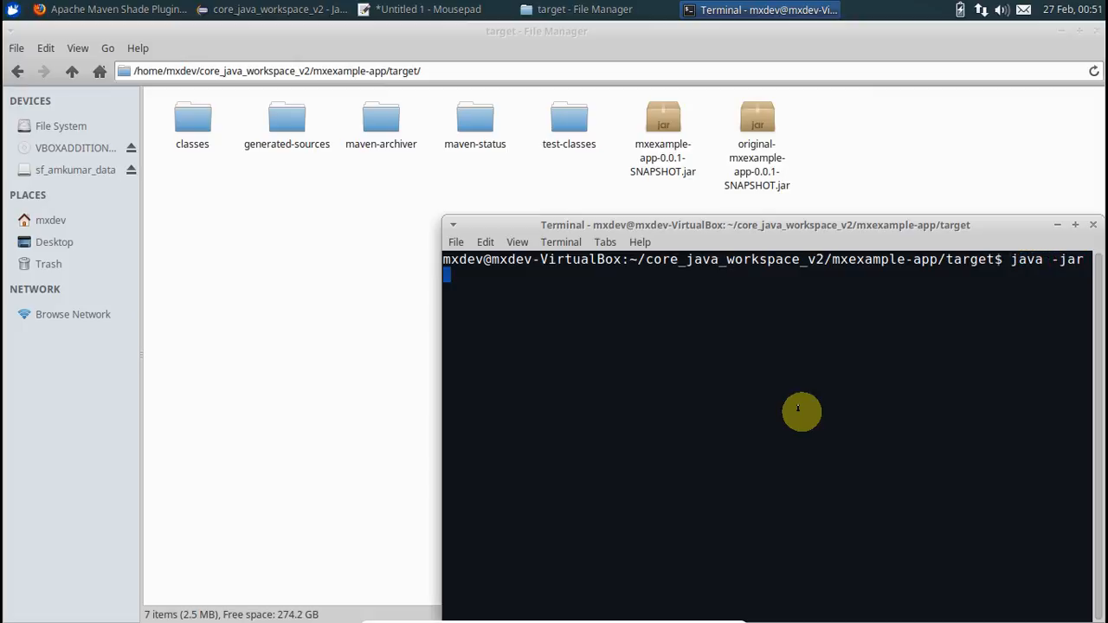
{"action": "type", "text": "mxexample-app-0.0.1-SNAPSHOT.jar"}
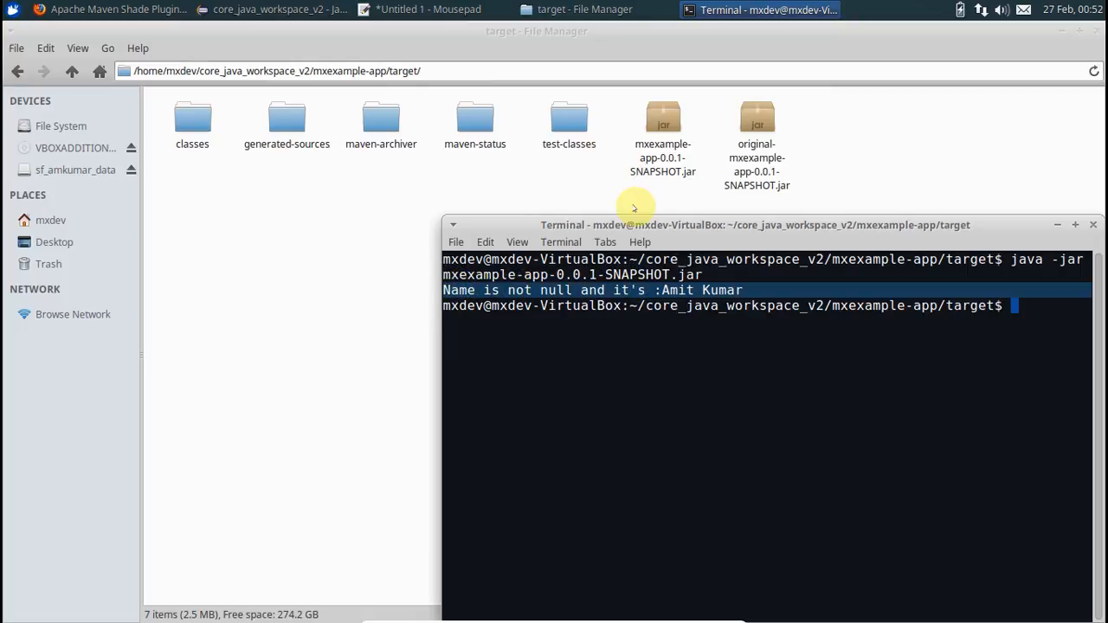
{"action": "mouse_move", "coordinate": [645, 353]}
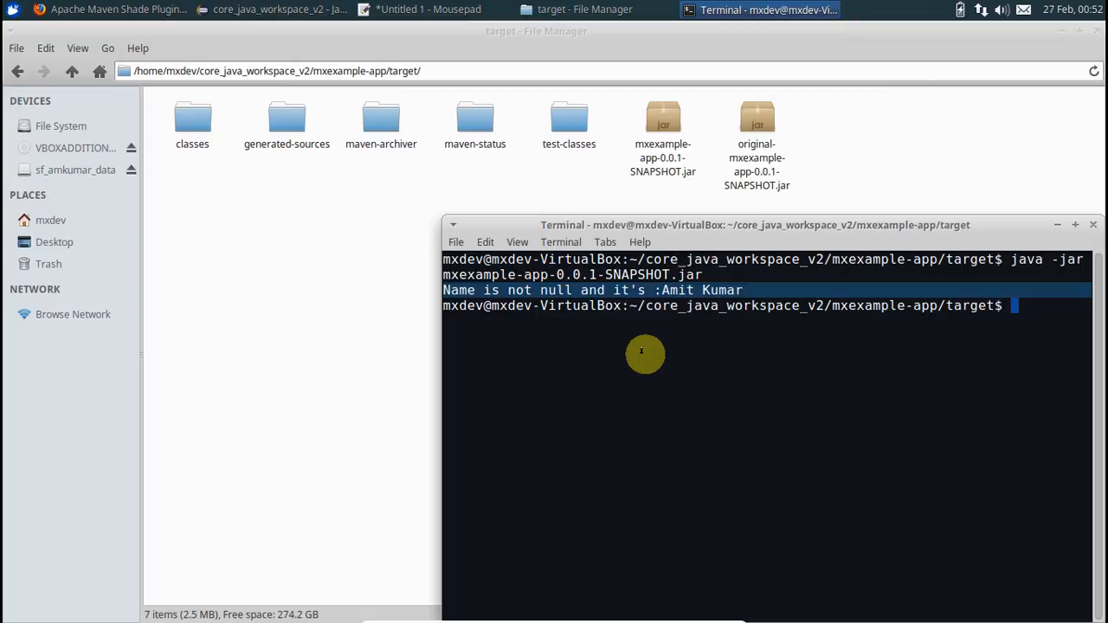
{"action": "mouse_move", "coordinate": [621, 177]}
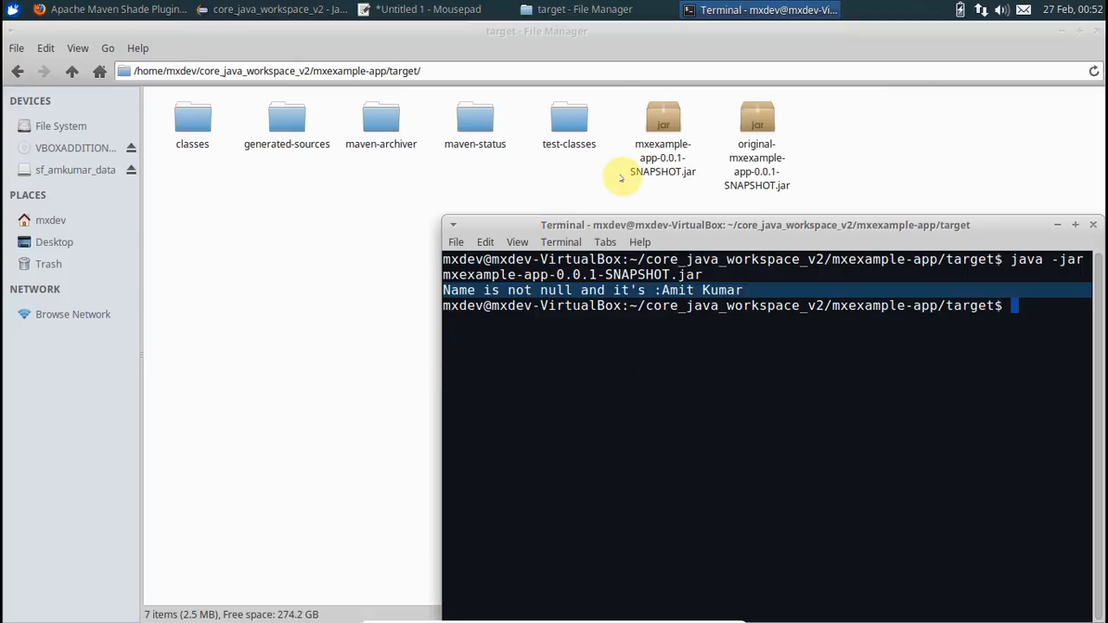
Select the mxexample-app-0.0.1-SNAPSHOT.jar file in File Manager and switch back to Eclipse.
{"action": "left_click", "coordinate": [664, 130]}
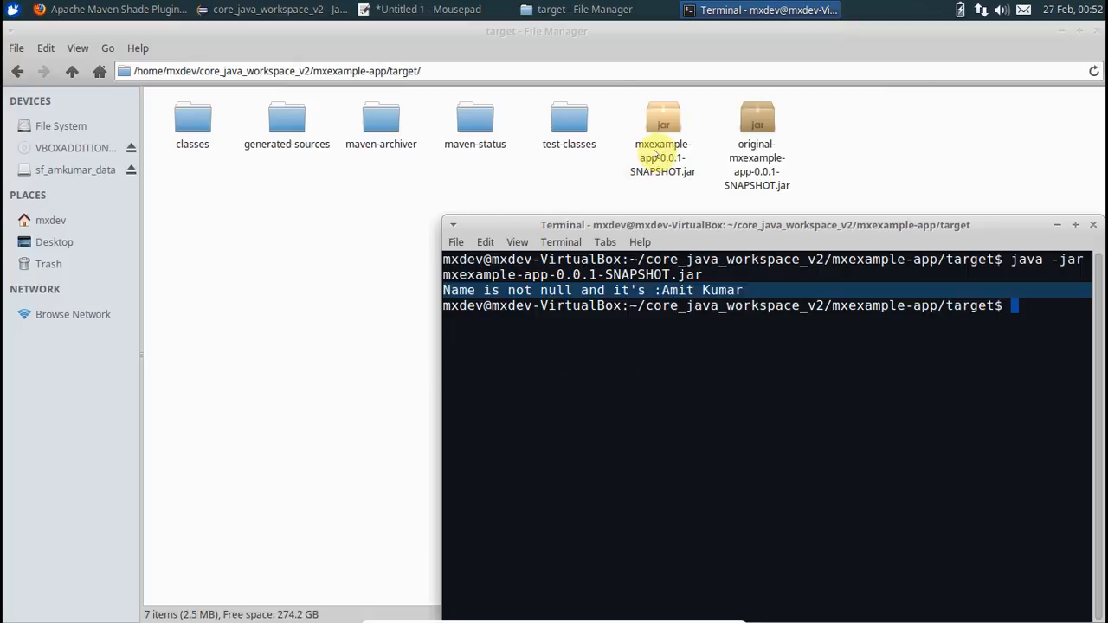
{"action": "left_click", "coordinate": [663, 138]}
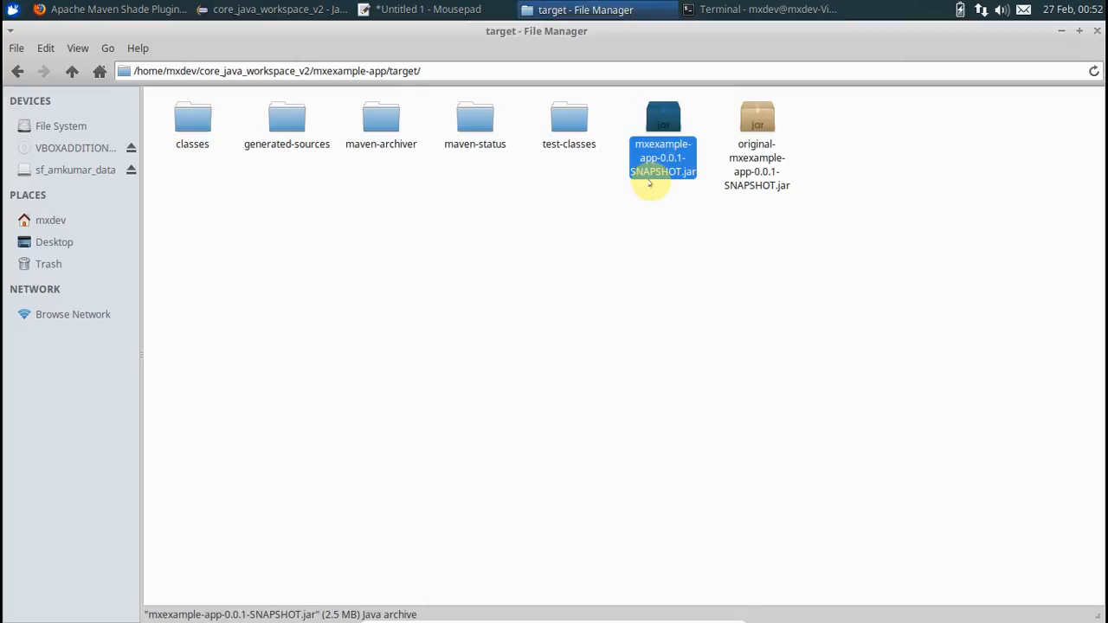
{"action": "mouse_move", "coordinate": [650, 184]}
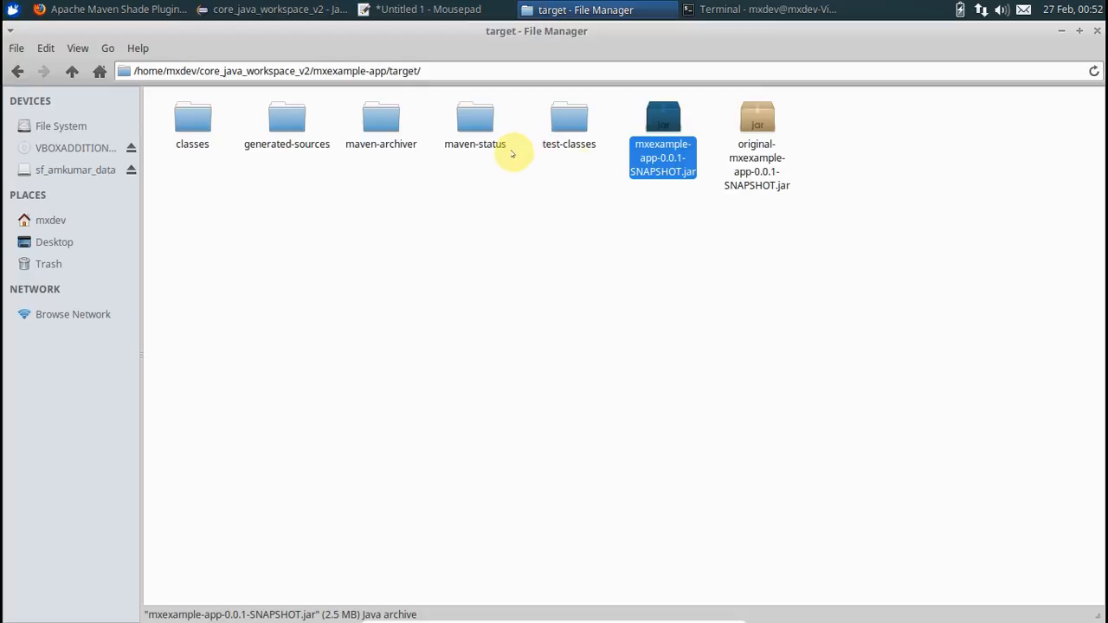
{"action": "left_click", "coordinate": [272, 10]}
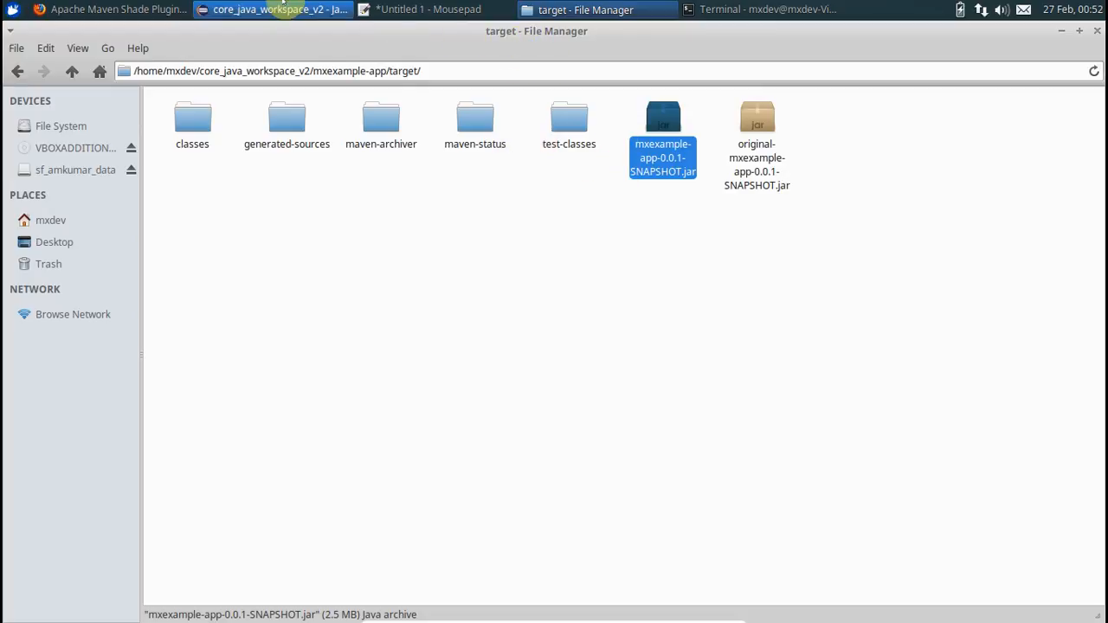
{"action": "left_click", "coordinate": [277, 10]}
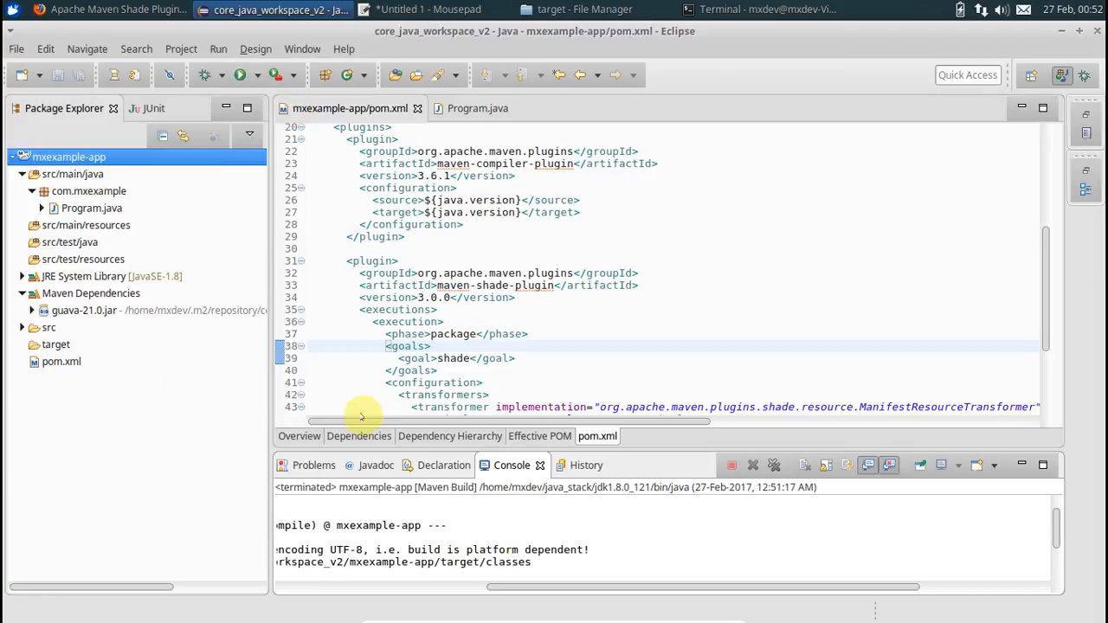
Add <finalName>mxexample-only</finalName> inside the build section of pom.xml and save.
{"action": "left_click", "coordinate": [61, 361]}
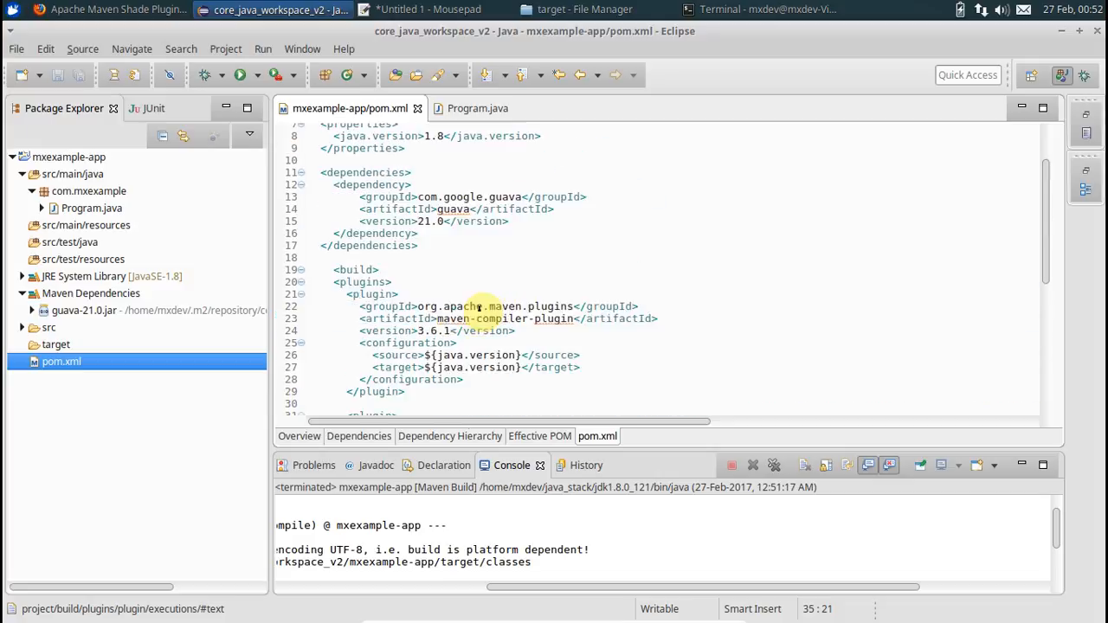
{"action": "scroll", "scroll_direction": "down", "scroll_amount": 3}
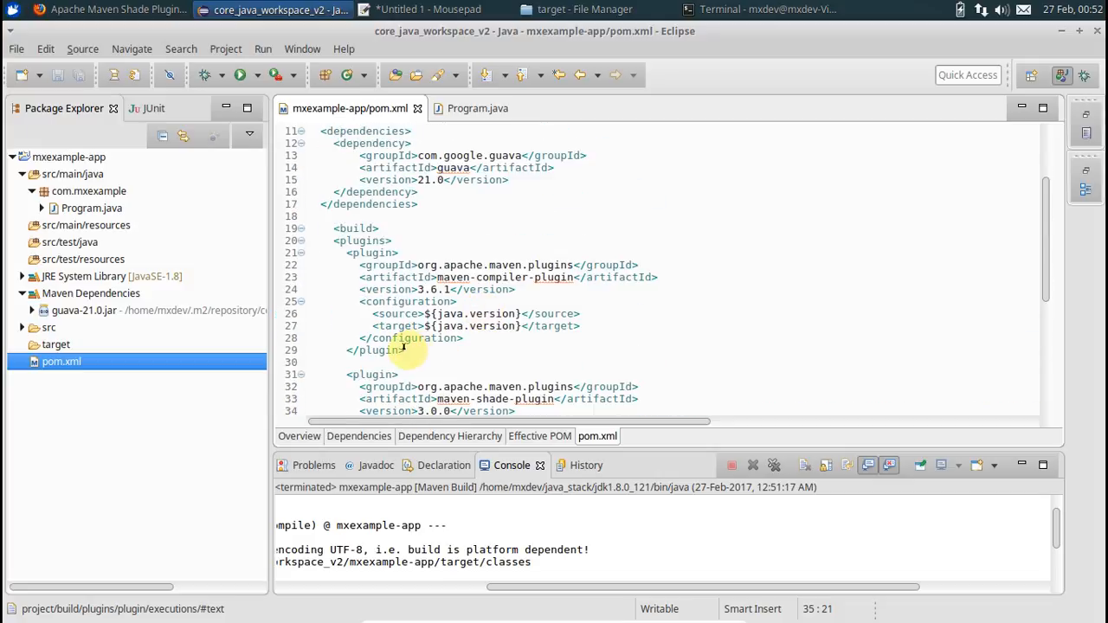
{"action": "left_click", "coordinate": [354, 228]}
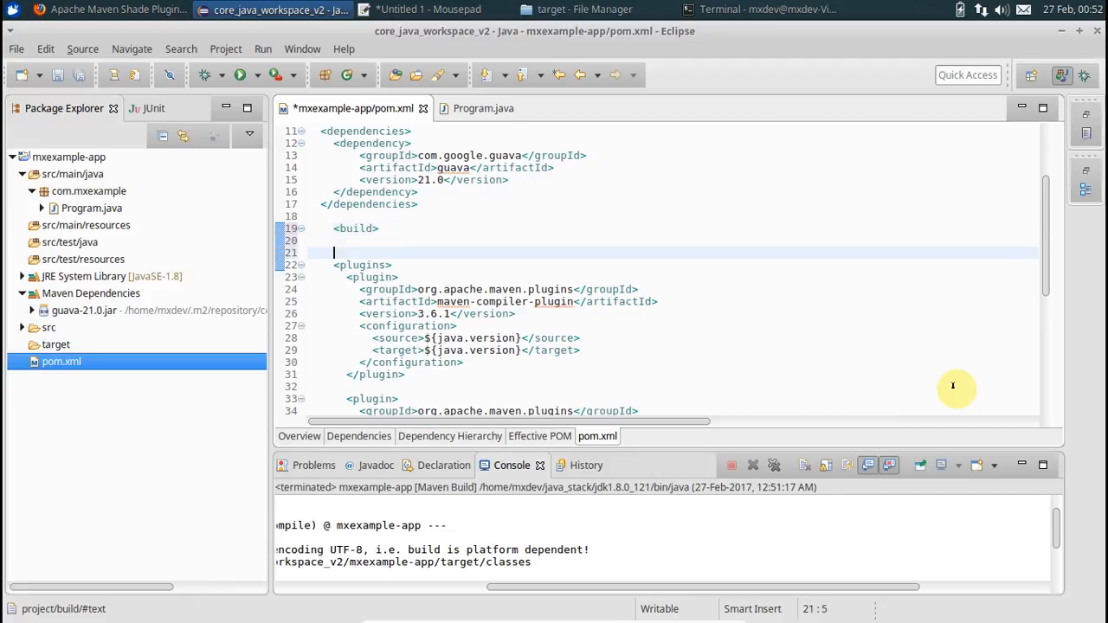
{"action": "type", "text": "<"}
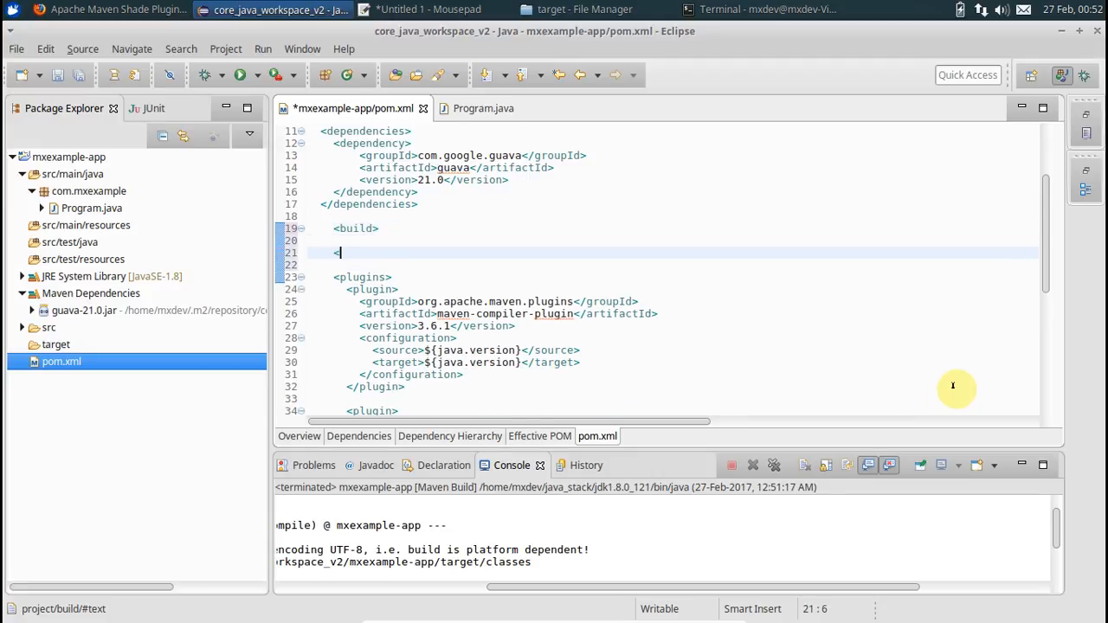
{"action": "type", "text": "<finalName></finalName>"}
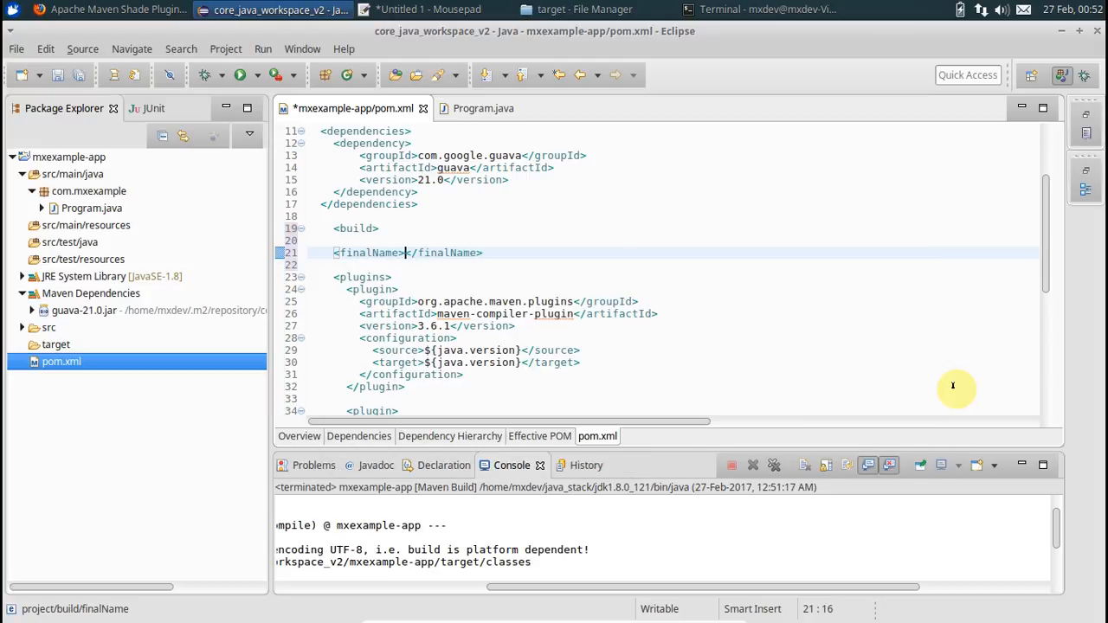
{"action": "type", "text": "mxe"}
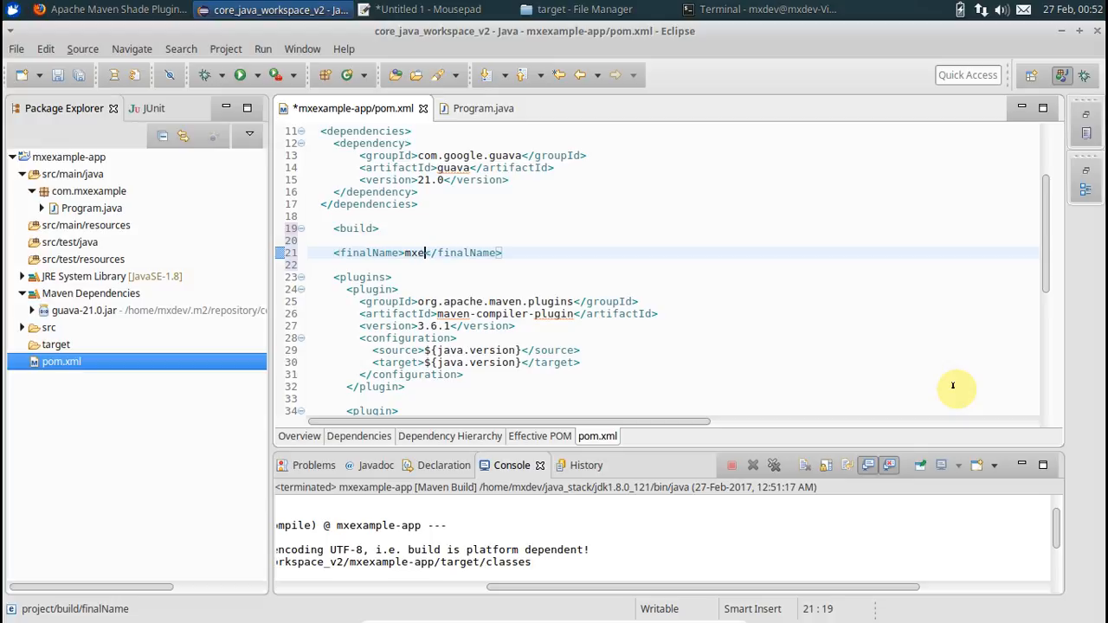
{"action": "type", "text": "ample"}
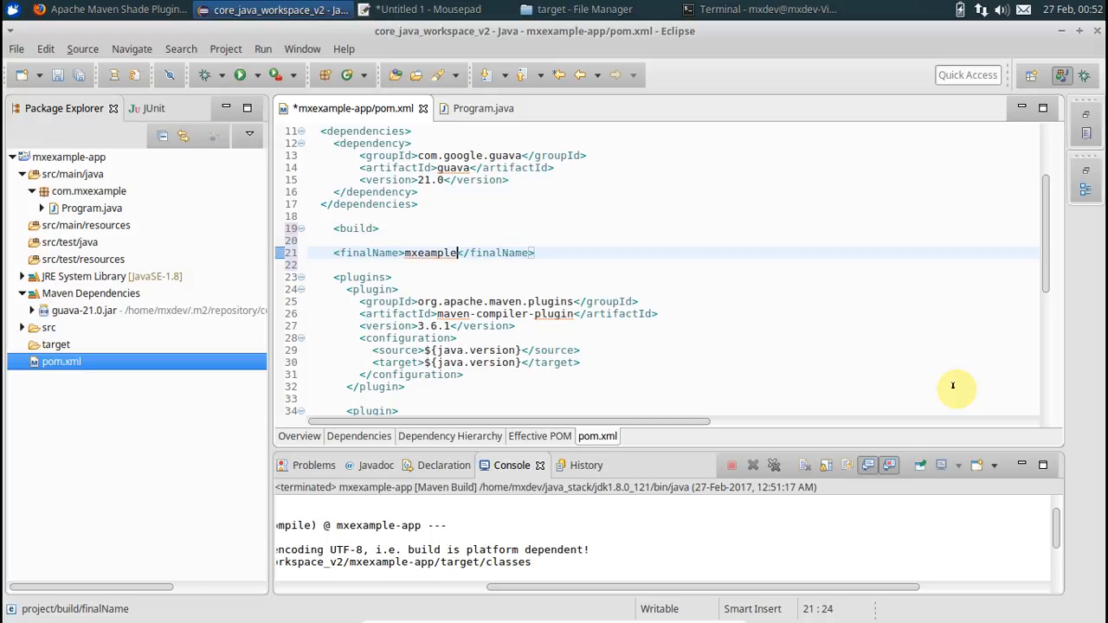
{"action": "type", "text": "-only"}
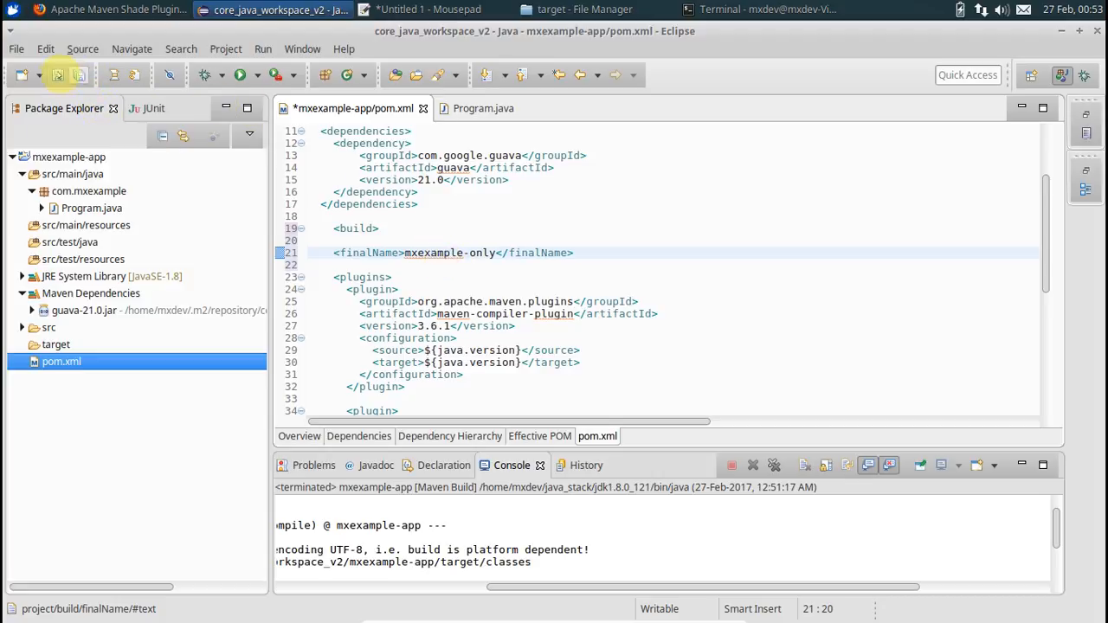
{"action": "right_click", "coordinate": [69, 157]}
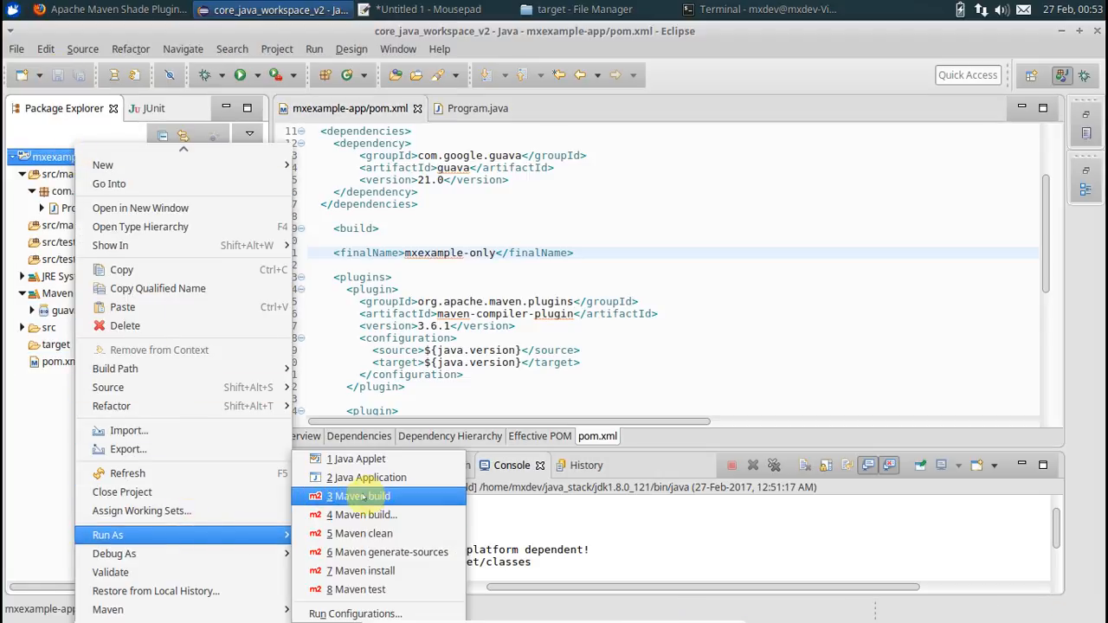
Rerun the Maven build to produce mxexample-only.jar, then switch to File Manager.
{"action": "left_click", "coordinate": [358, 497]}
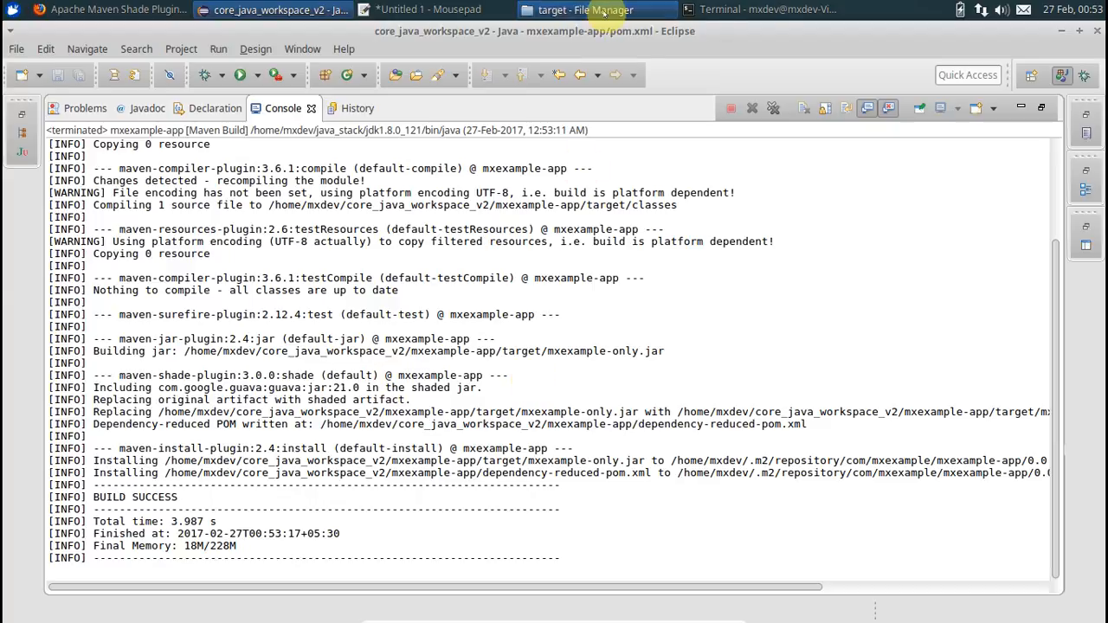
{"action": "left_click", "coordinate": [585, 9]}
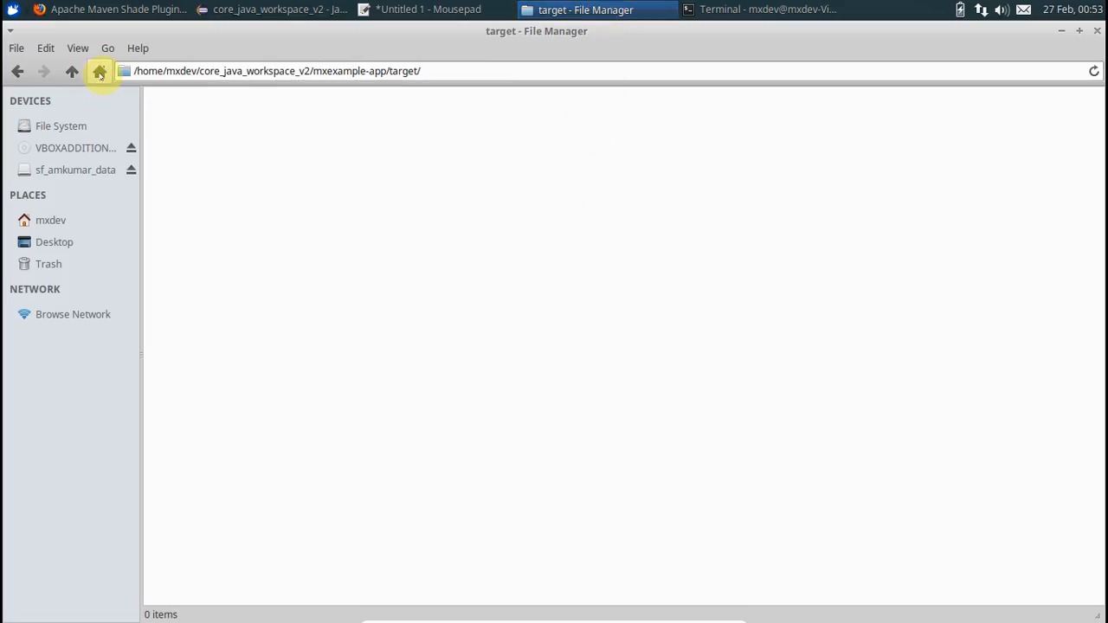
Go up to mxexample-app and reopen target to show mxexample-only.jar and original-mxexample-only.jar.
{"action": "left_click", "coordinate": [99, 71]}
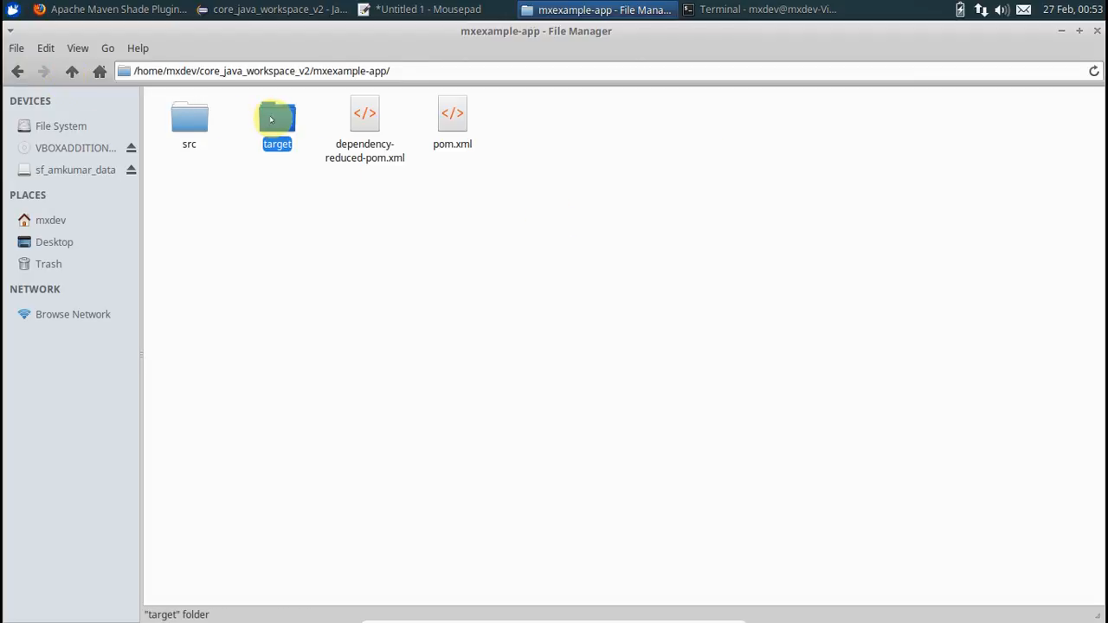
{"action": "double_click", "coordinate": [276, 121]}
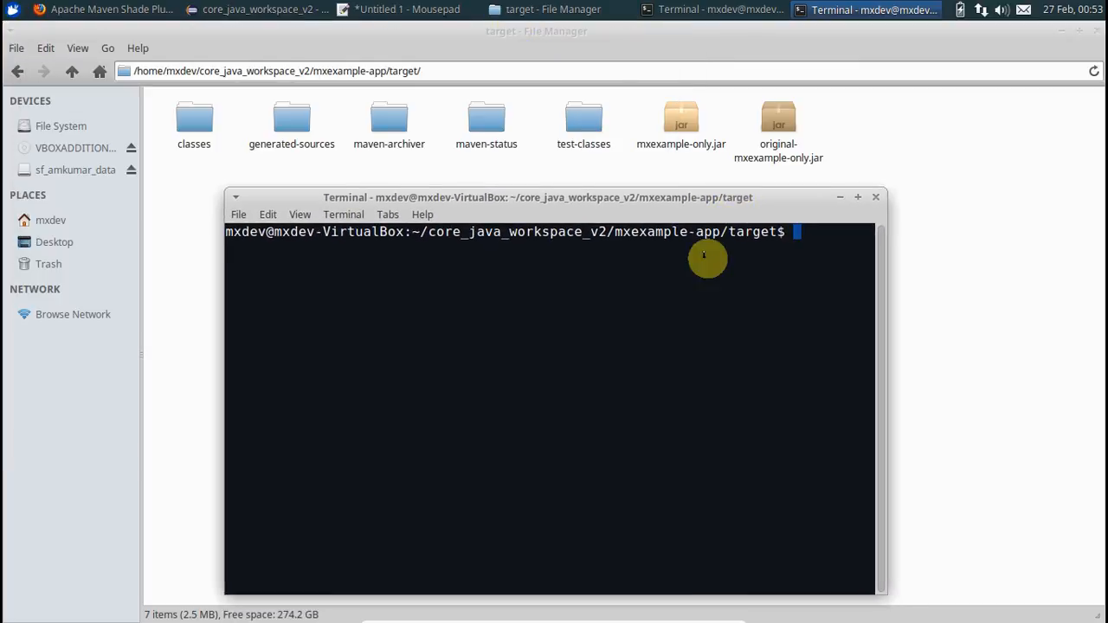
{"action": "mouse_move", "coordinate": [779, 270]}
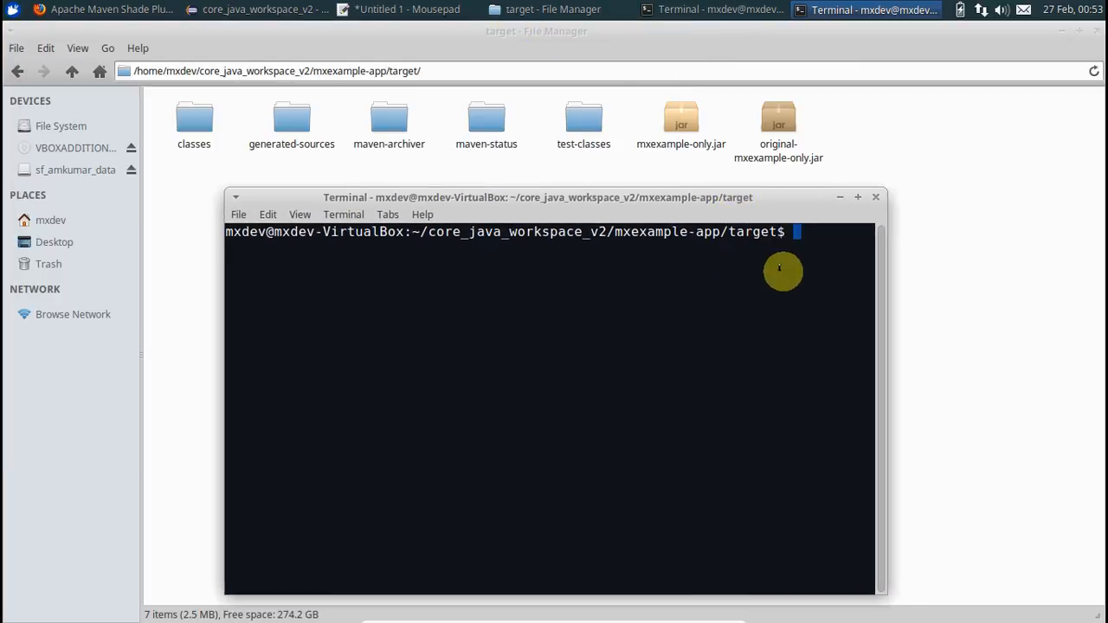
{"action": "mouse_move", "coordinate": [1049, 323]}
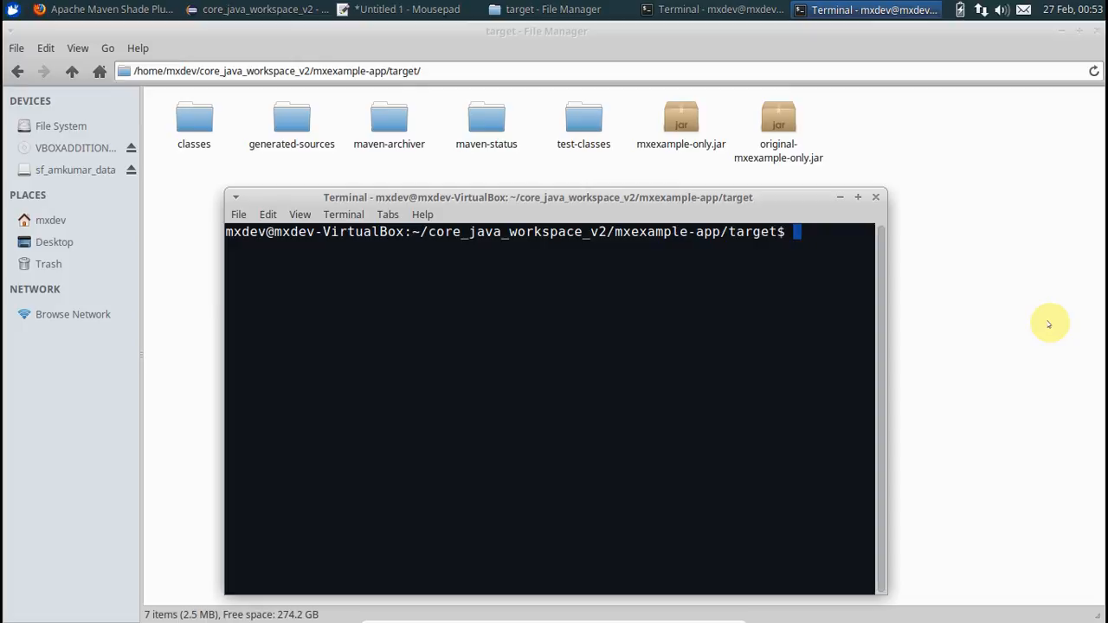
Run java -jar mxexample-only.jar in the terminal.
{"action": "type", "text": "java -jar"}
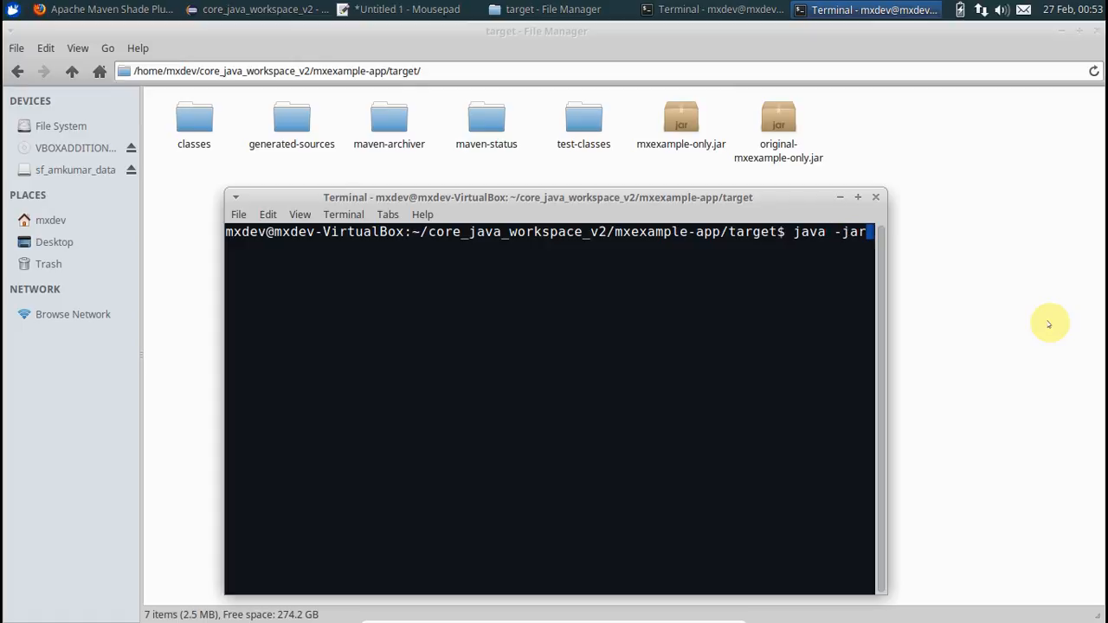
{"action": "type", "text": "mxexample-only.jar"}
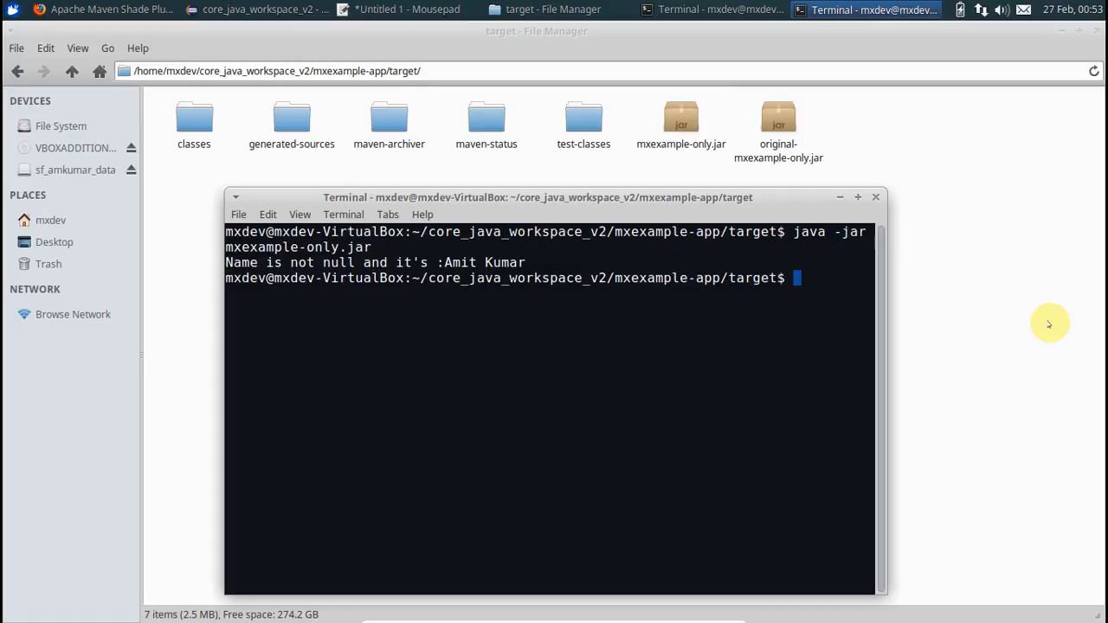
{"action": "mouse_move", "coordinate": [1045, 325]}
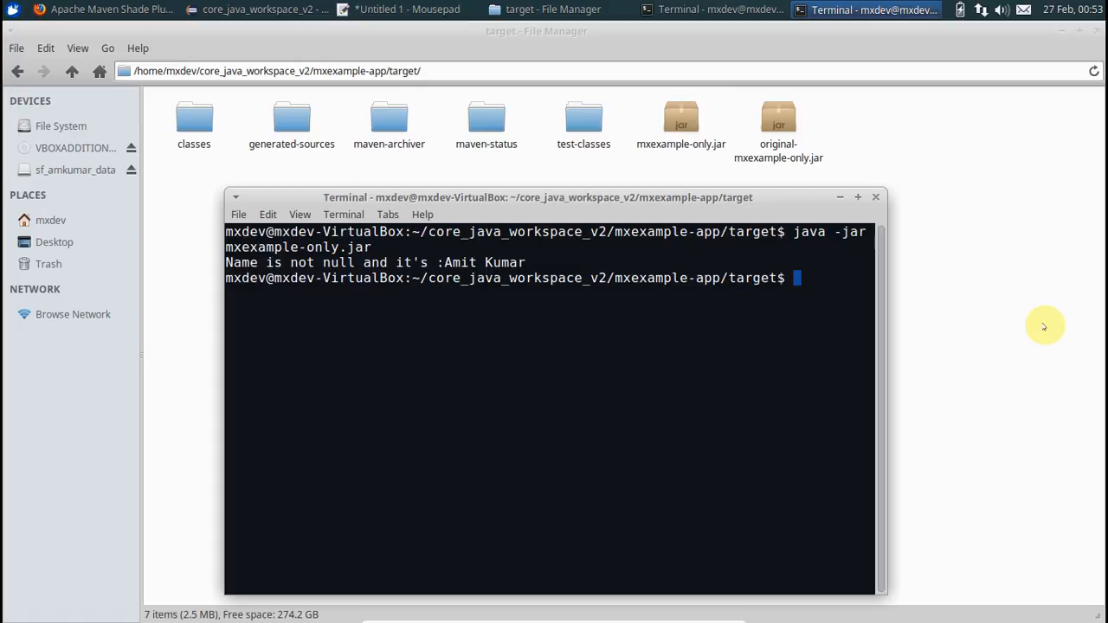